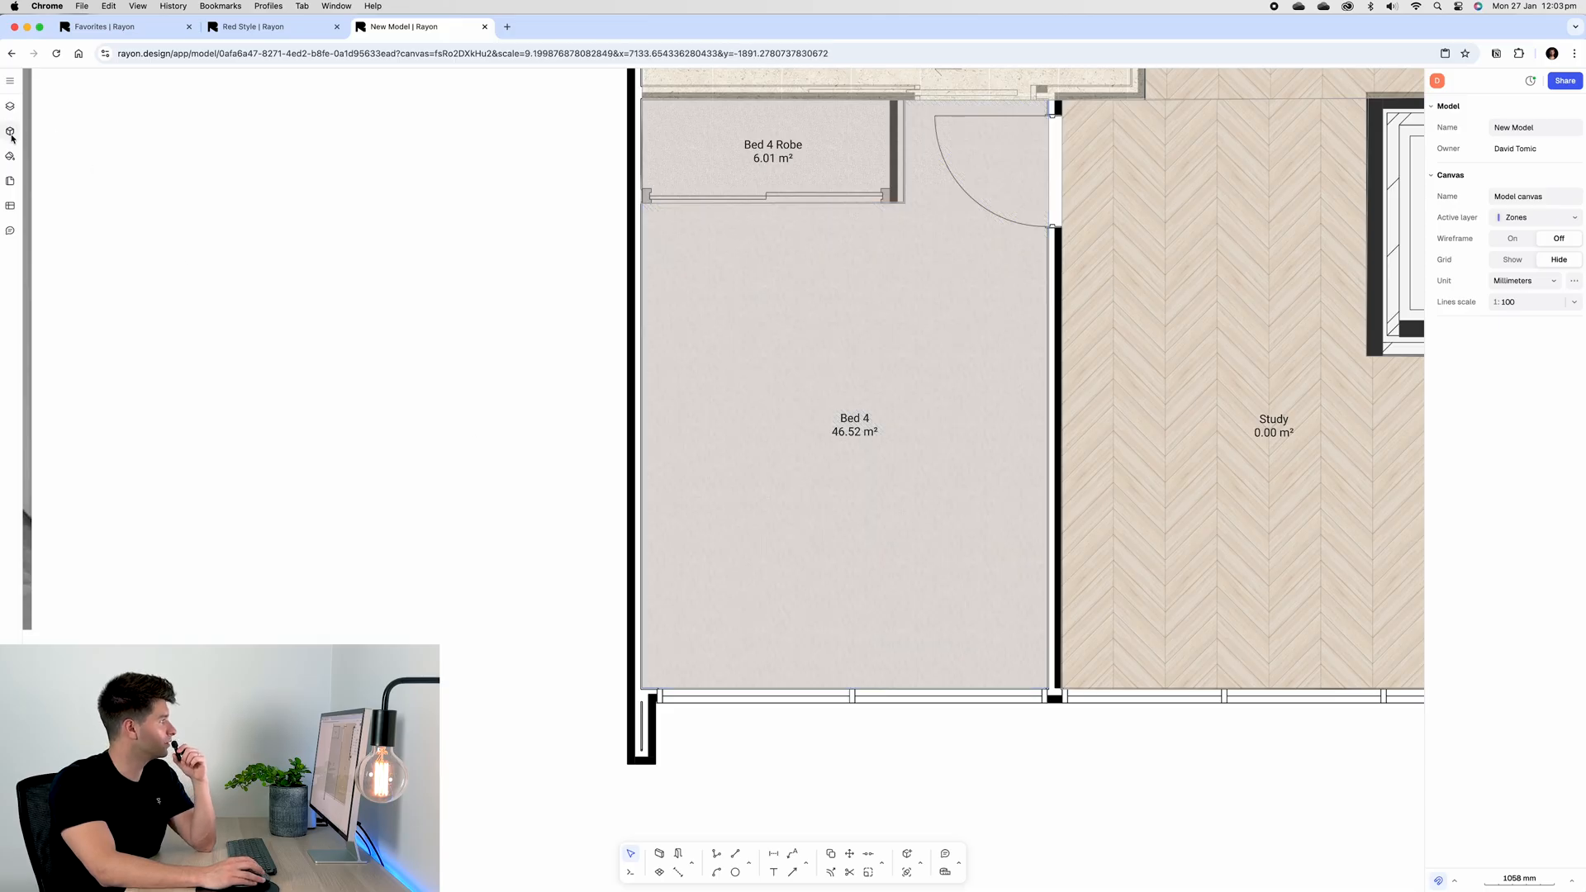
Step: Place an enlarged Bedroom basics double bed with headboards against Bed 4's wall and arrange it
click(9, 132)
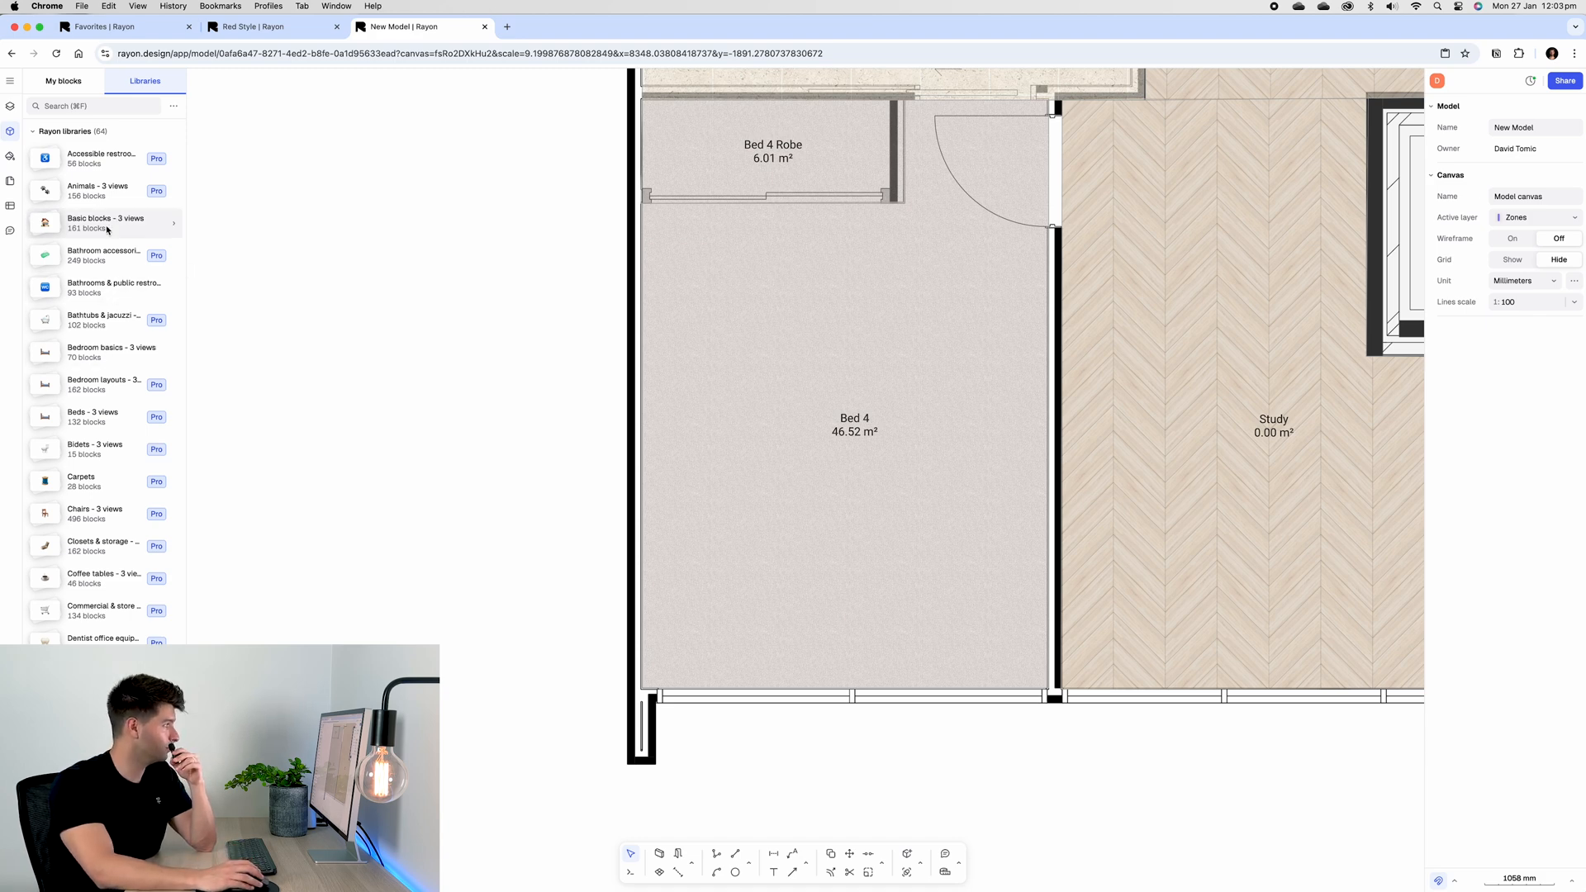
click(101, 352)
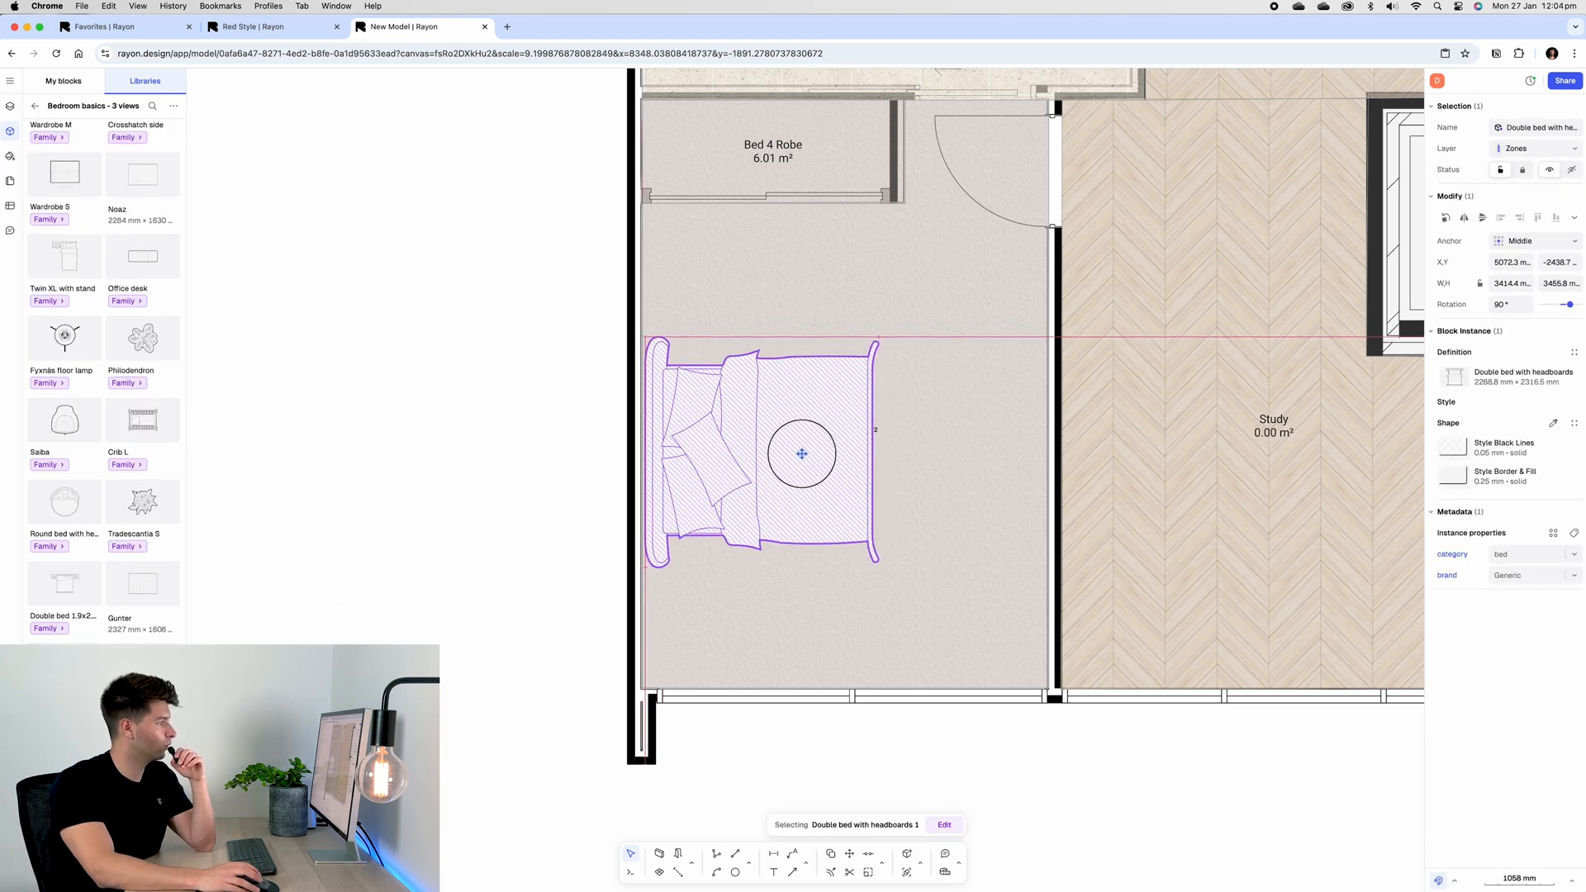
drag(802, 454, 866, 415)
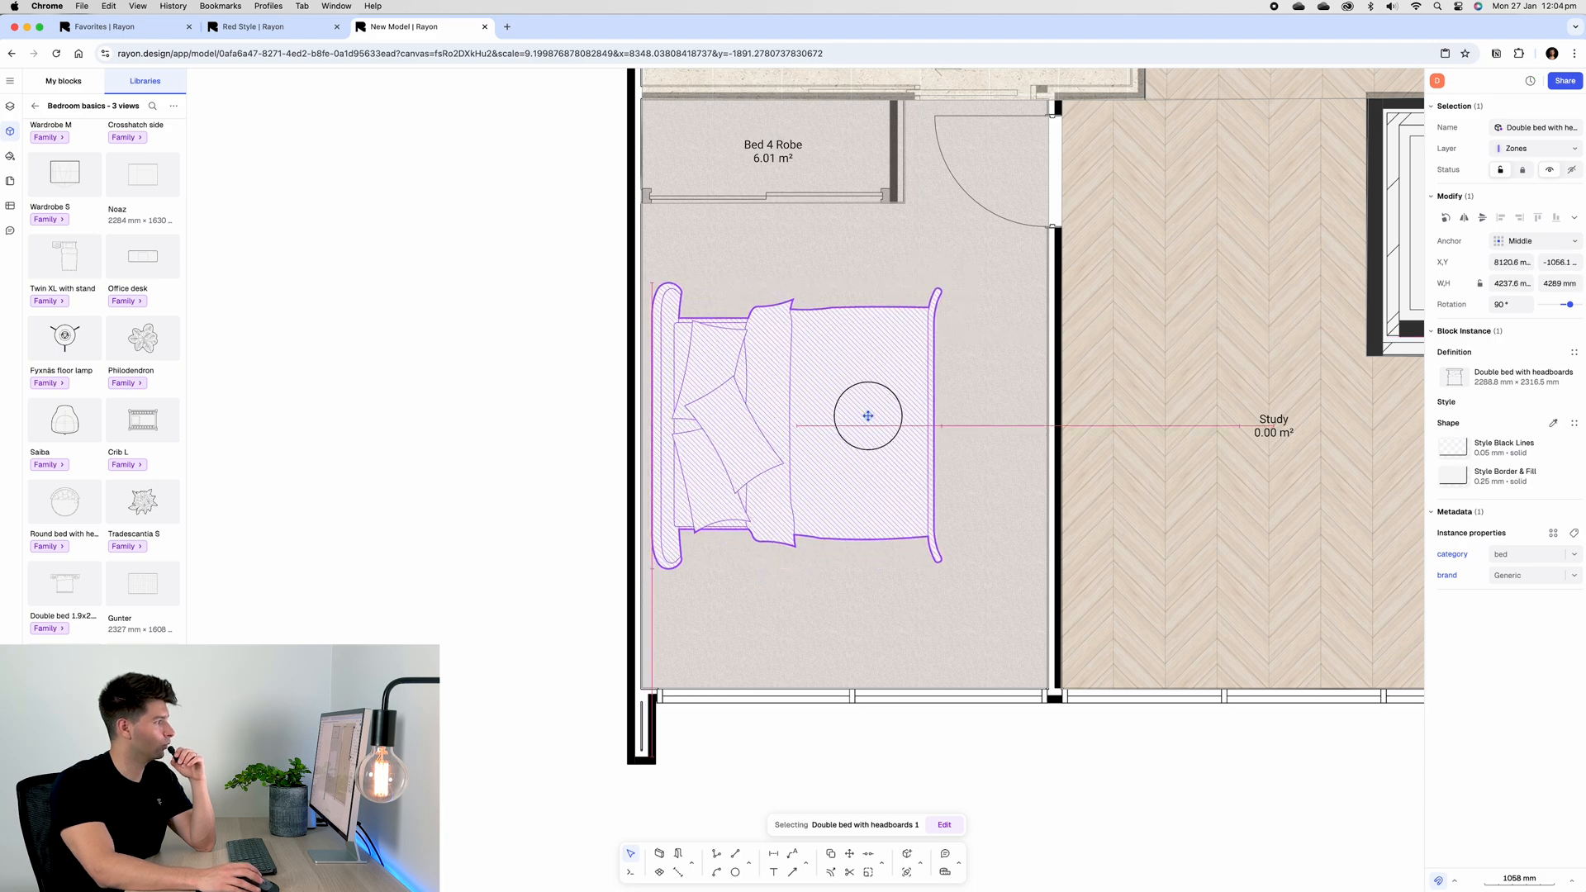
right_click(866, 416)
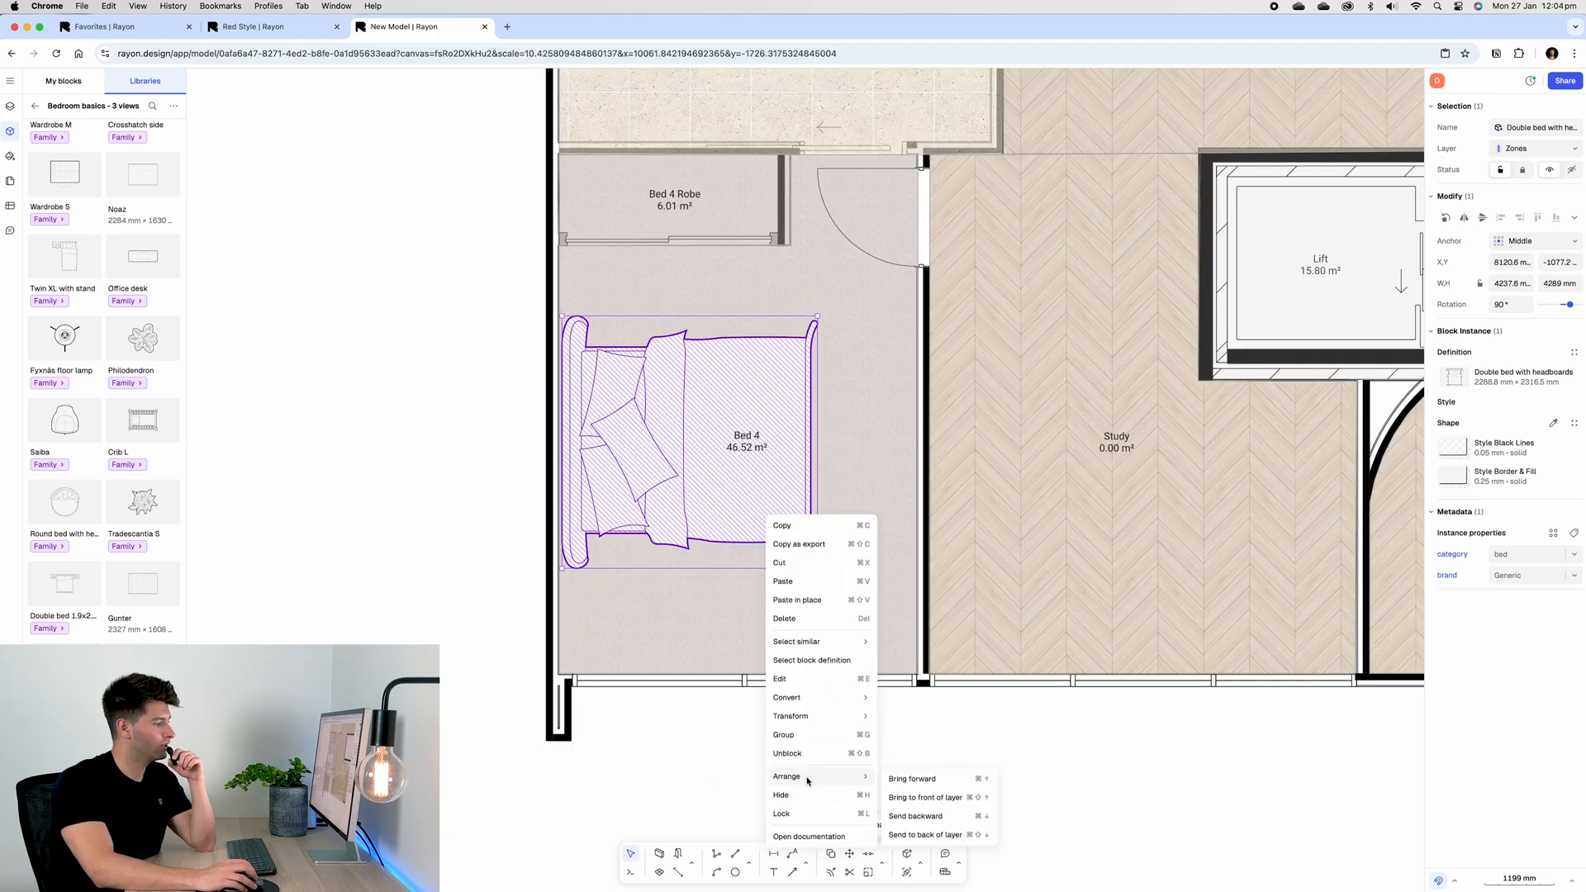
click(702, 725)
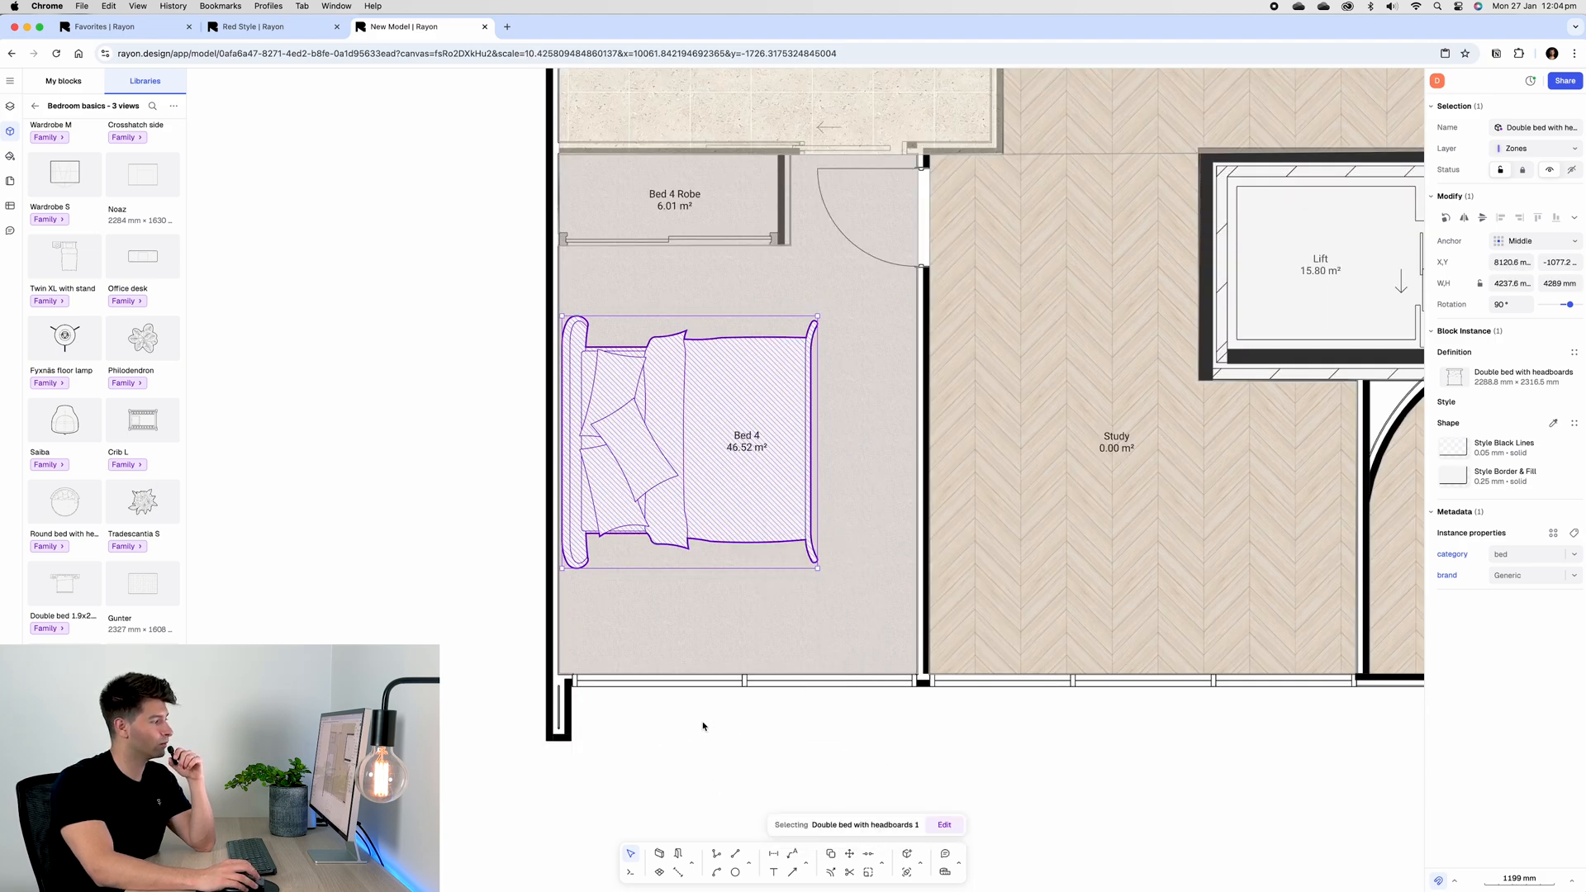
click(900, 438)
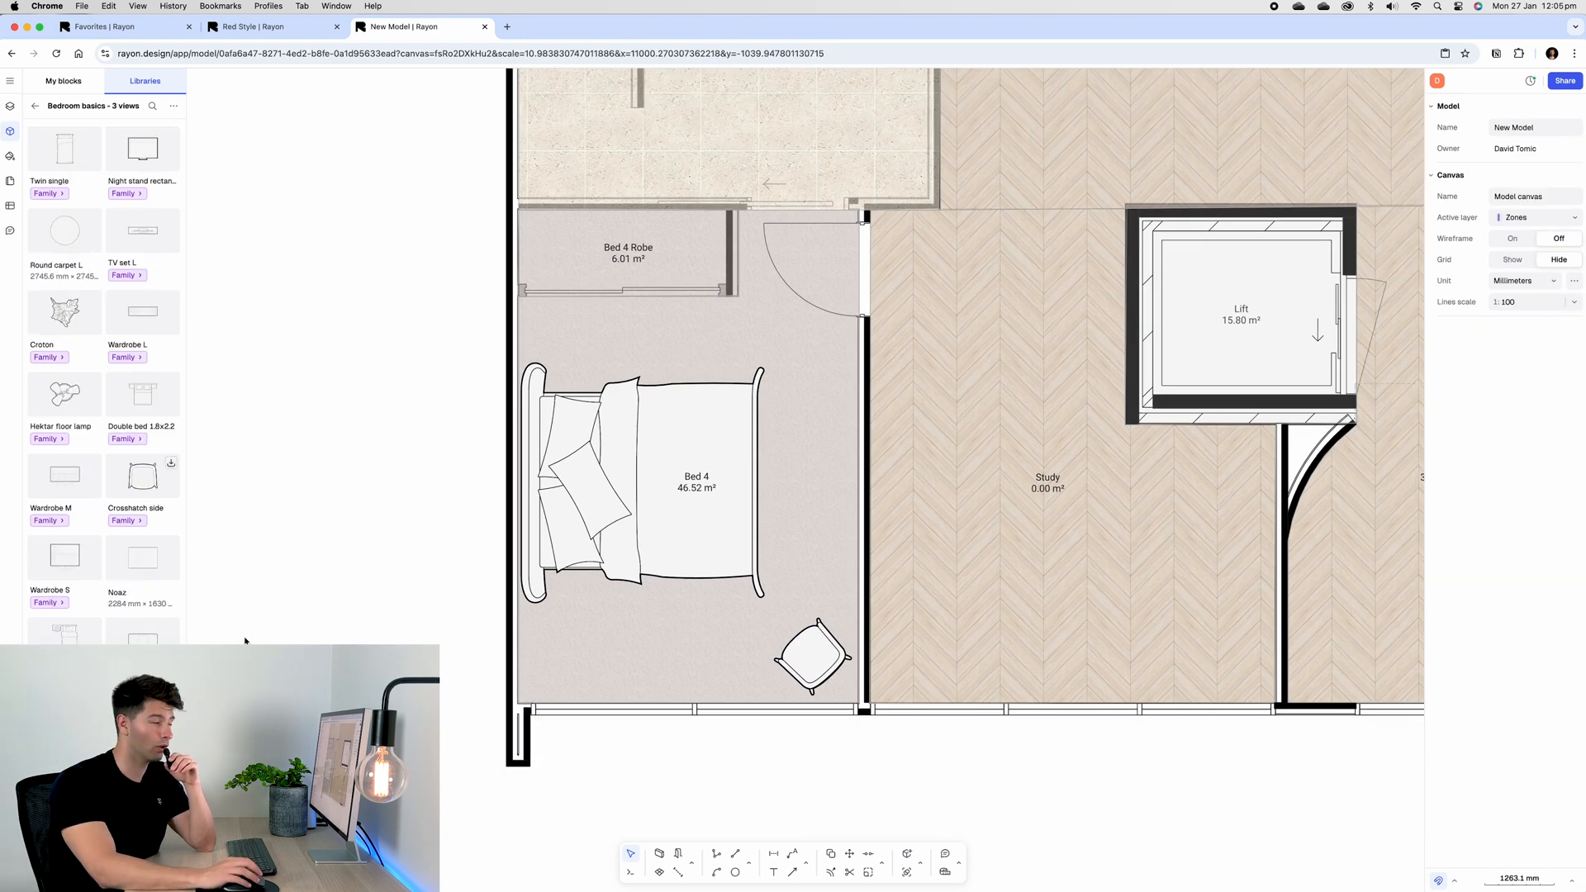
Step: Go back to the block library list and open Living room - 3 views
click(35, 106)
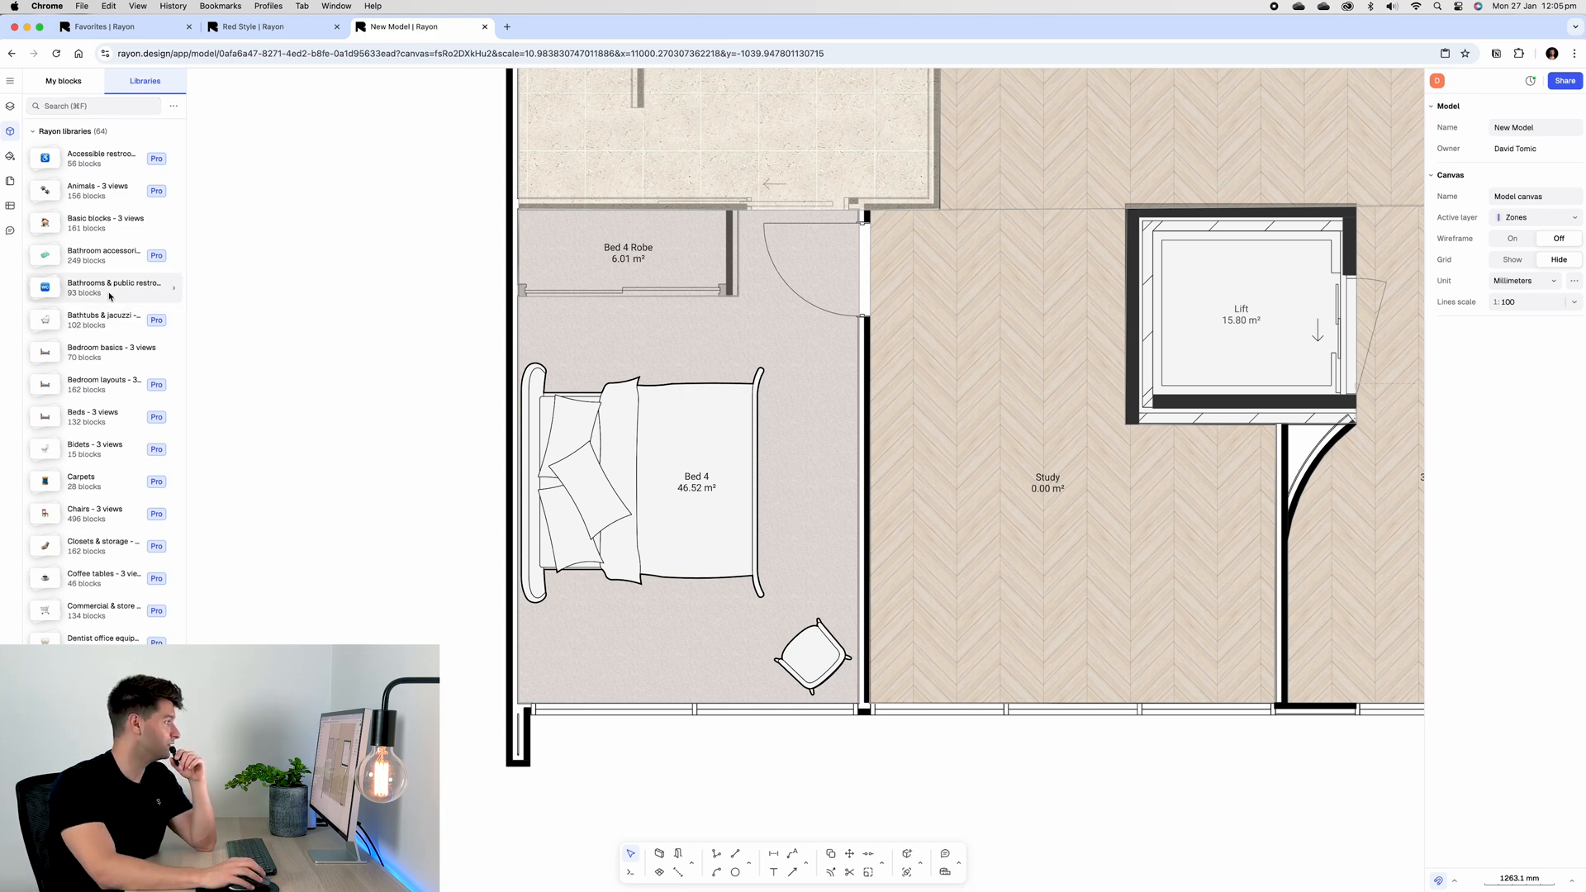
scroll(down, 3)
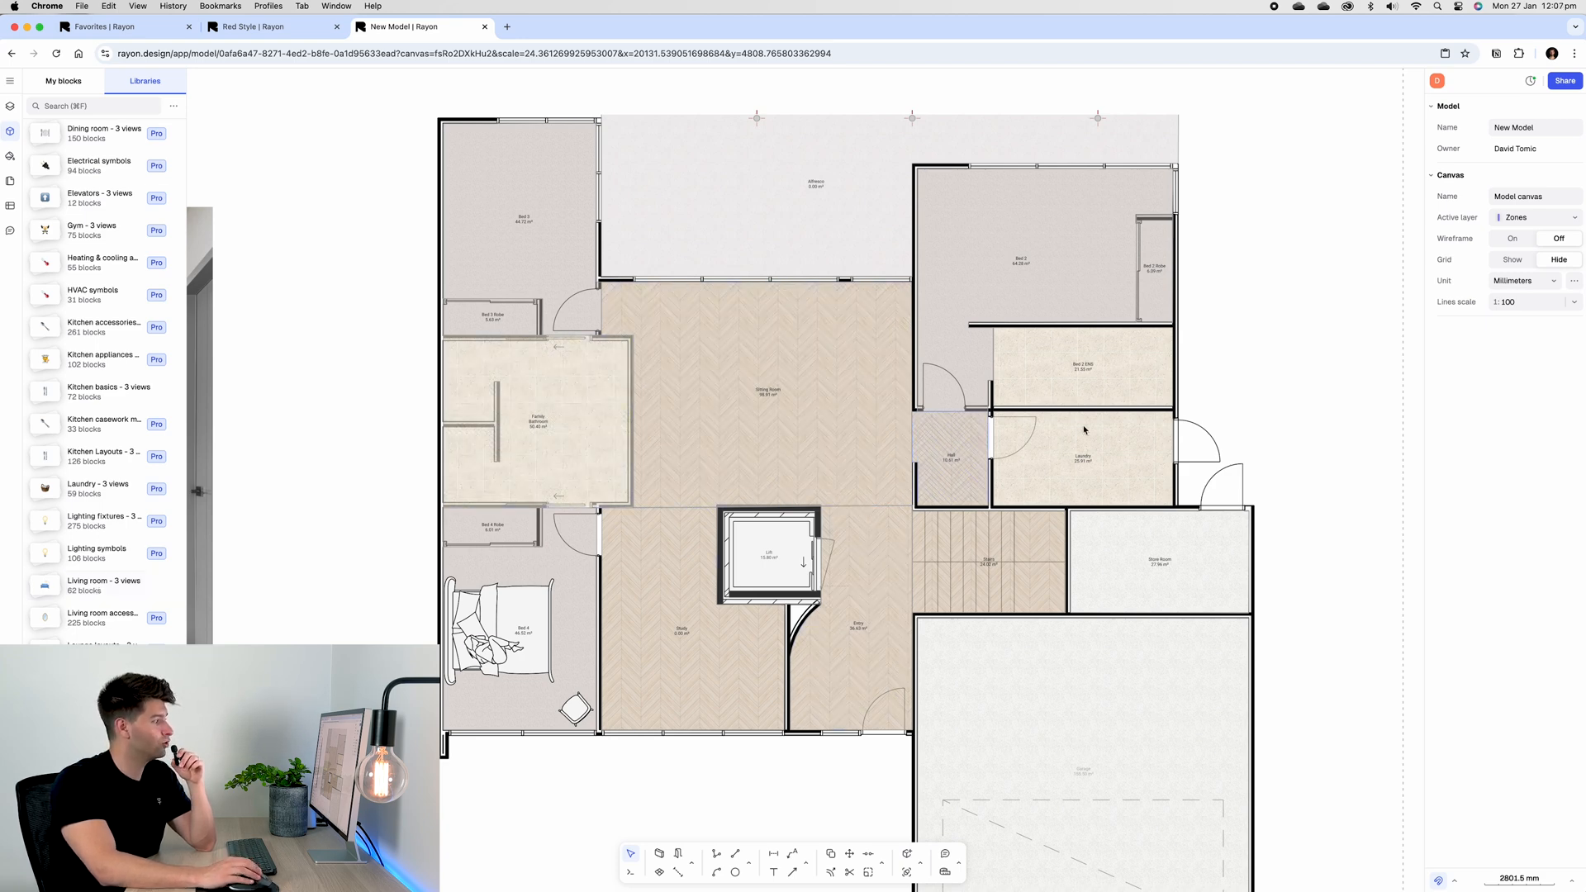
click(515, 192)
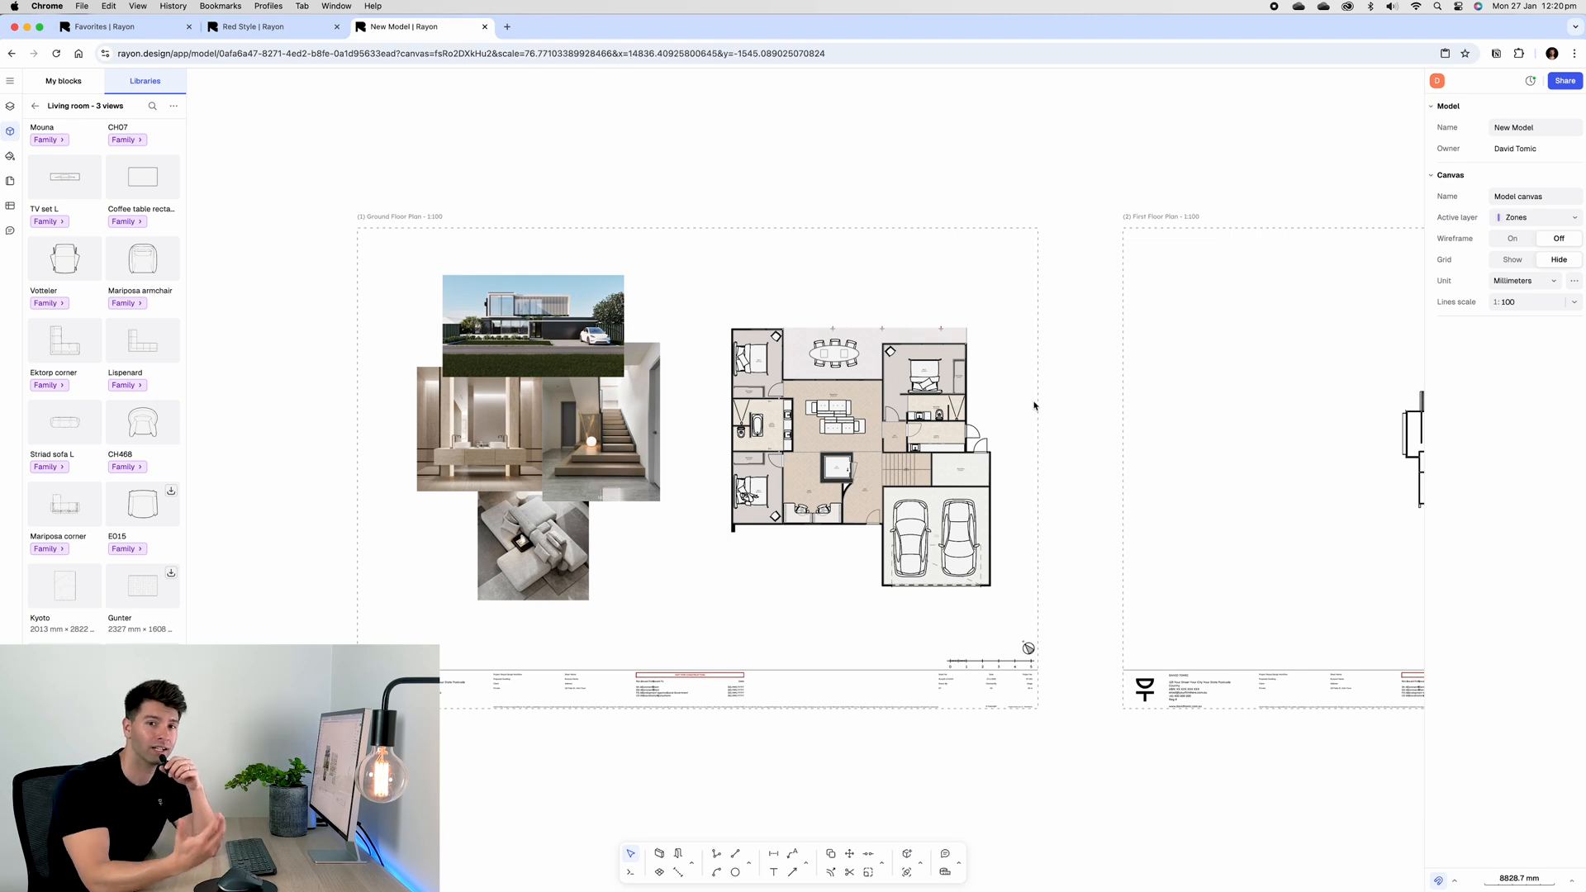
scroll(down, 3)
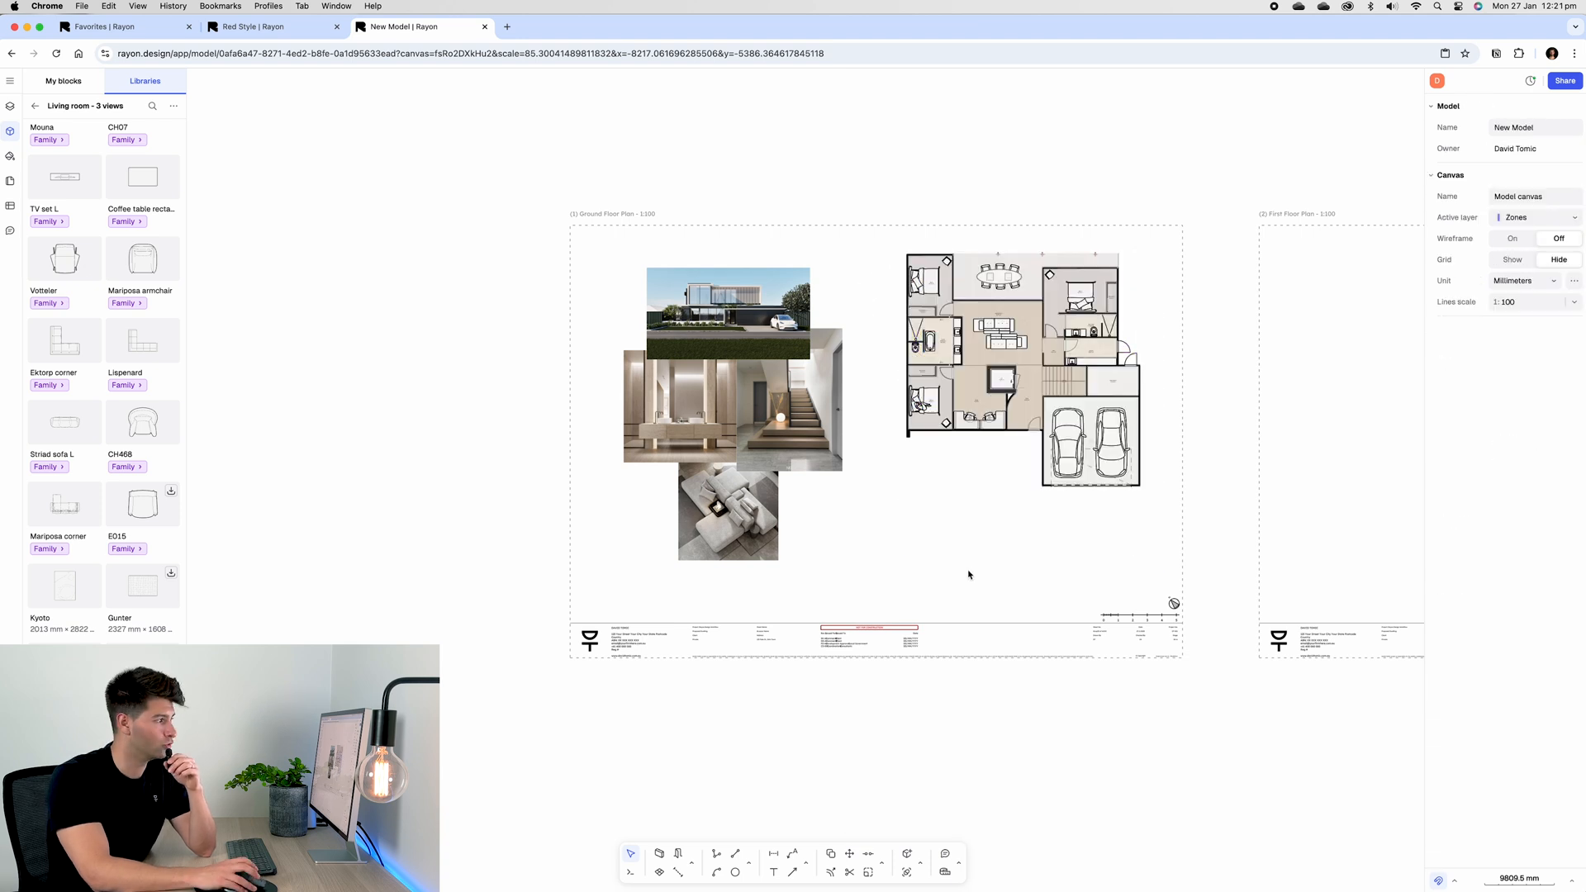
mouse_move(986, 548)
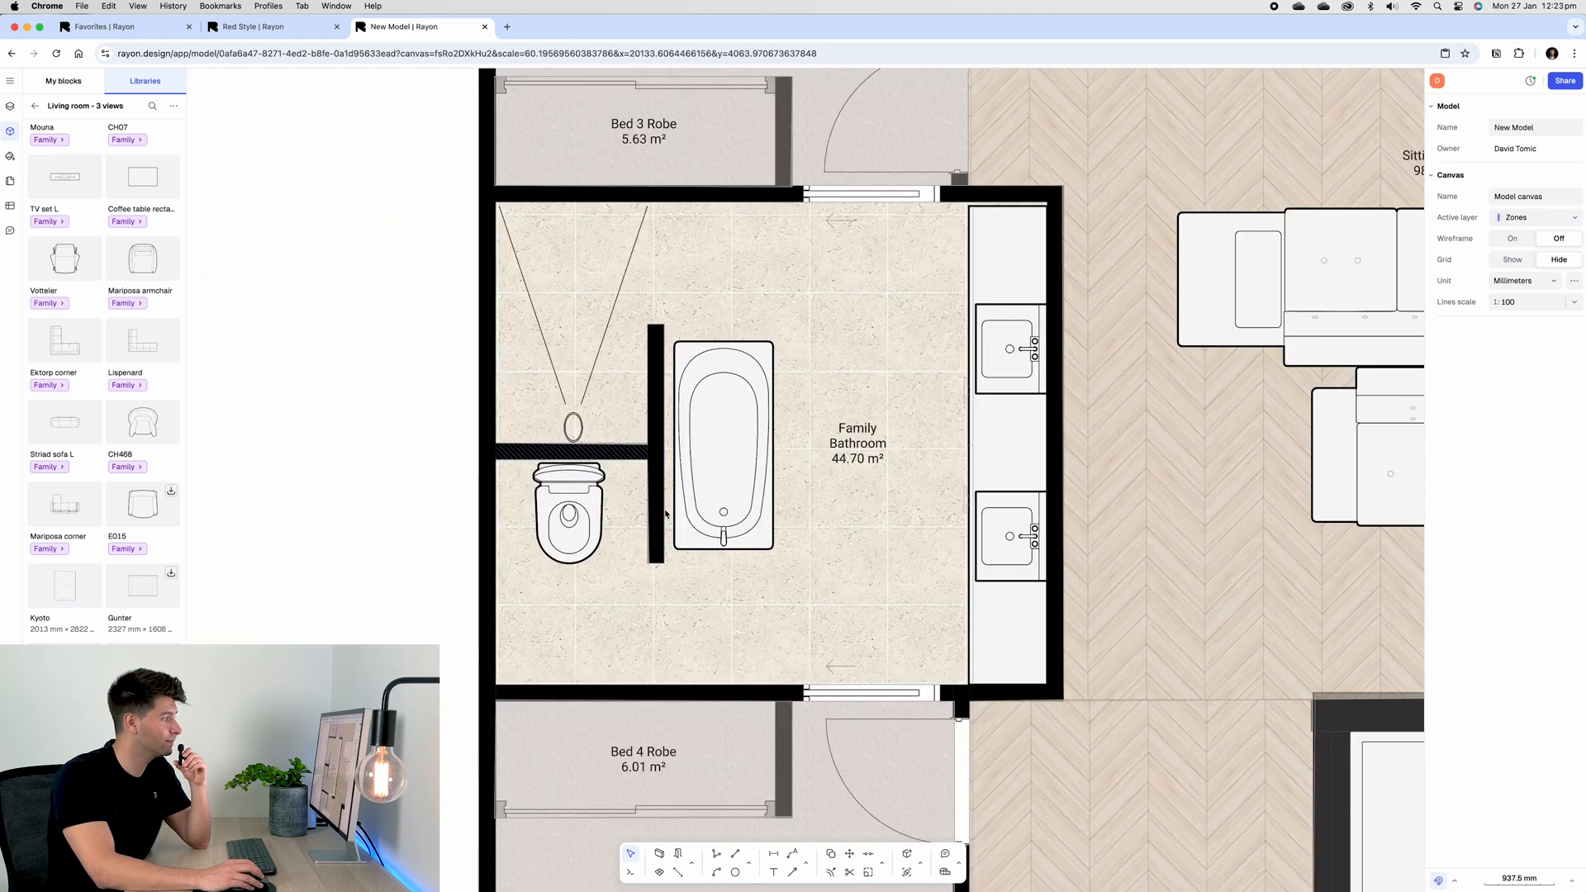
click(722, 446)
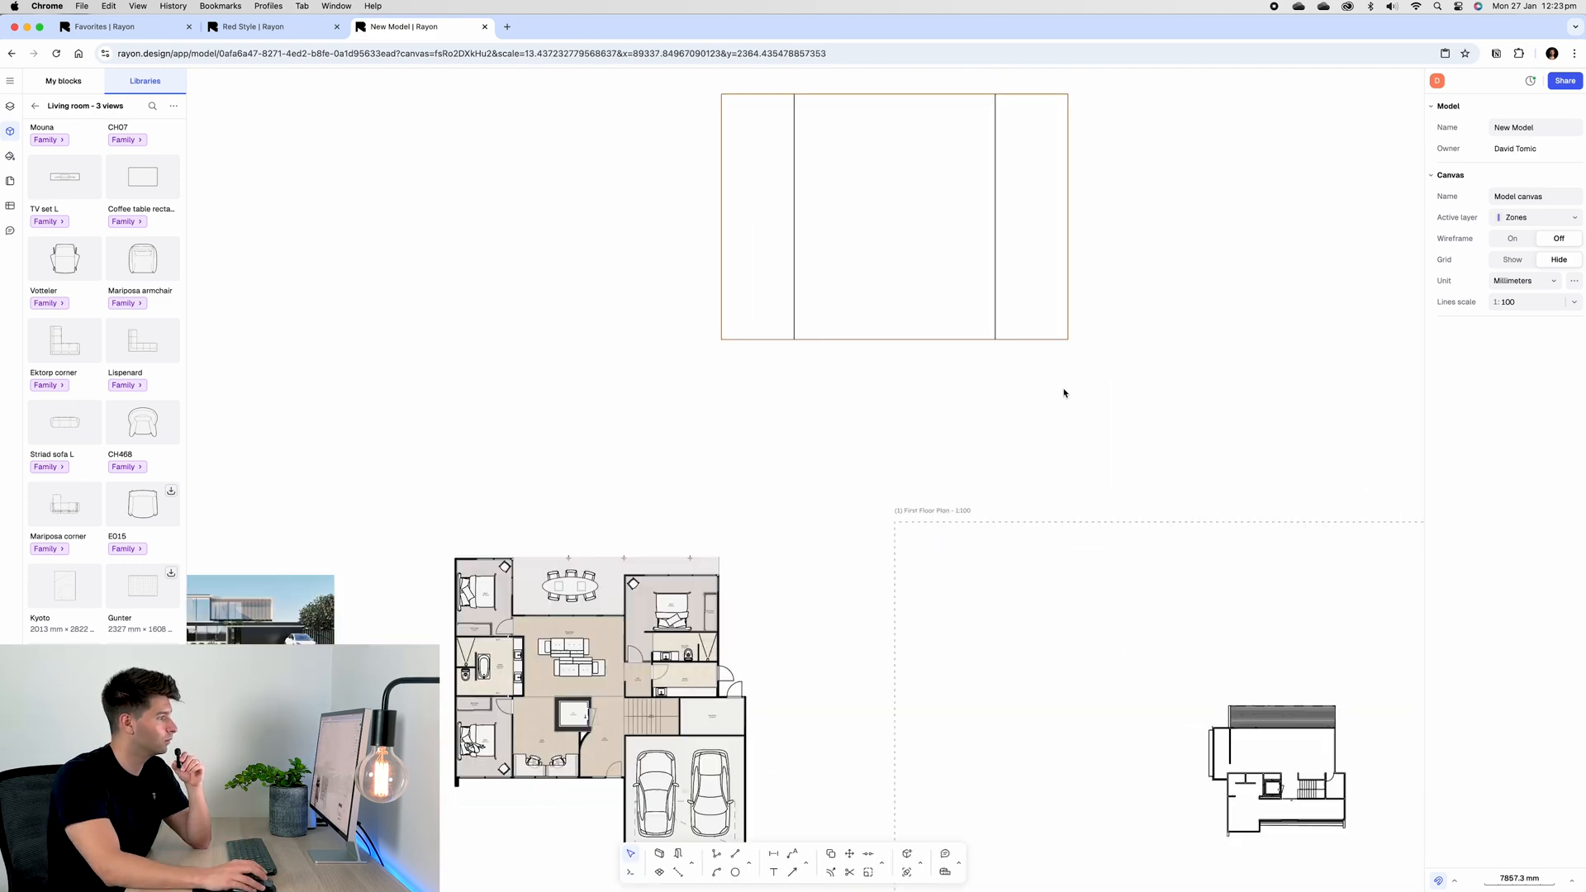
Step: Add the text 'Master Ensuite Room Layout' beneath the outlined frame
click(857, 215)
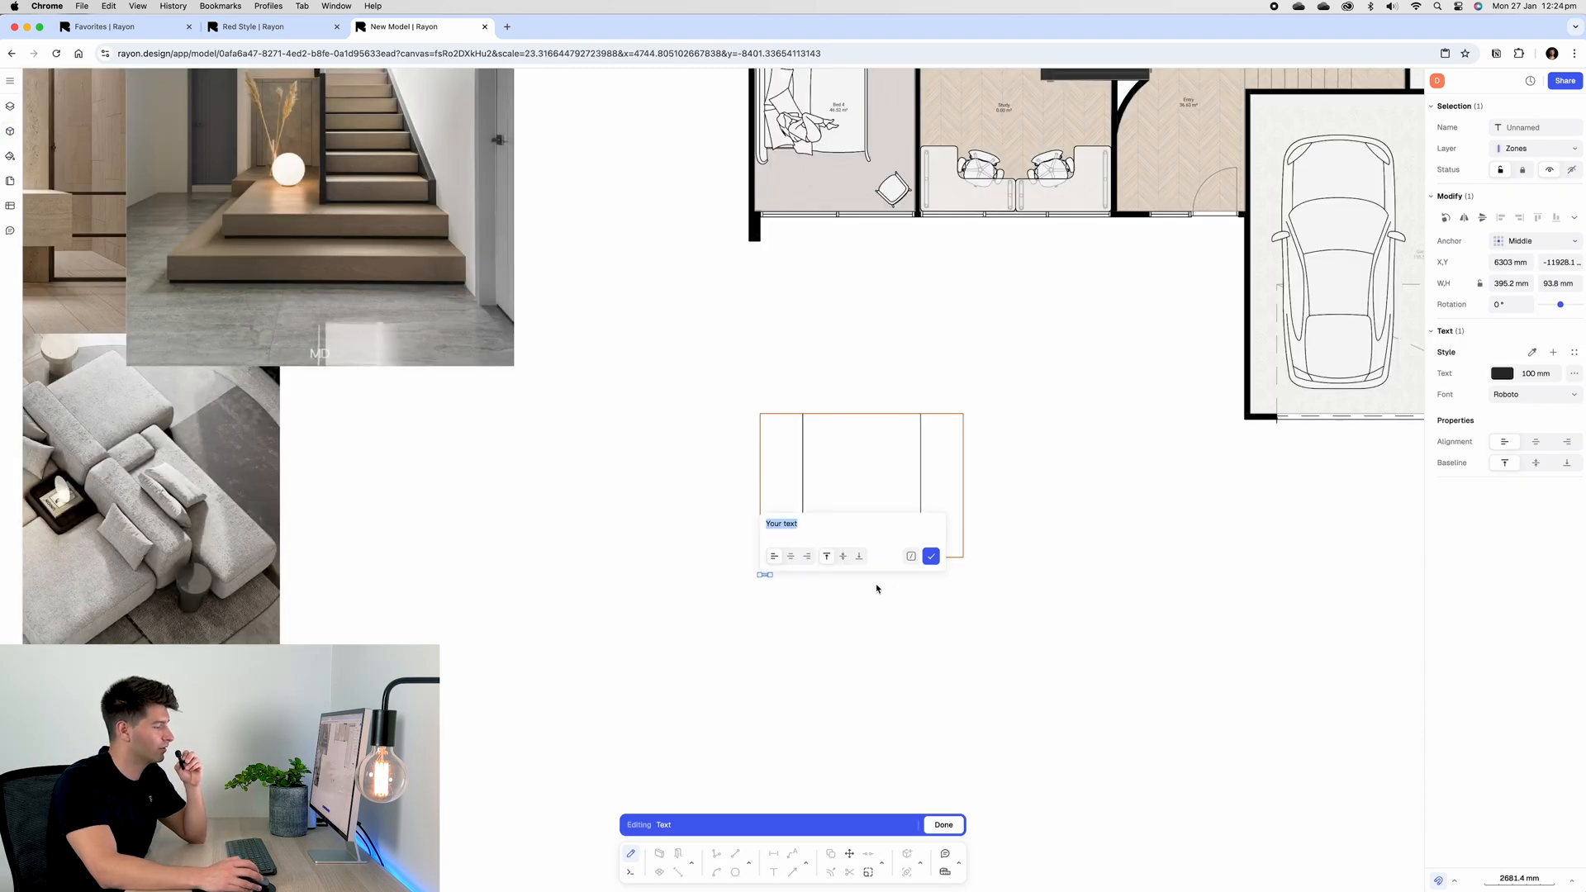
text(Master Ensuite Room Layout)
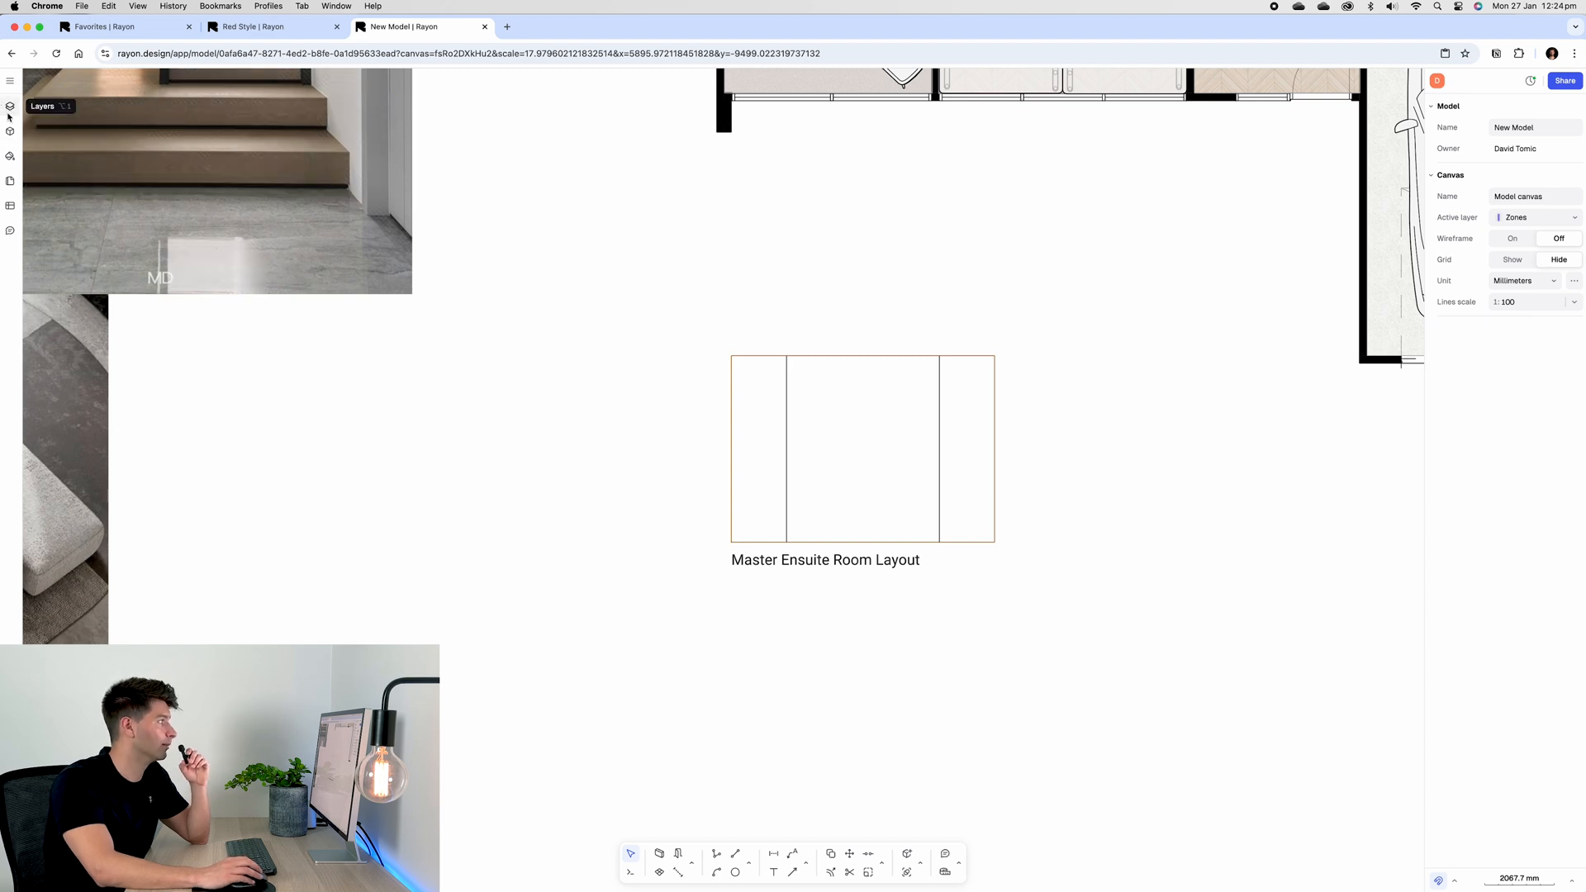
Step: Add a two-basin vanity block from the shared libraries across the middle panel
click(10, 131)
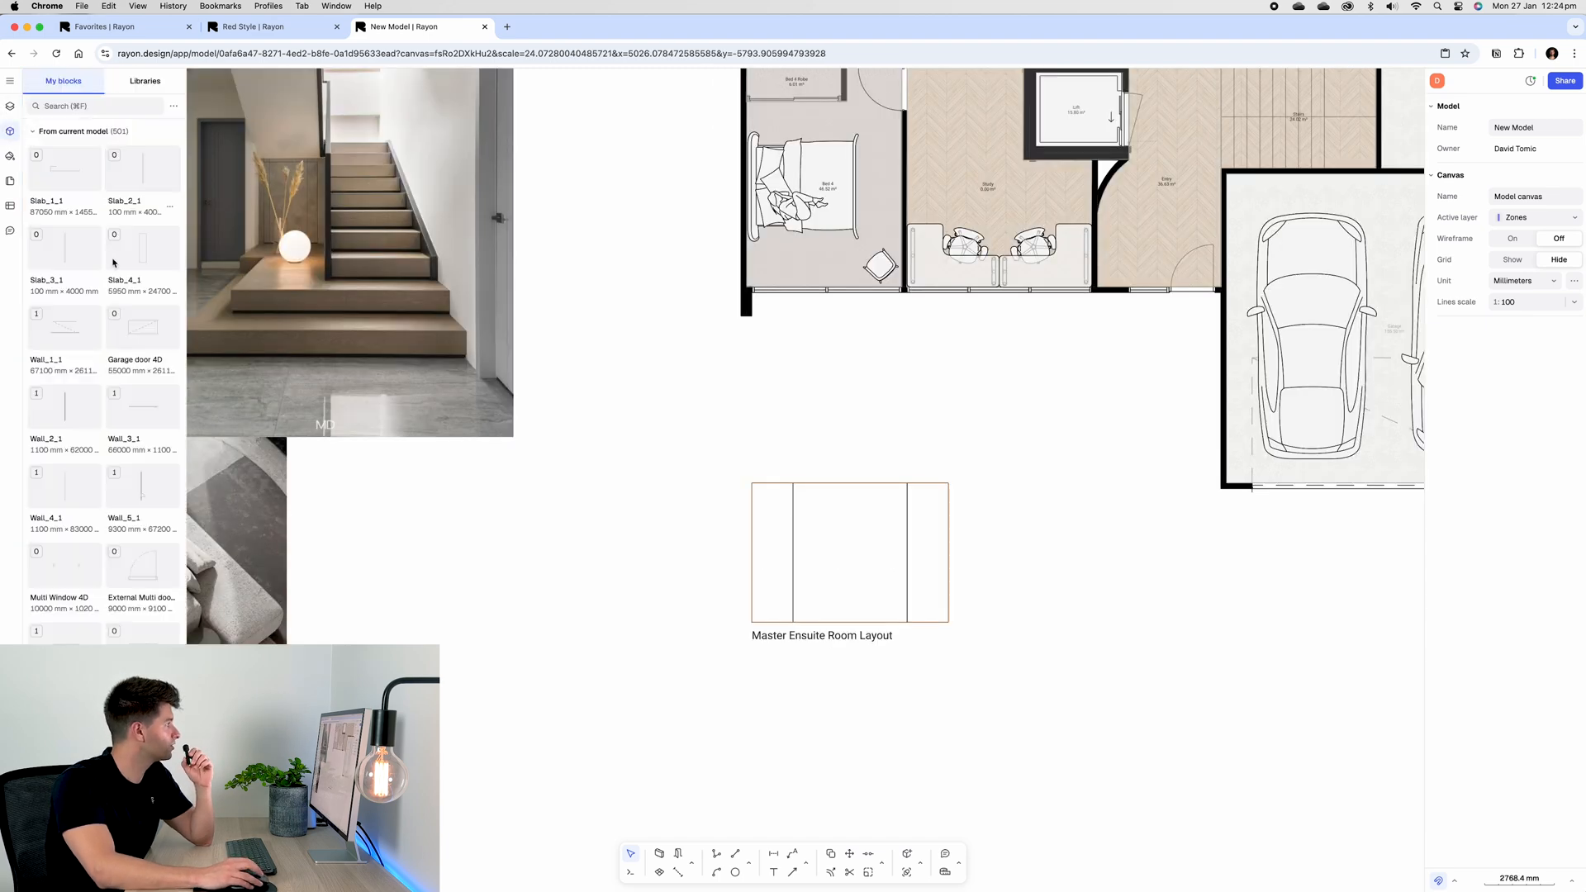
click(144, 81)
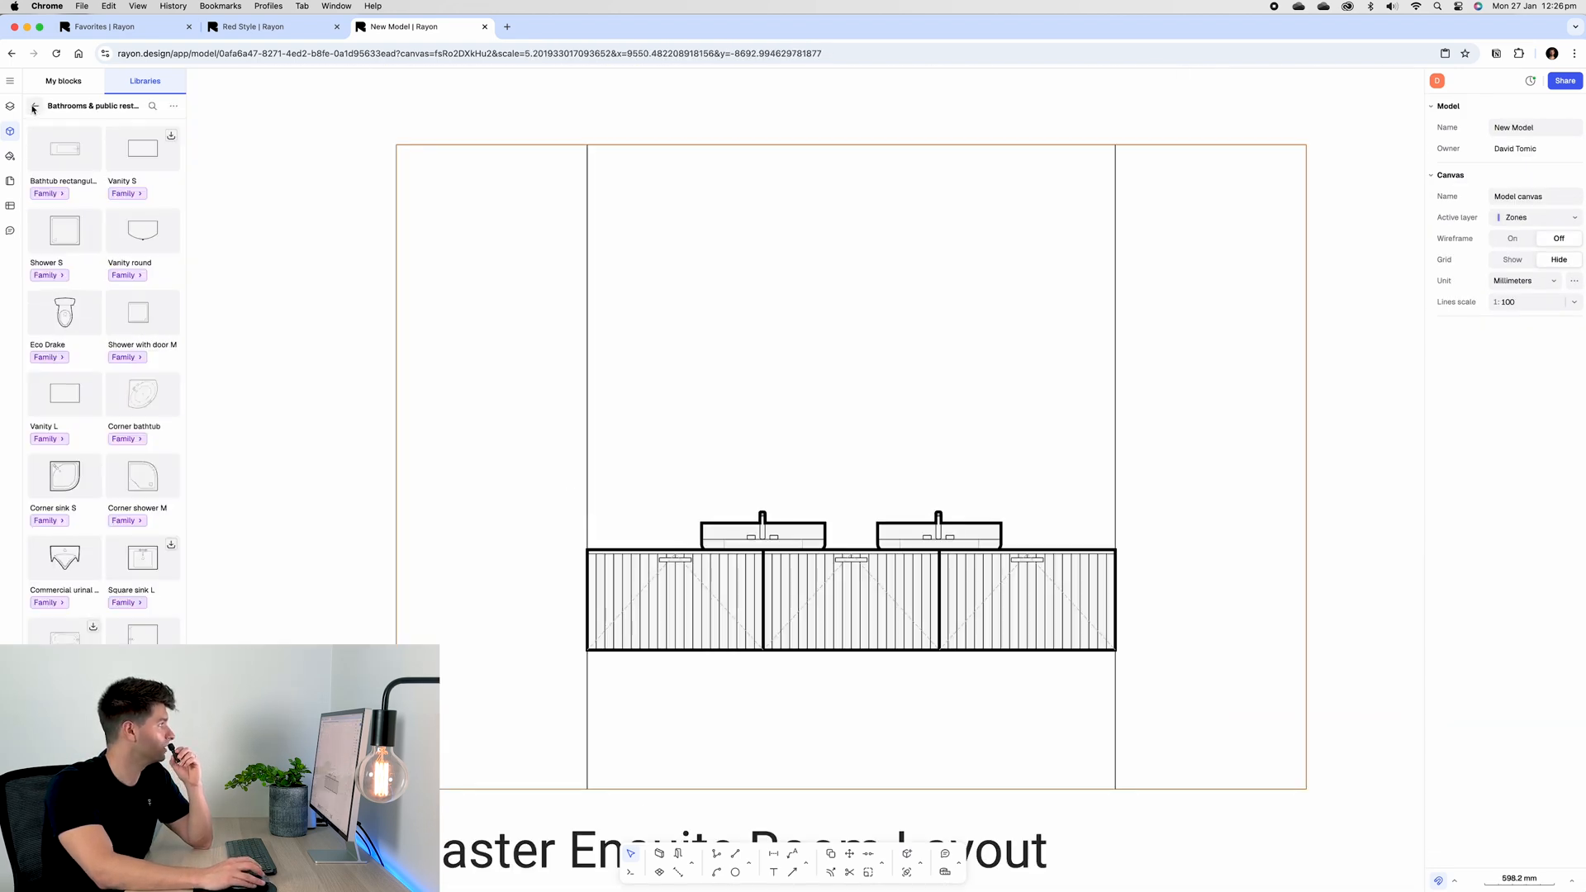
click(33, 105)
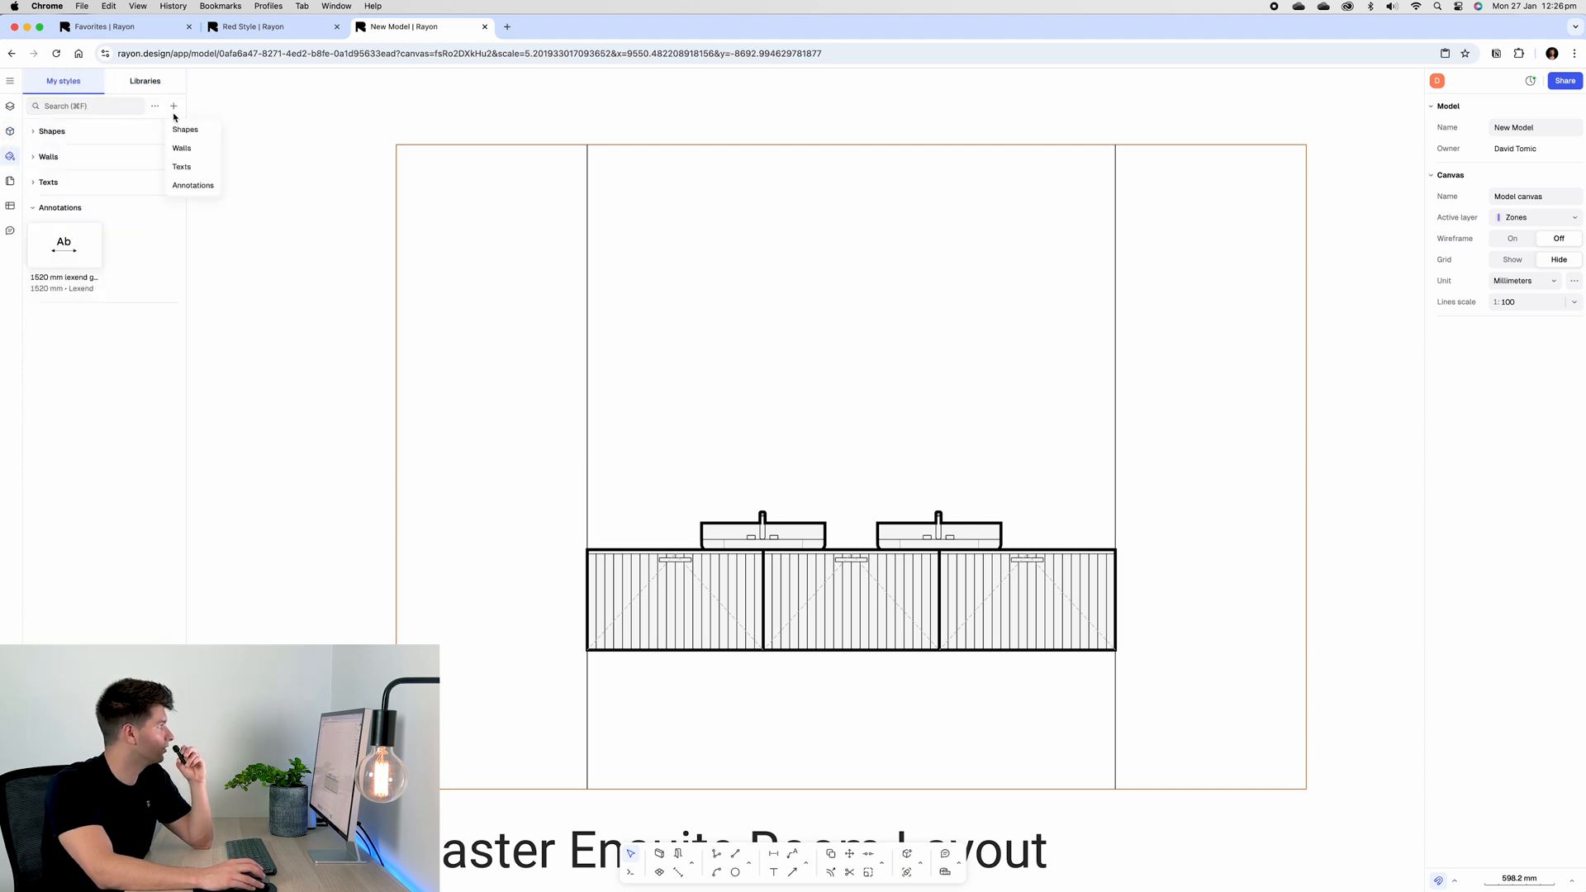
Step: Create the Mirror shape style with a light cyan fill
click(185, 130)
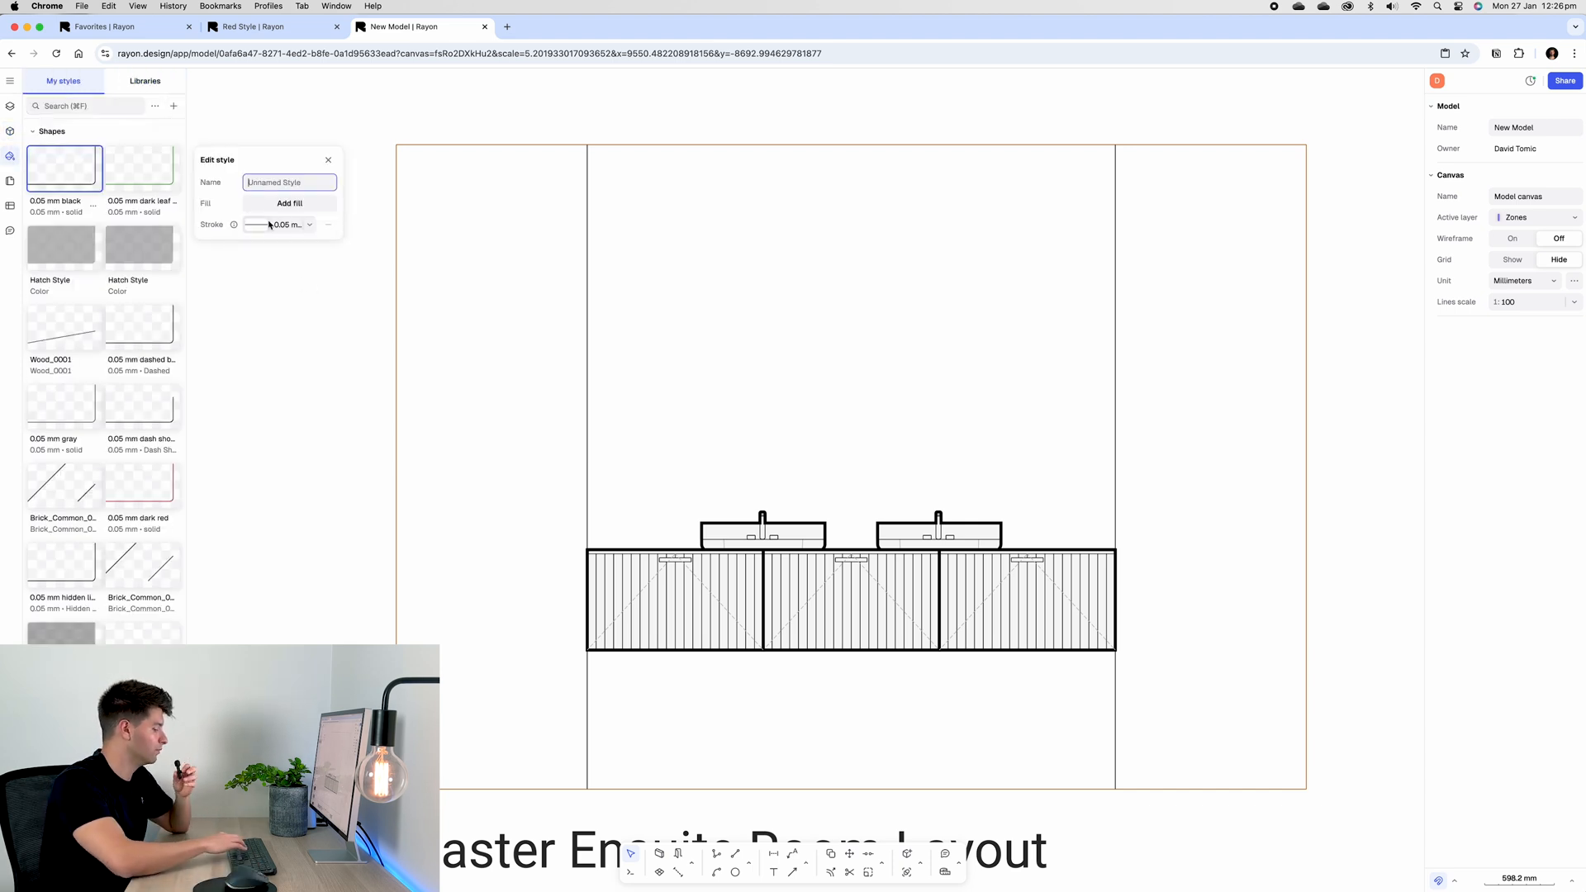
click(289, 204)
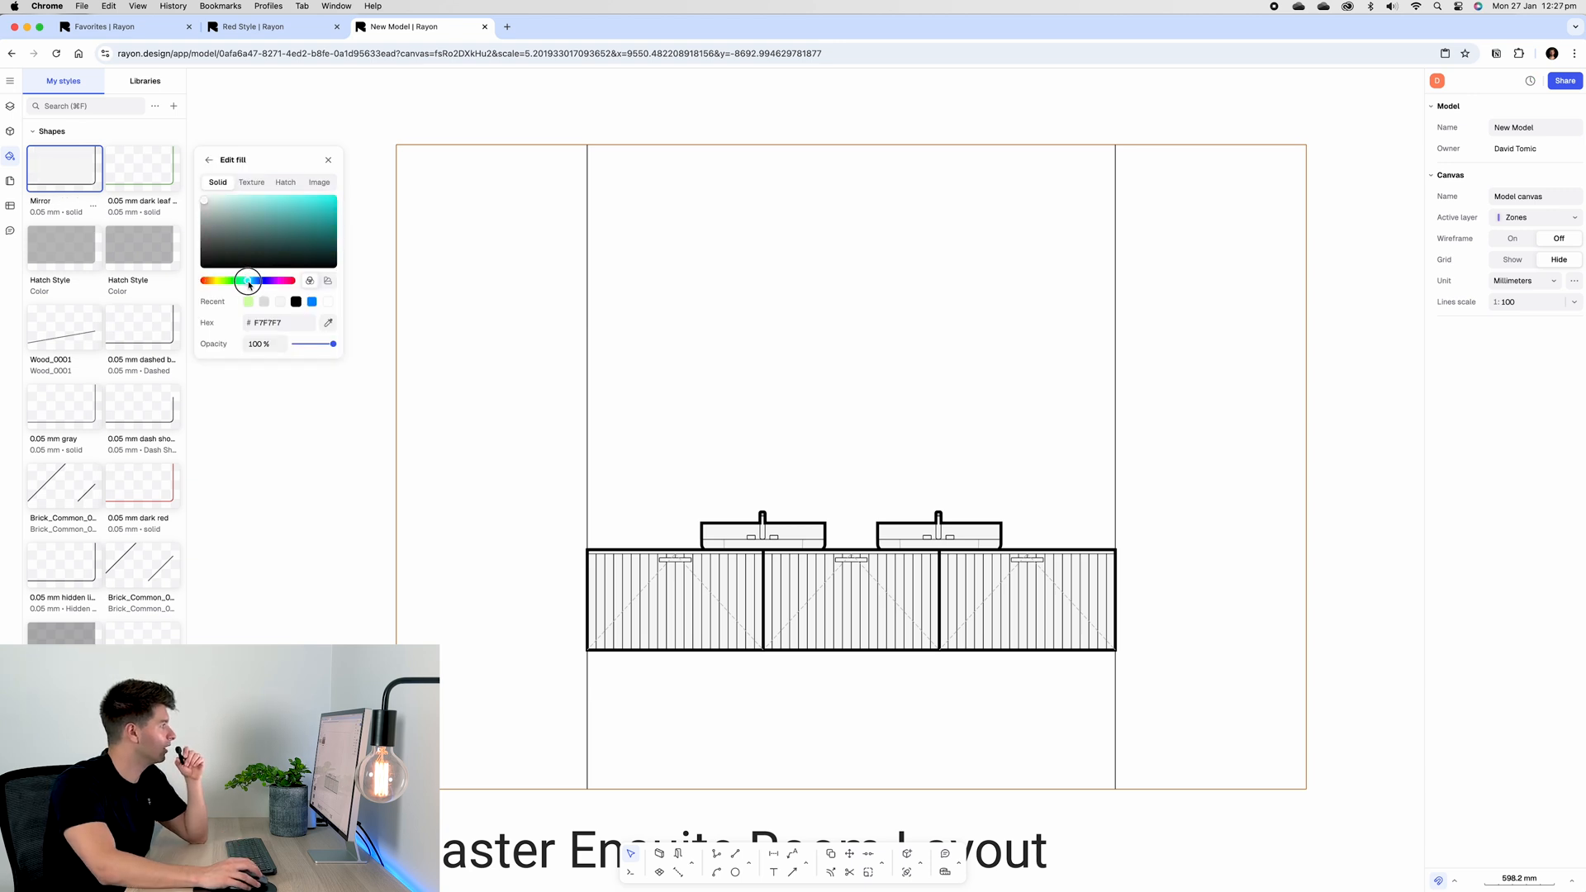
click(254, 197)
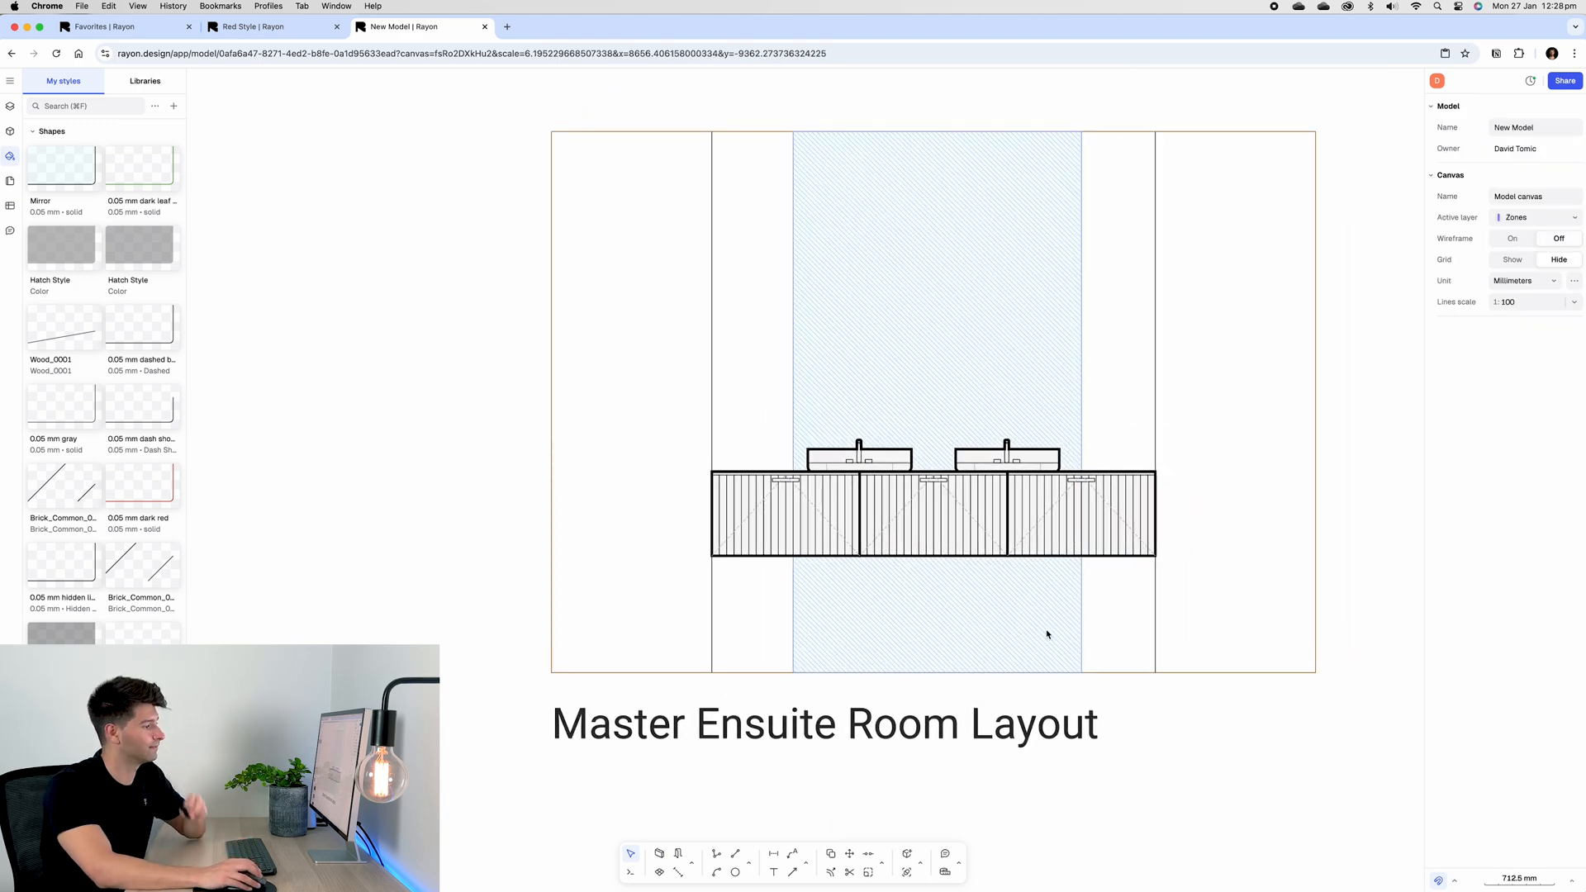
scroll(down, 3)
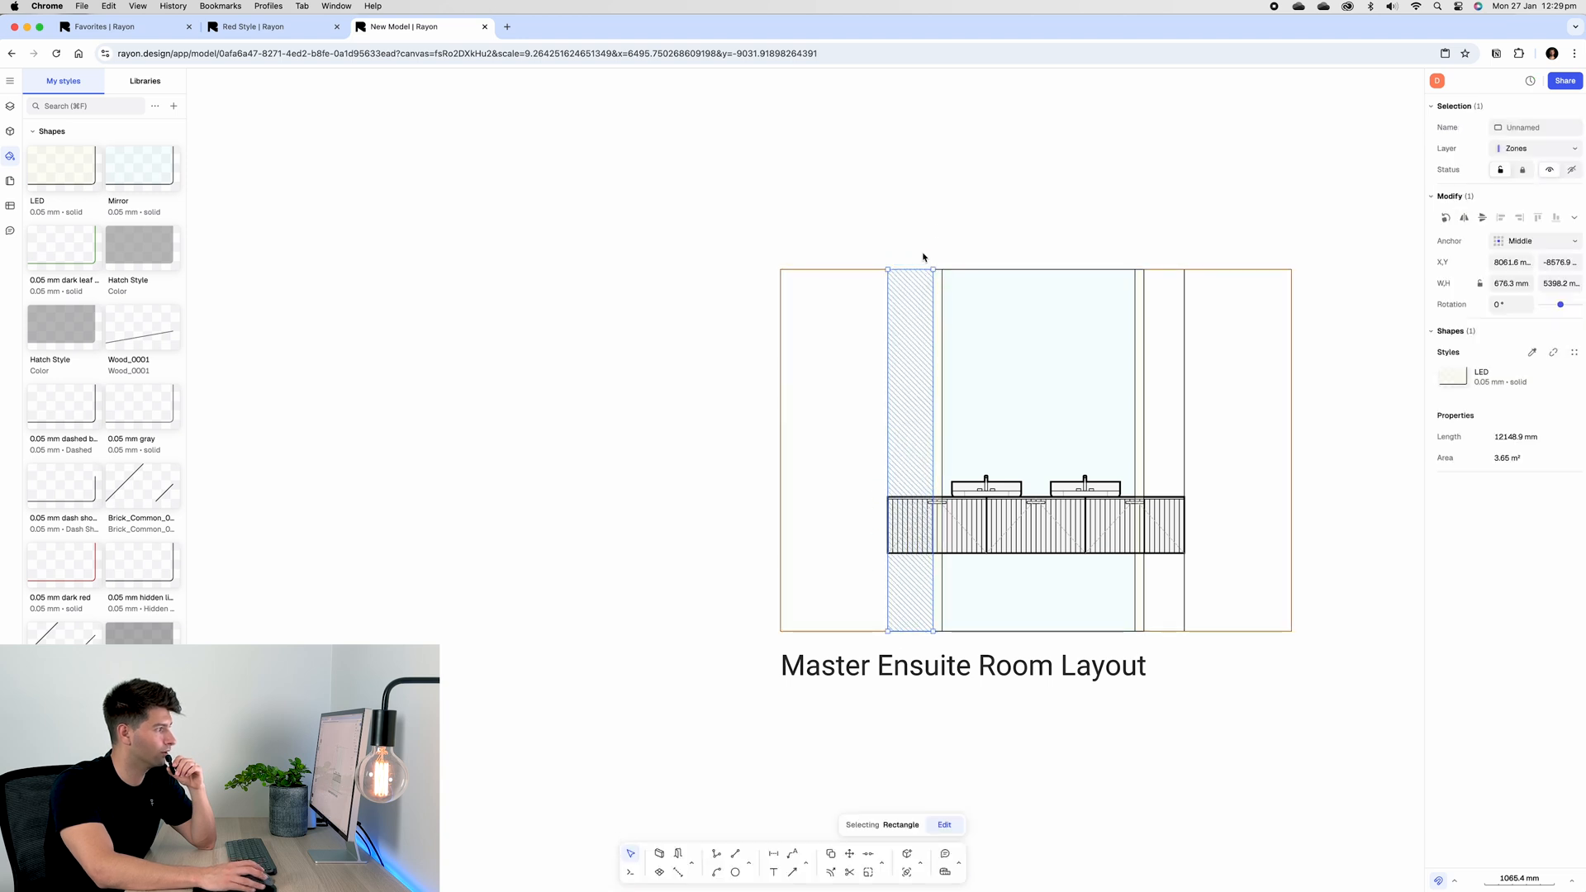
Step: Apply the Tiles style to the narrow wall strips on both sides of the mirror
click(1533, 352)
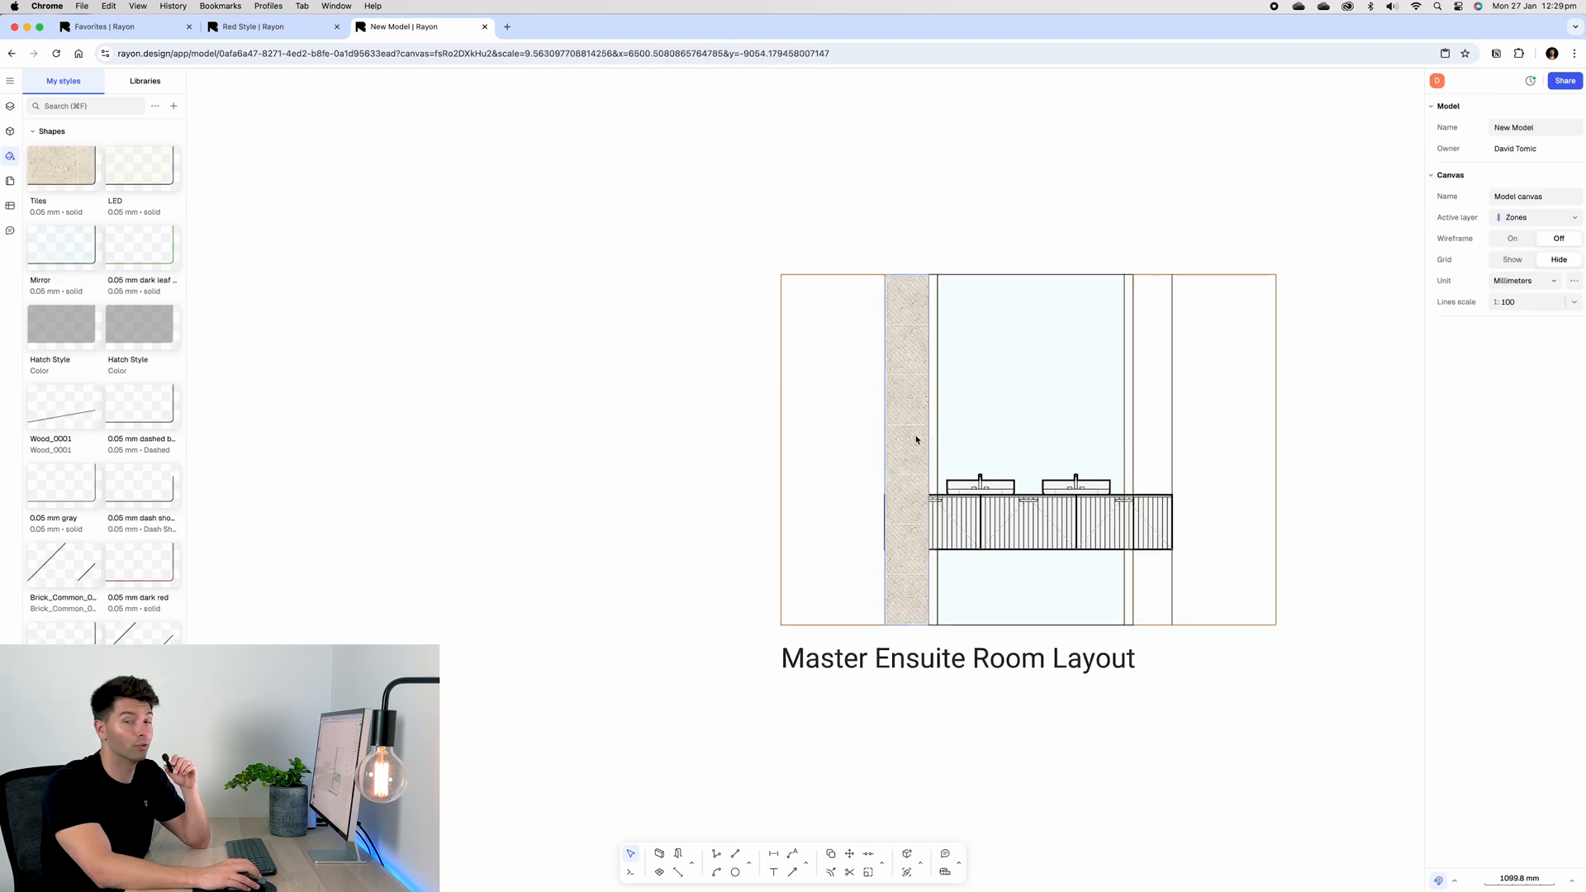
click(909, 451)
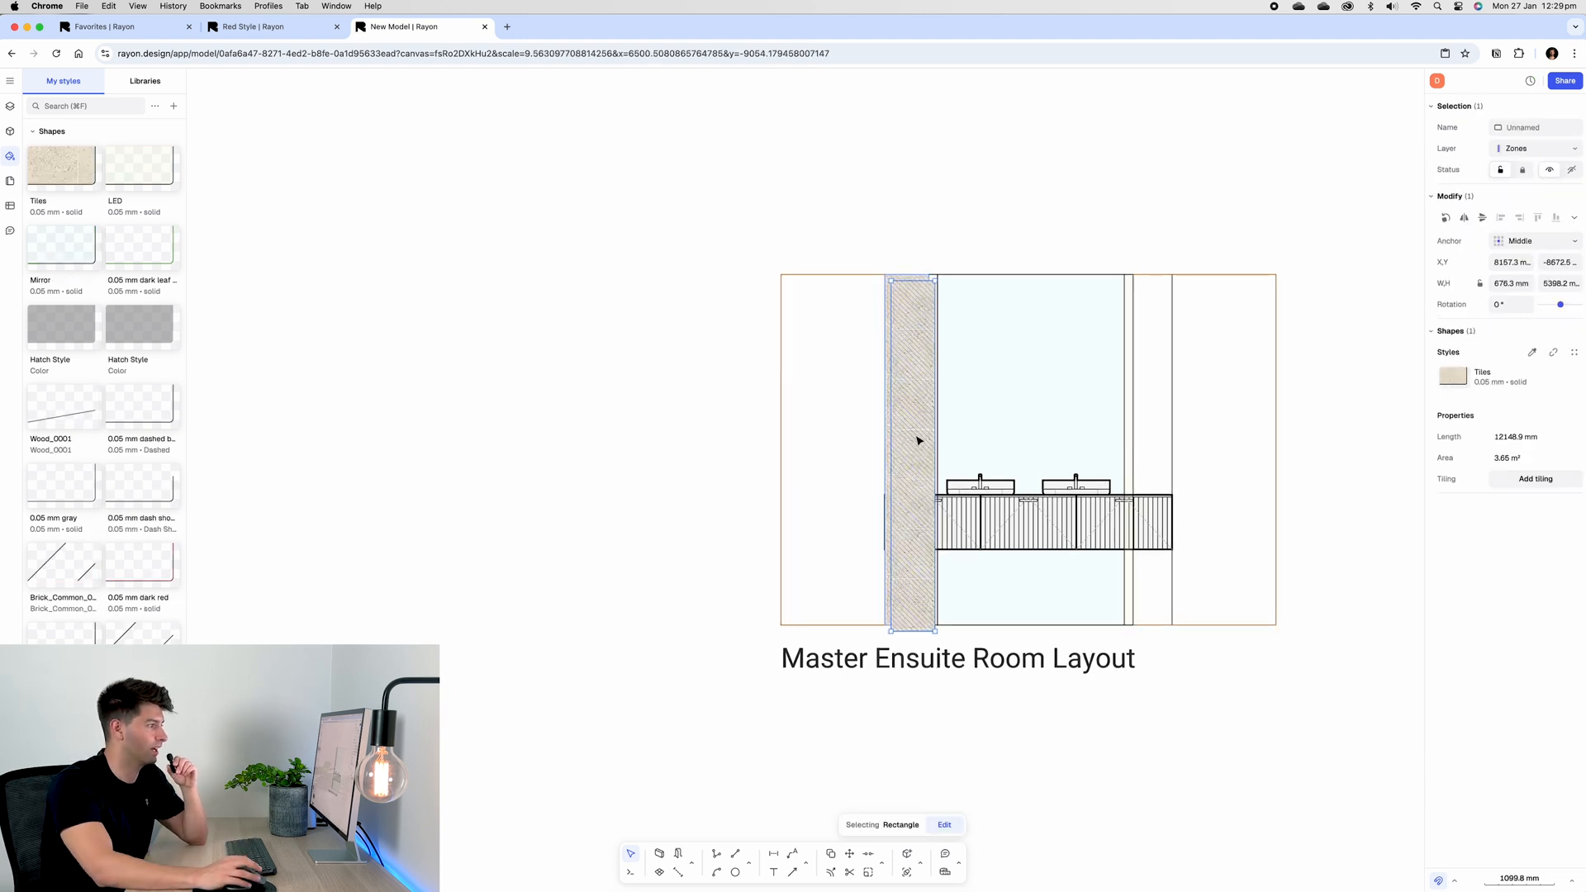
right_click(1051, 526)
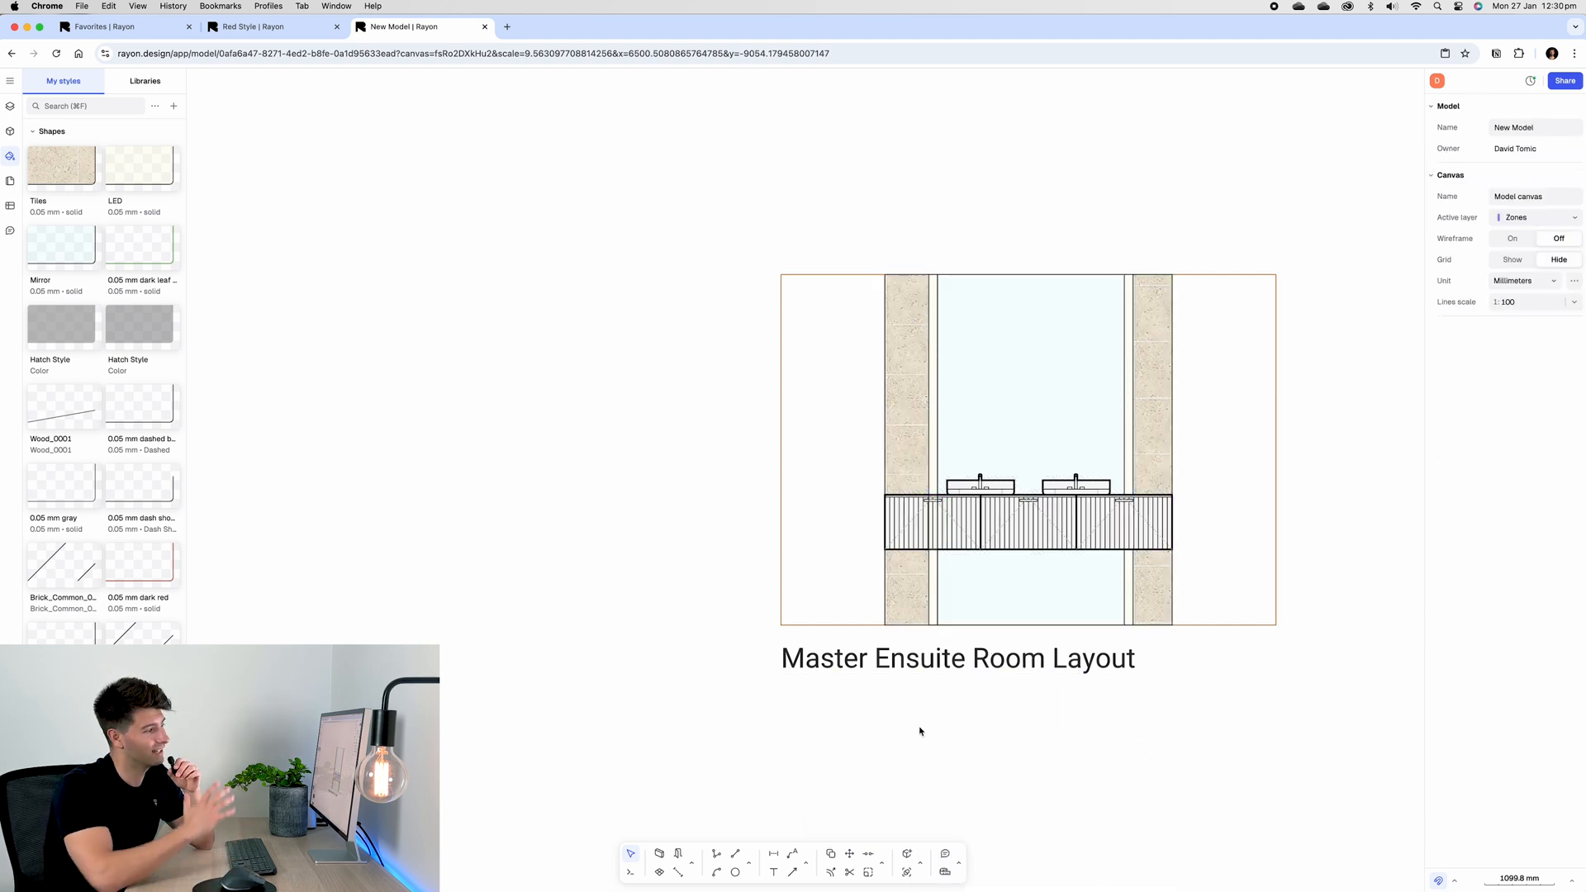
click(907, 446)
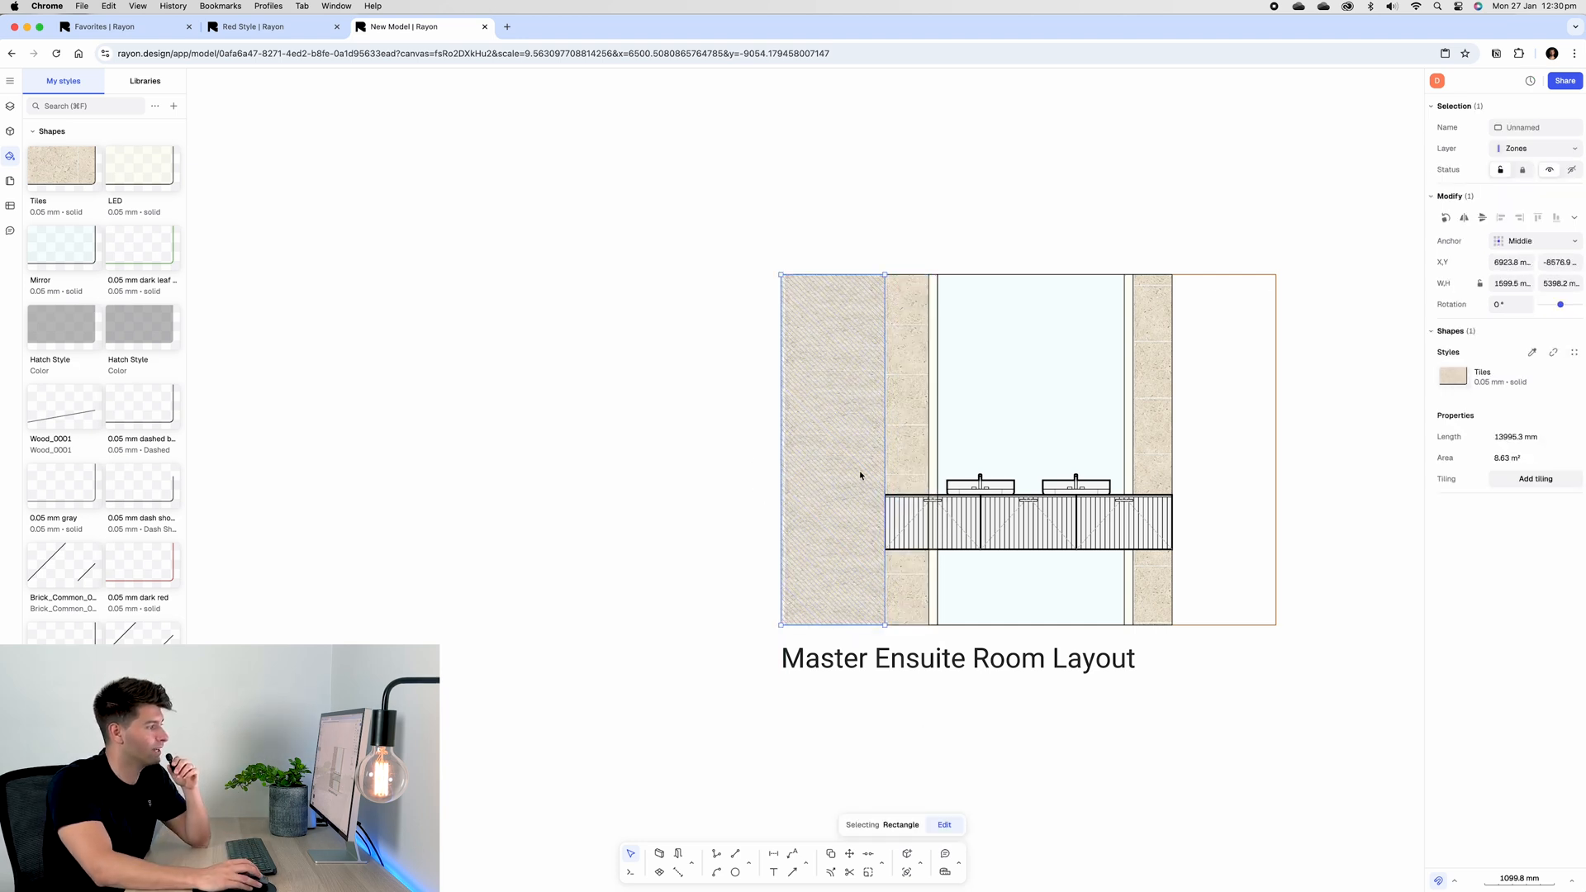
Step: Give the wide left outer wall area the Tiles style and browse the block library
click(1533, 352)
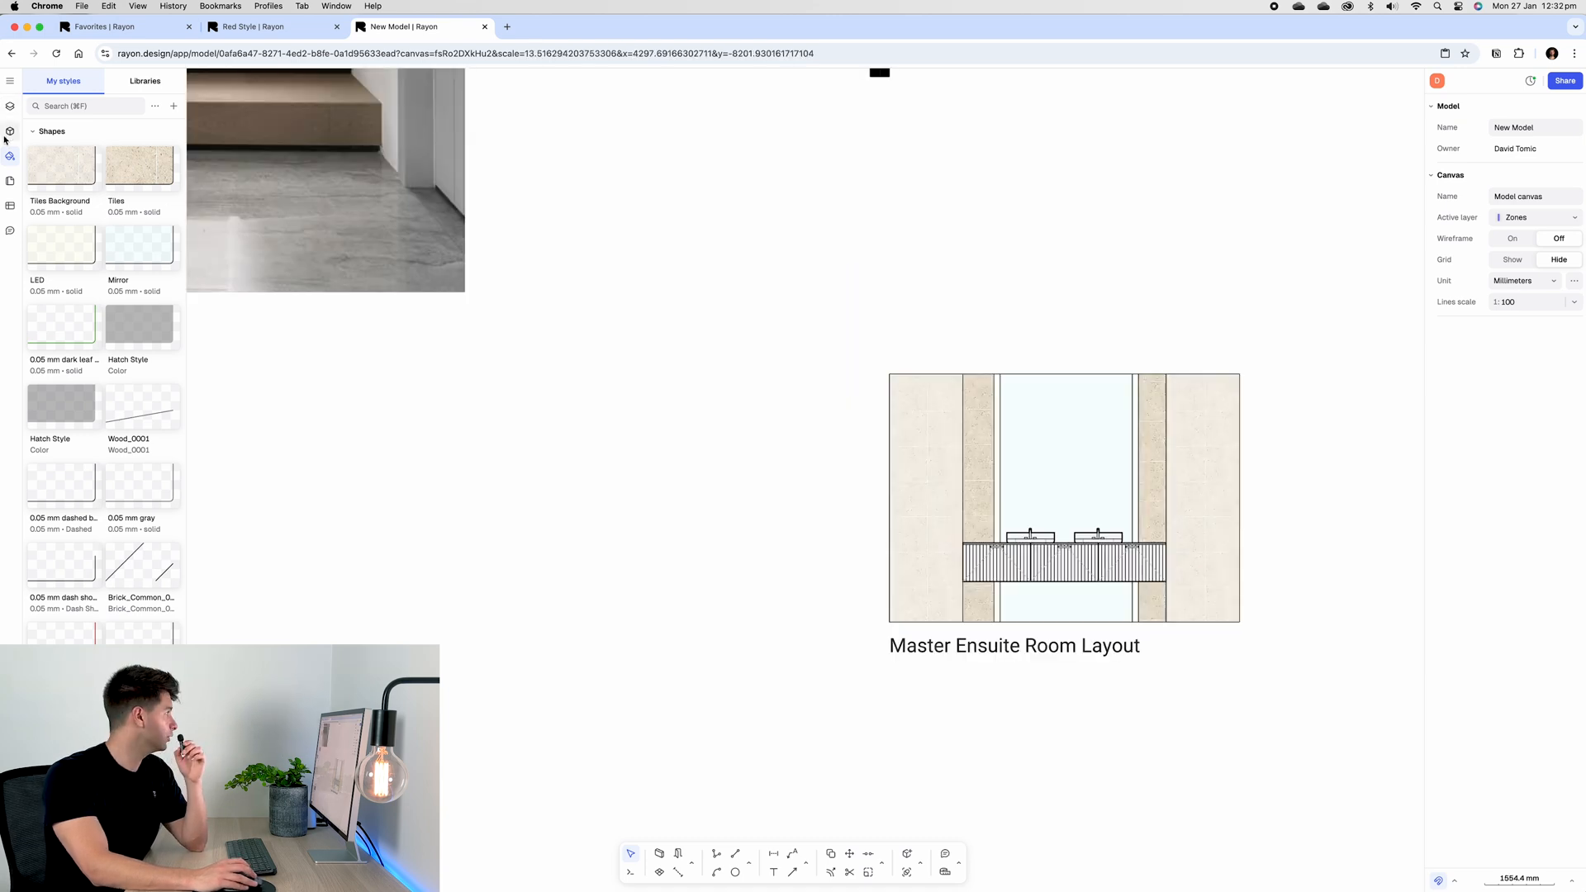
click(10, 131)
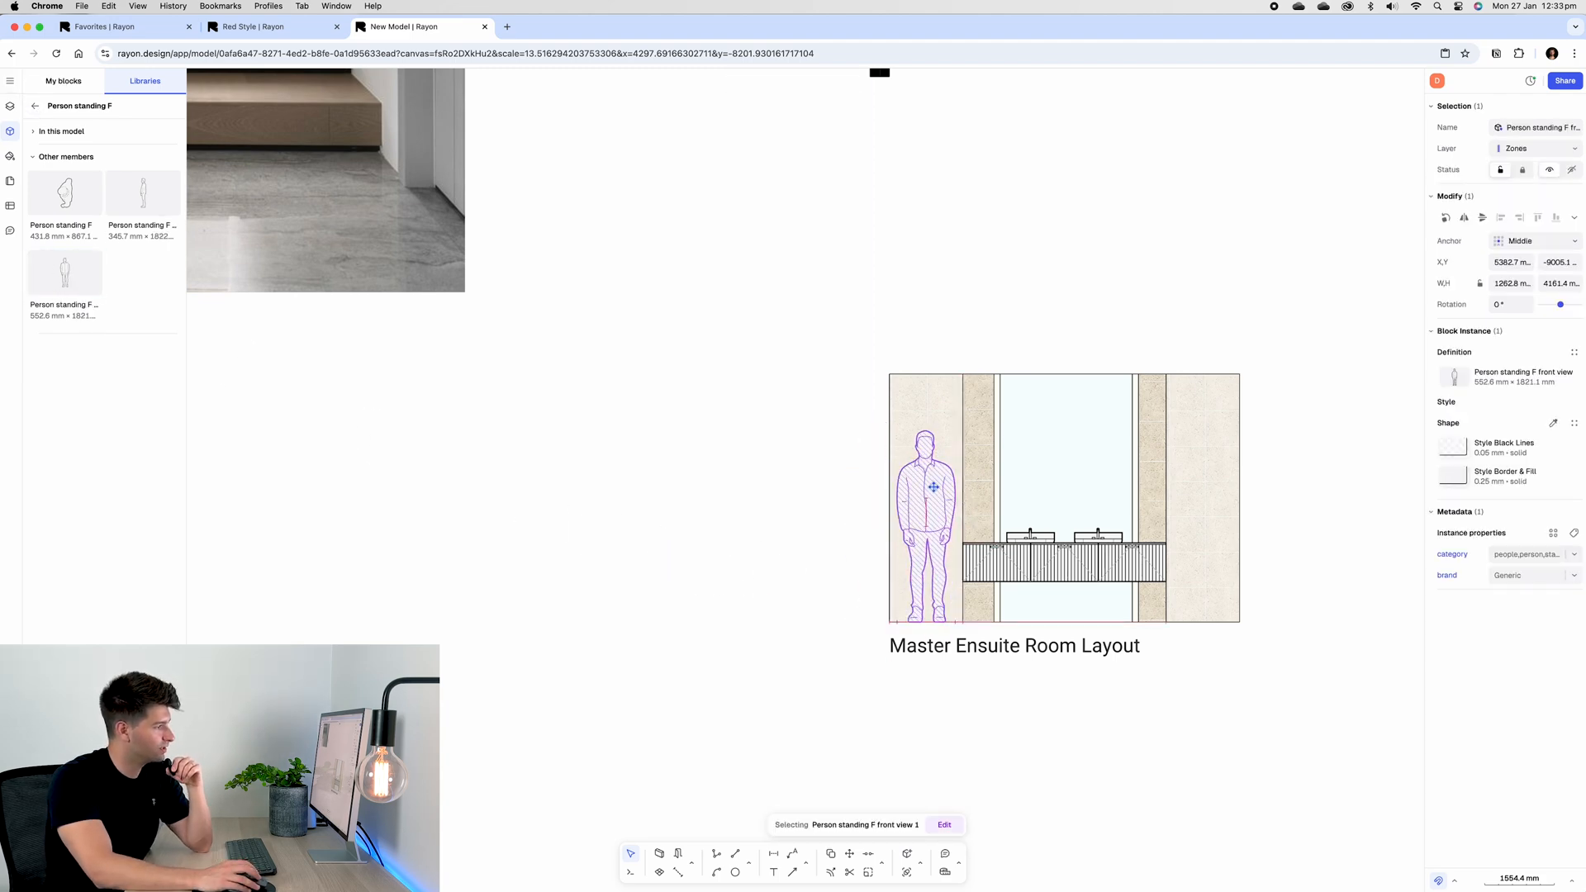
Step: Place a standing female front-view person left of the vanity for scale
click(607, 405)
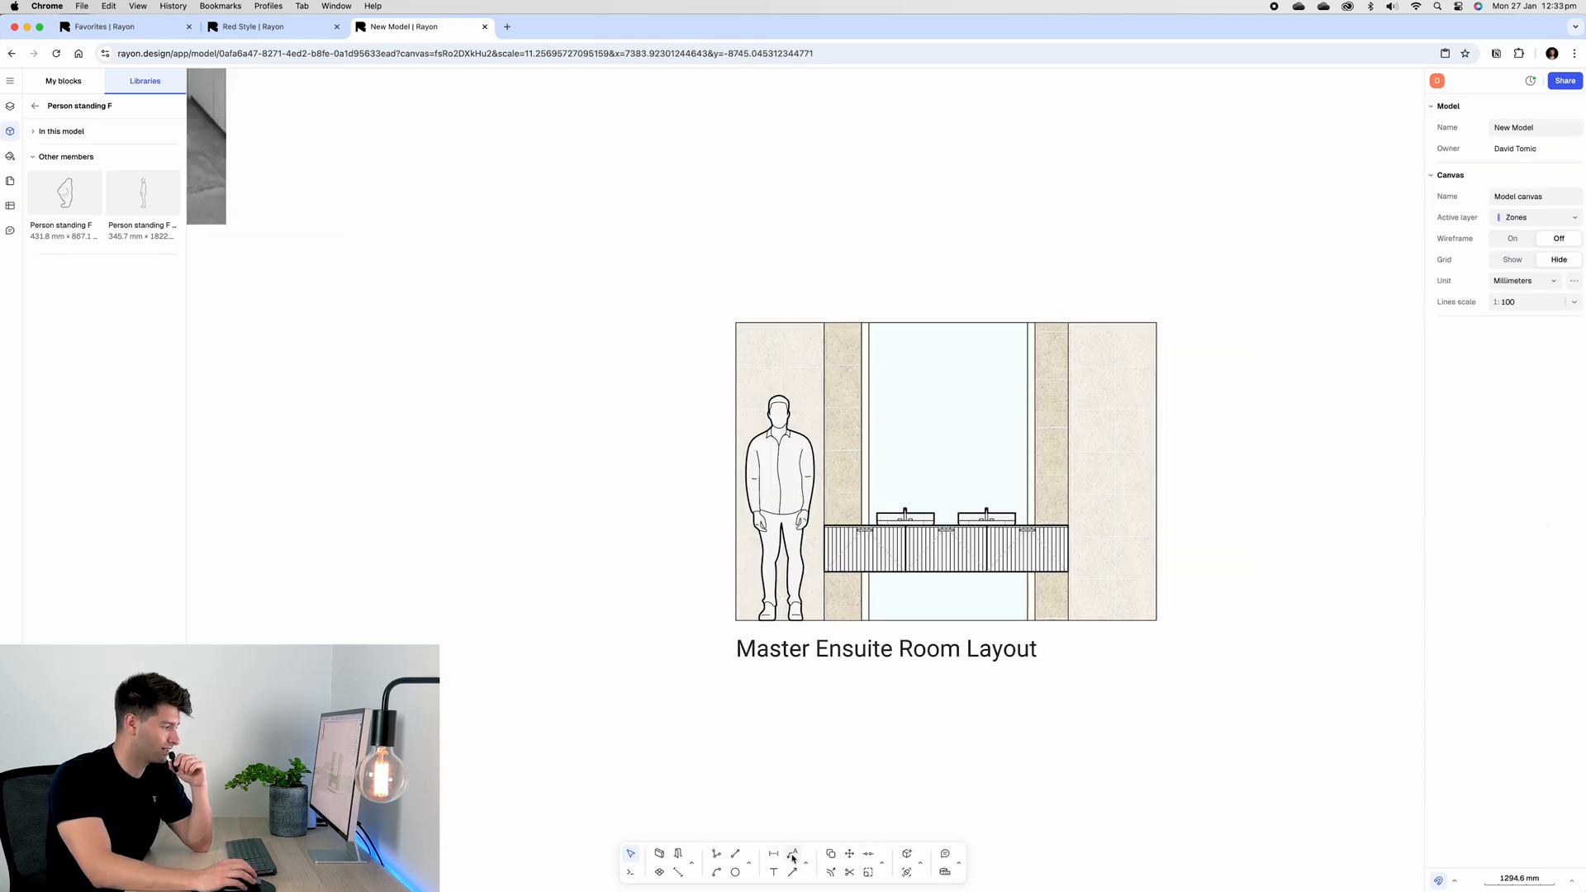
click(793, 855)
text(Travertine Tiles 1200x600mm, rectified, epoxy grout)
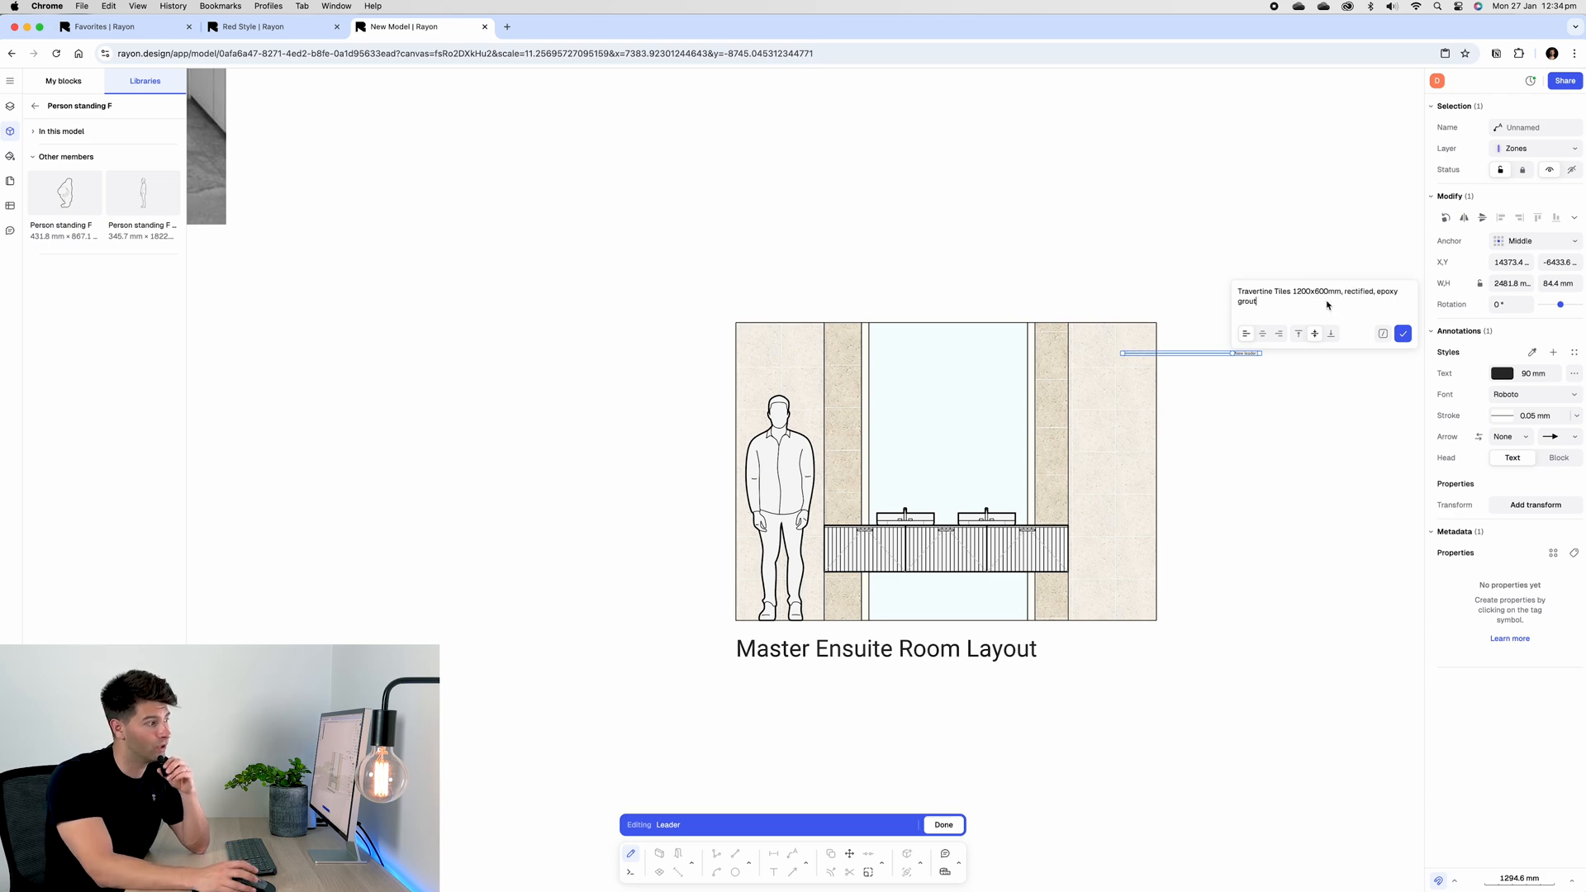
Step: Type the tiled-wall leader note text, including 'colour to match'
text(colour to match)
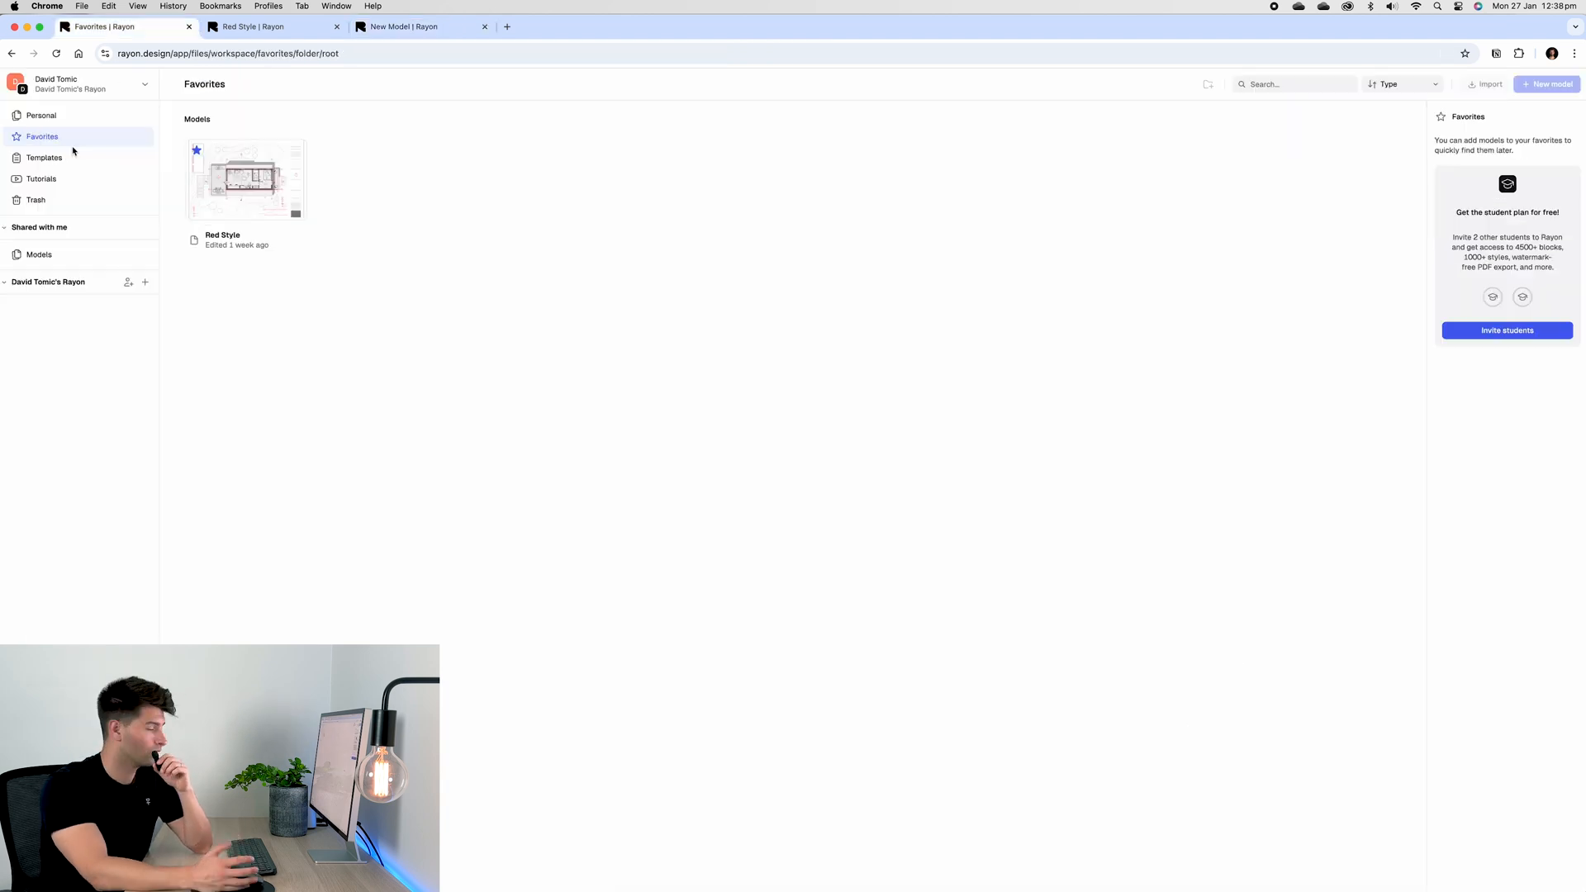
Step: Search the template gallery for 'bathroom'
click(44, 158)
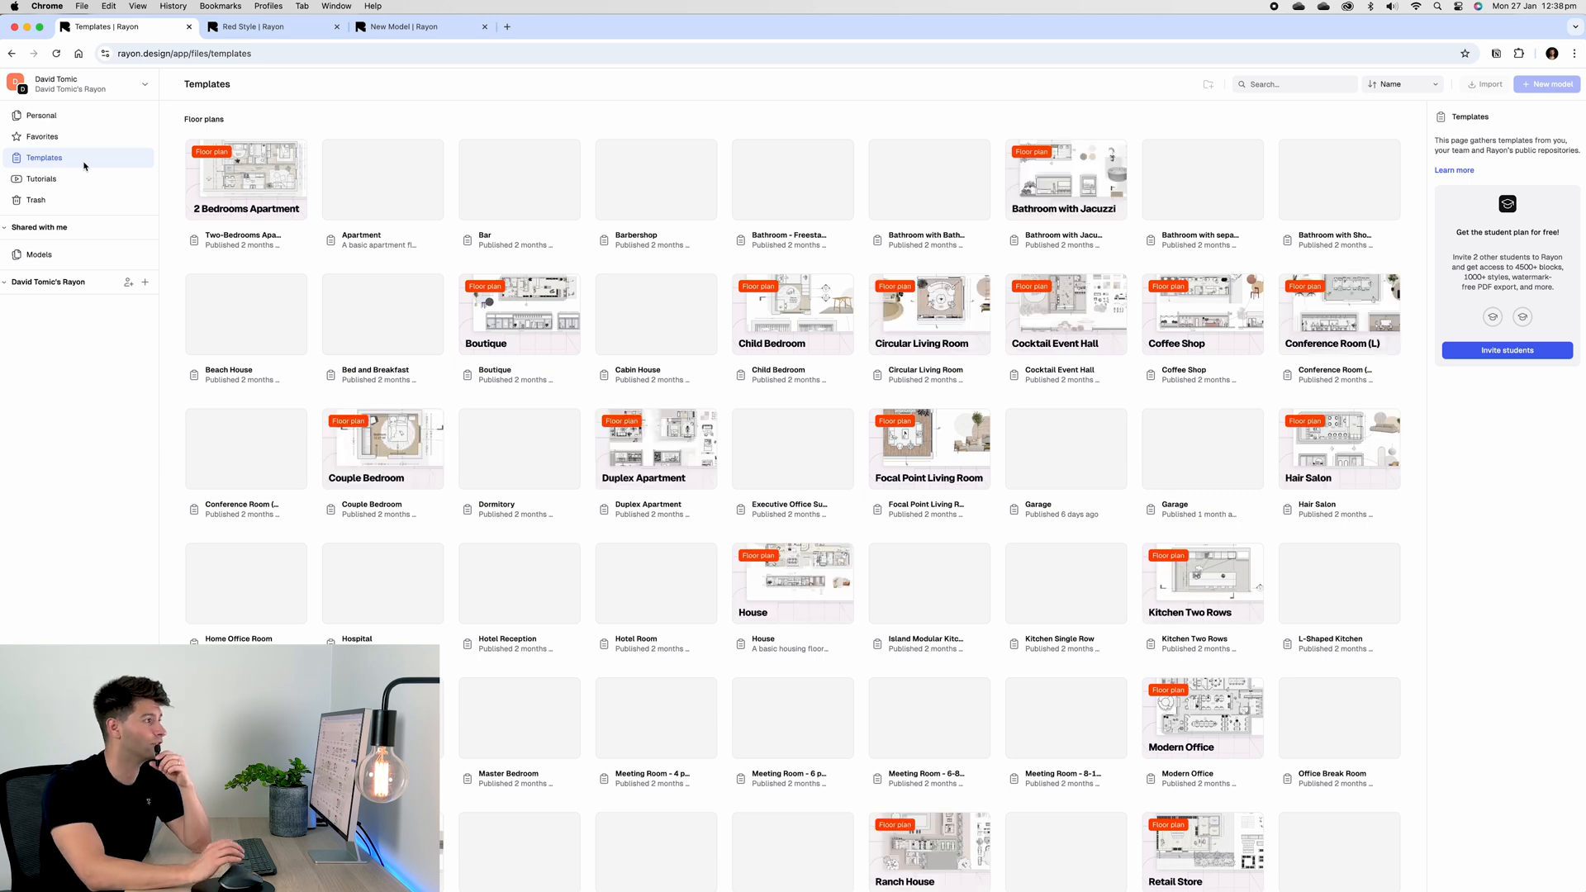
text(bathroom Millwork)
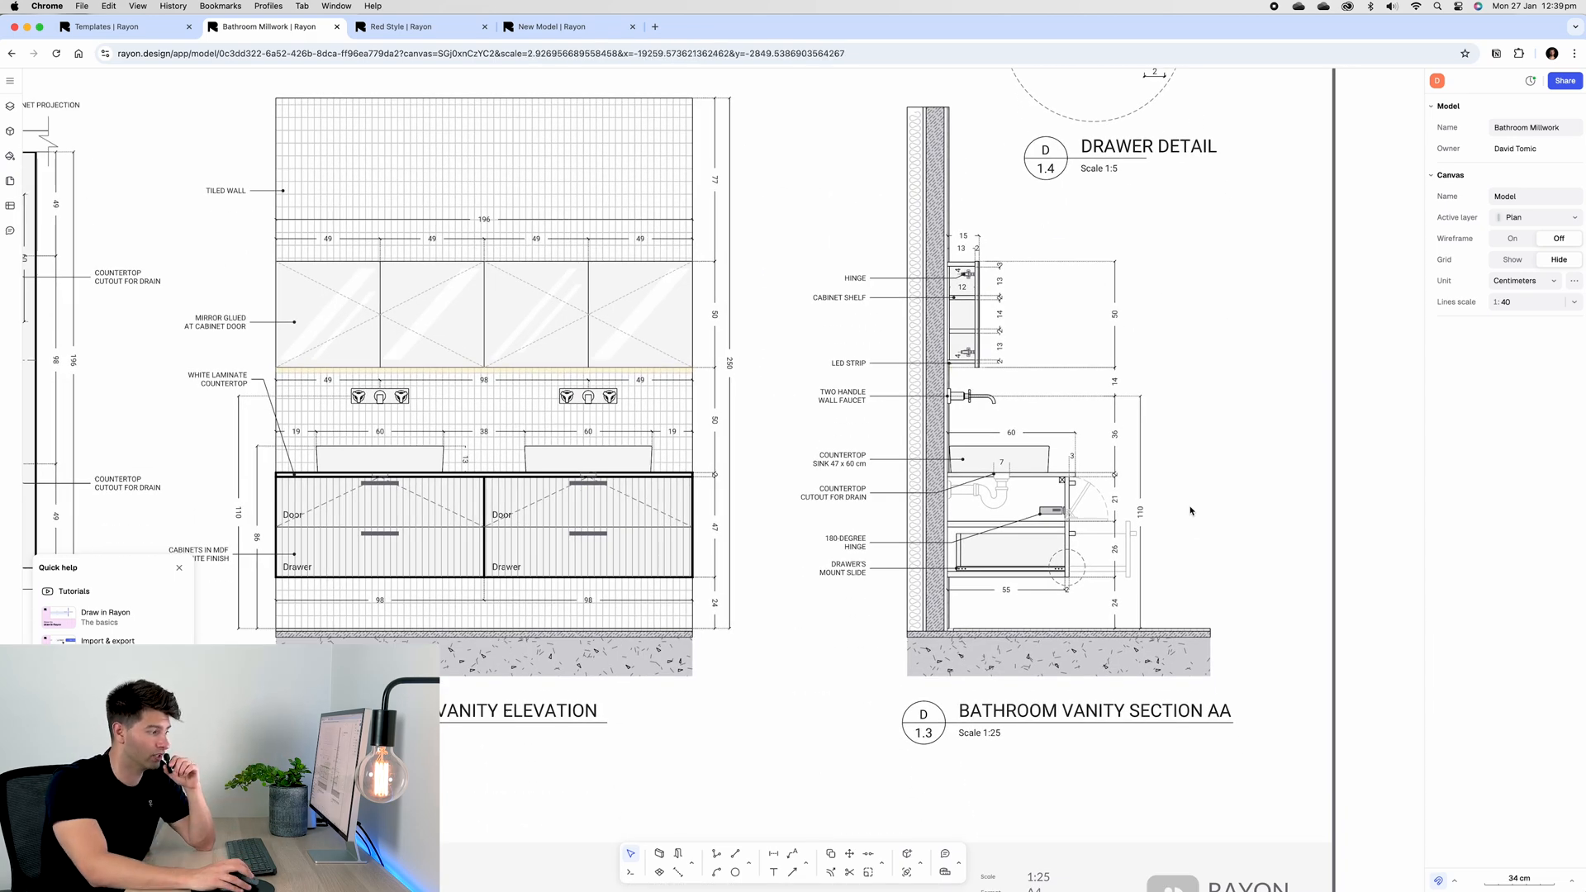
Step: Scroll through the Bathroom Millwork template's vanity elevation and drawer detail drawings
scroll(down, 3)
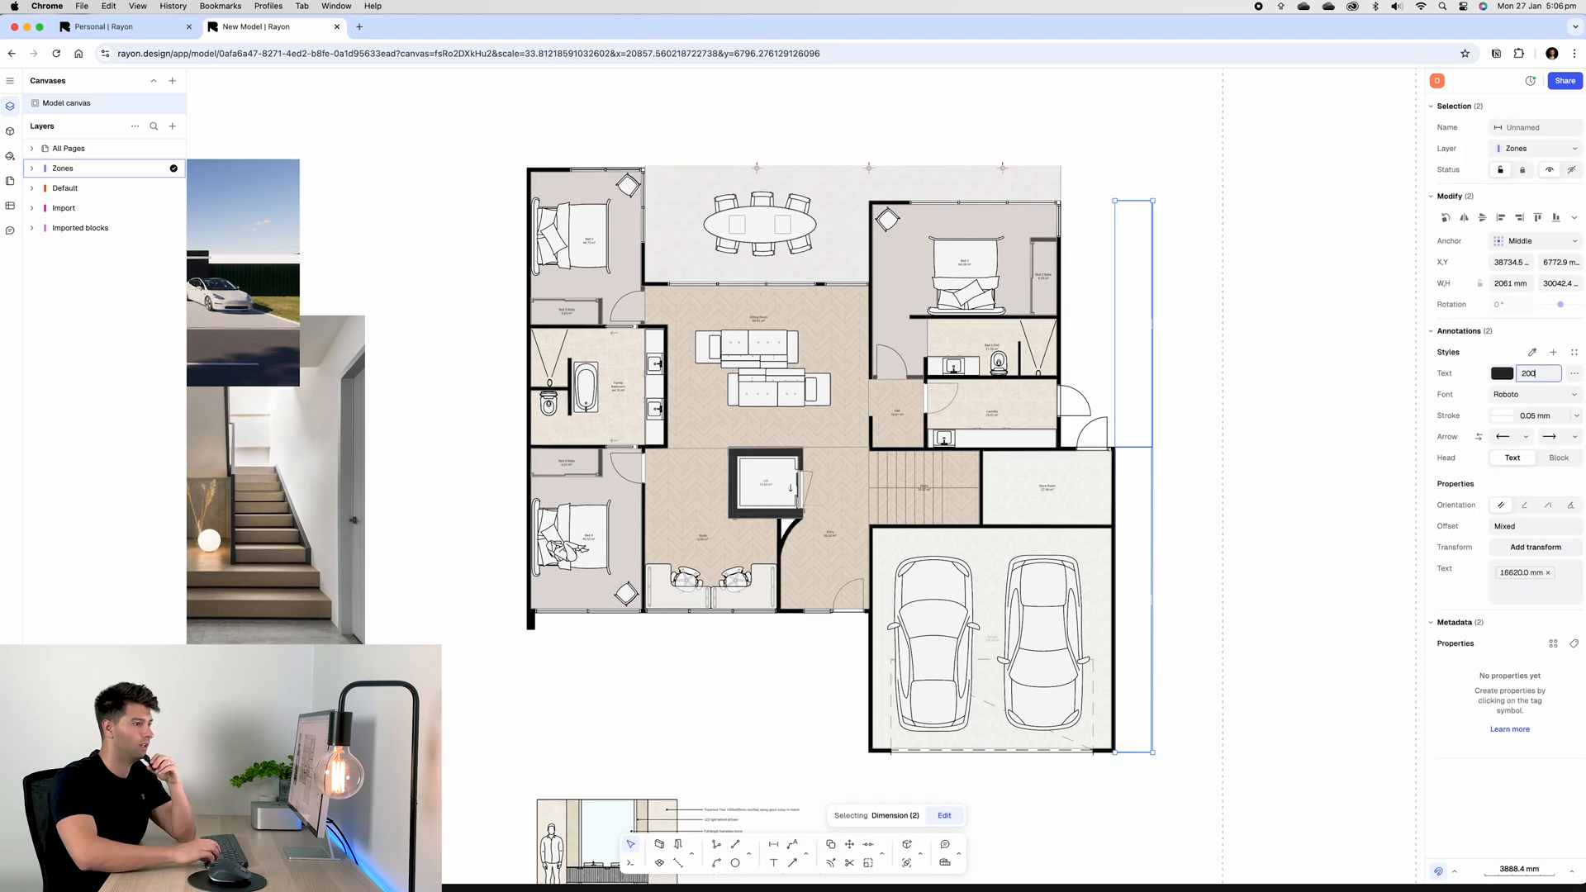
Step: Enter a value of 500 for the floor plan dimensions
text(500)
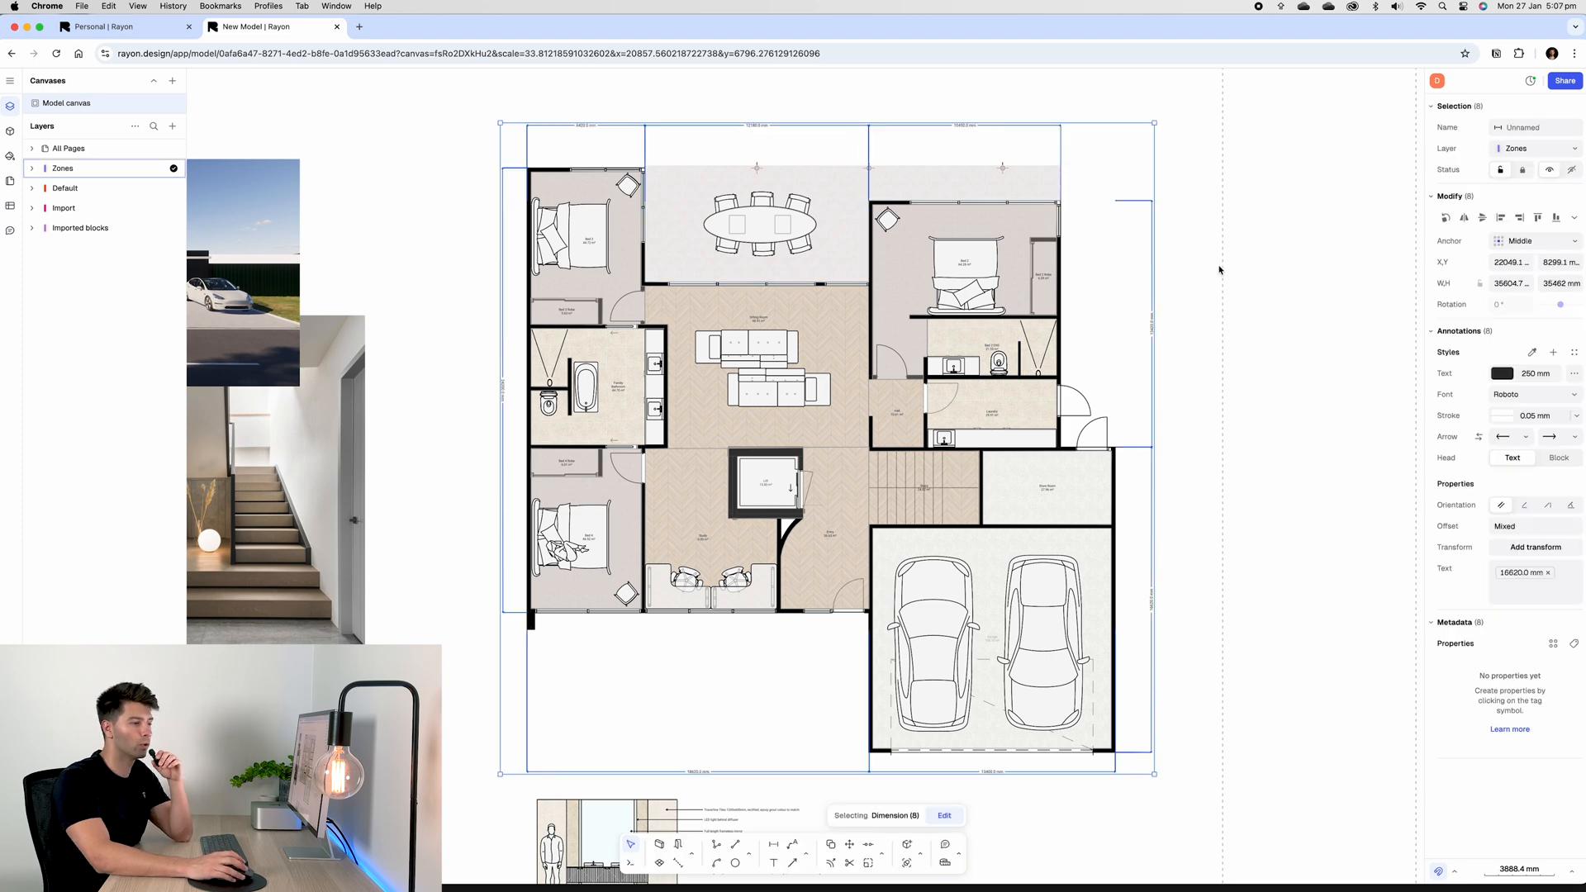
Step: Make the dimension text red (FF0000) in Lato, with tick-style end markers
click(1504, 374)
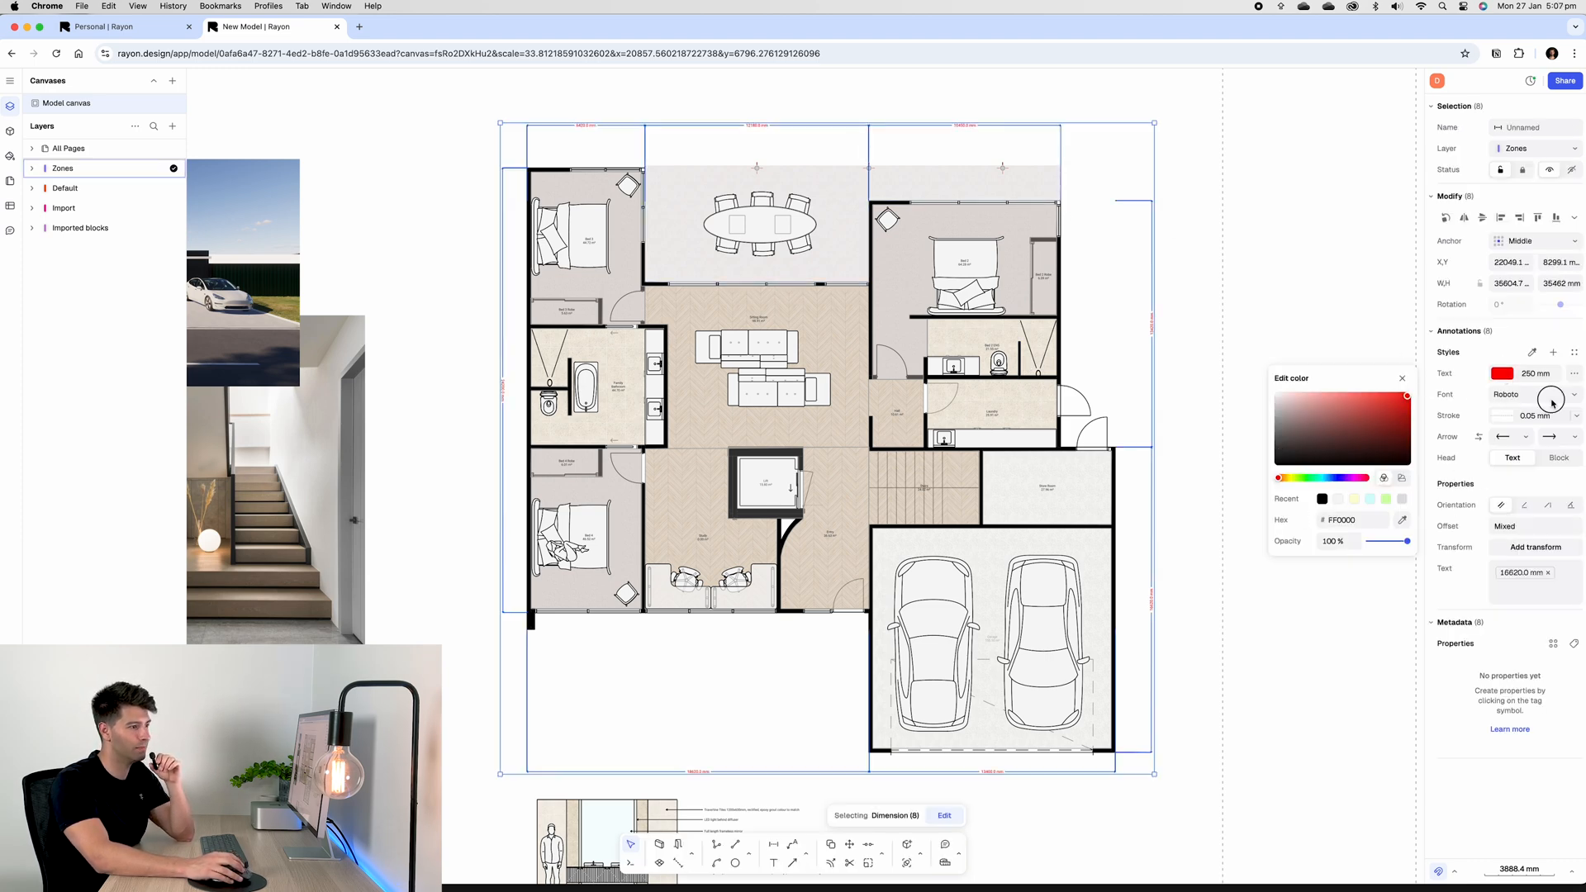
click(1533, 395)
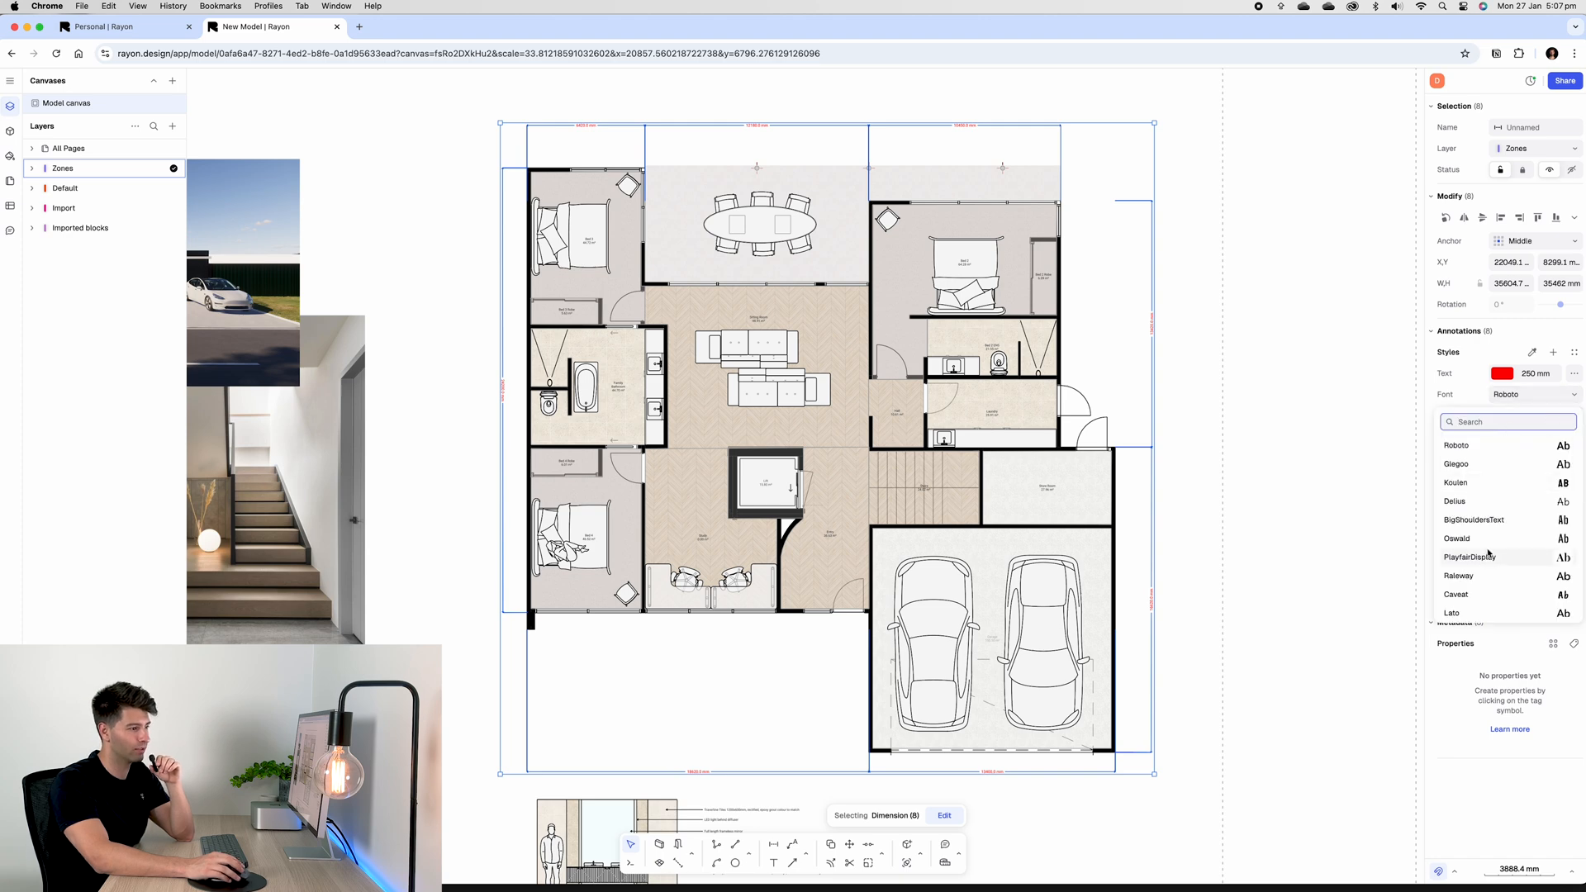
click(1452, 613)
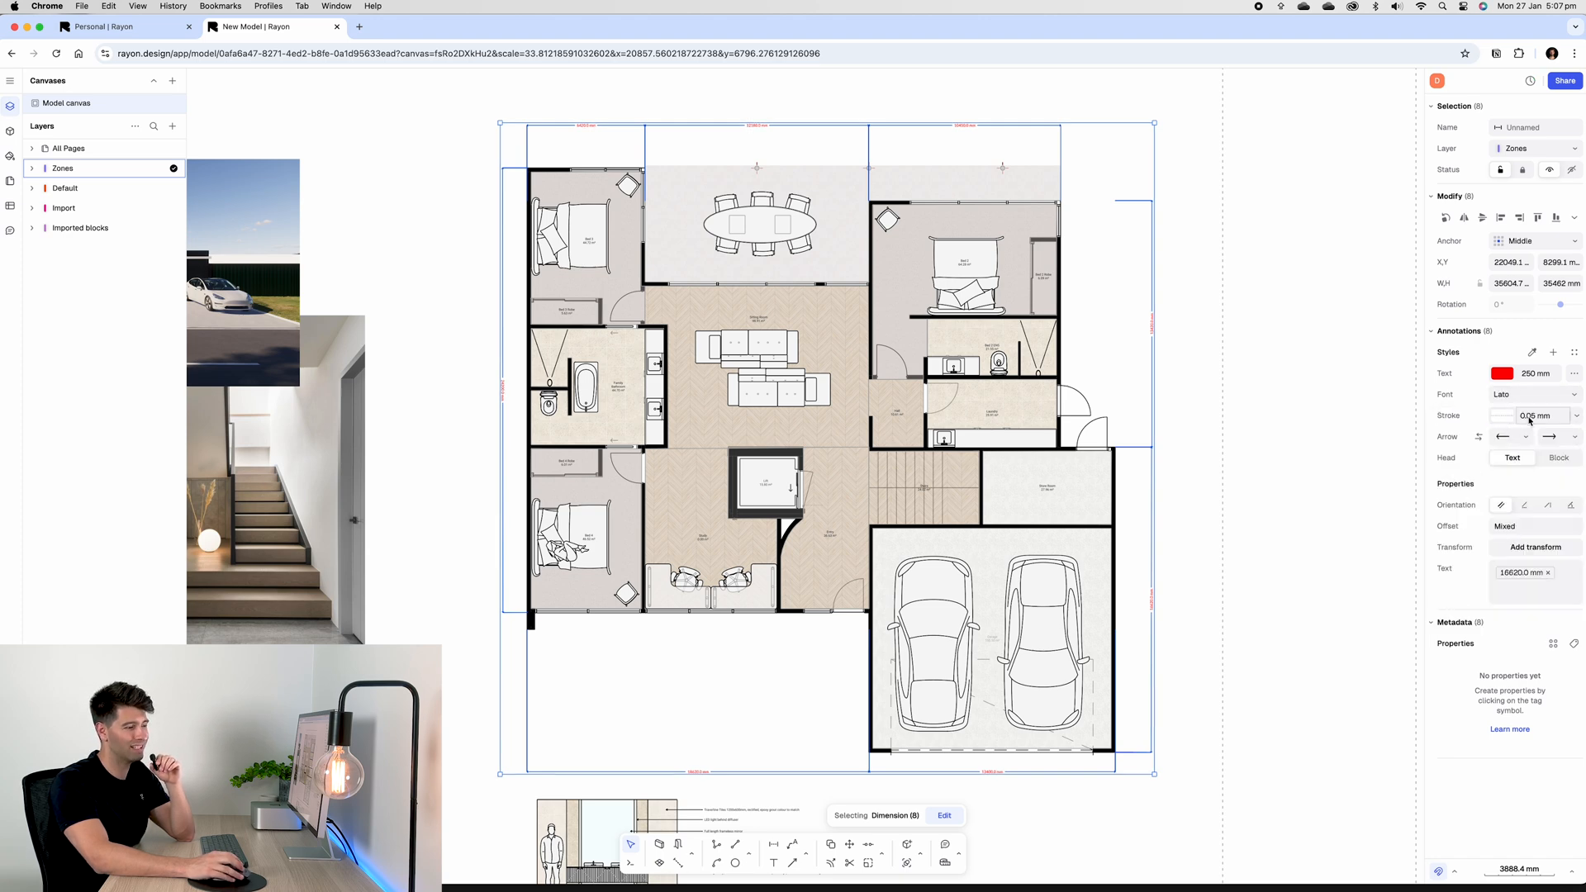
click(1555, 436)
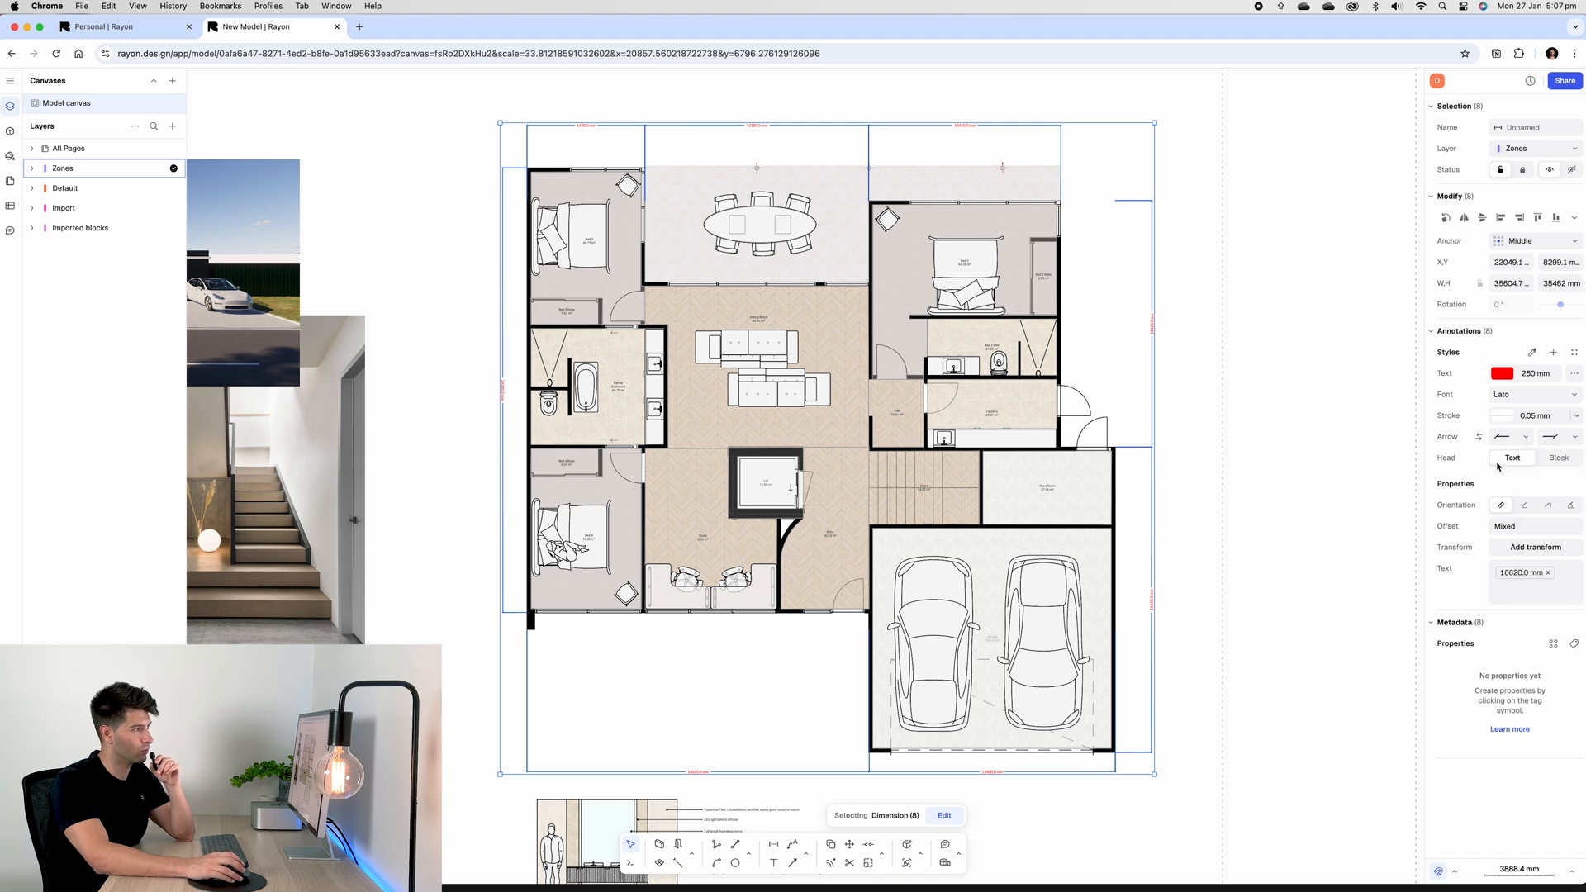
click(1505, 414)
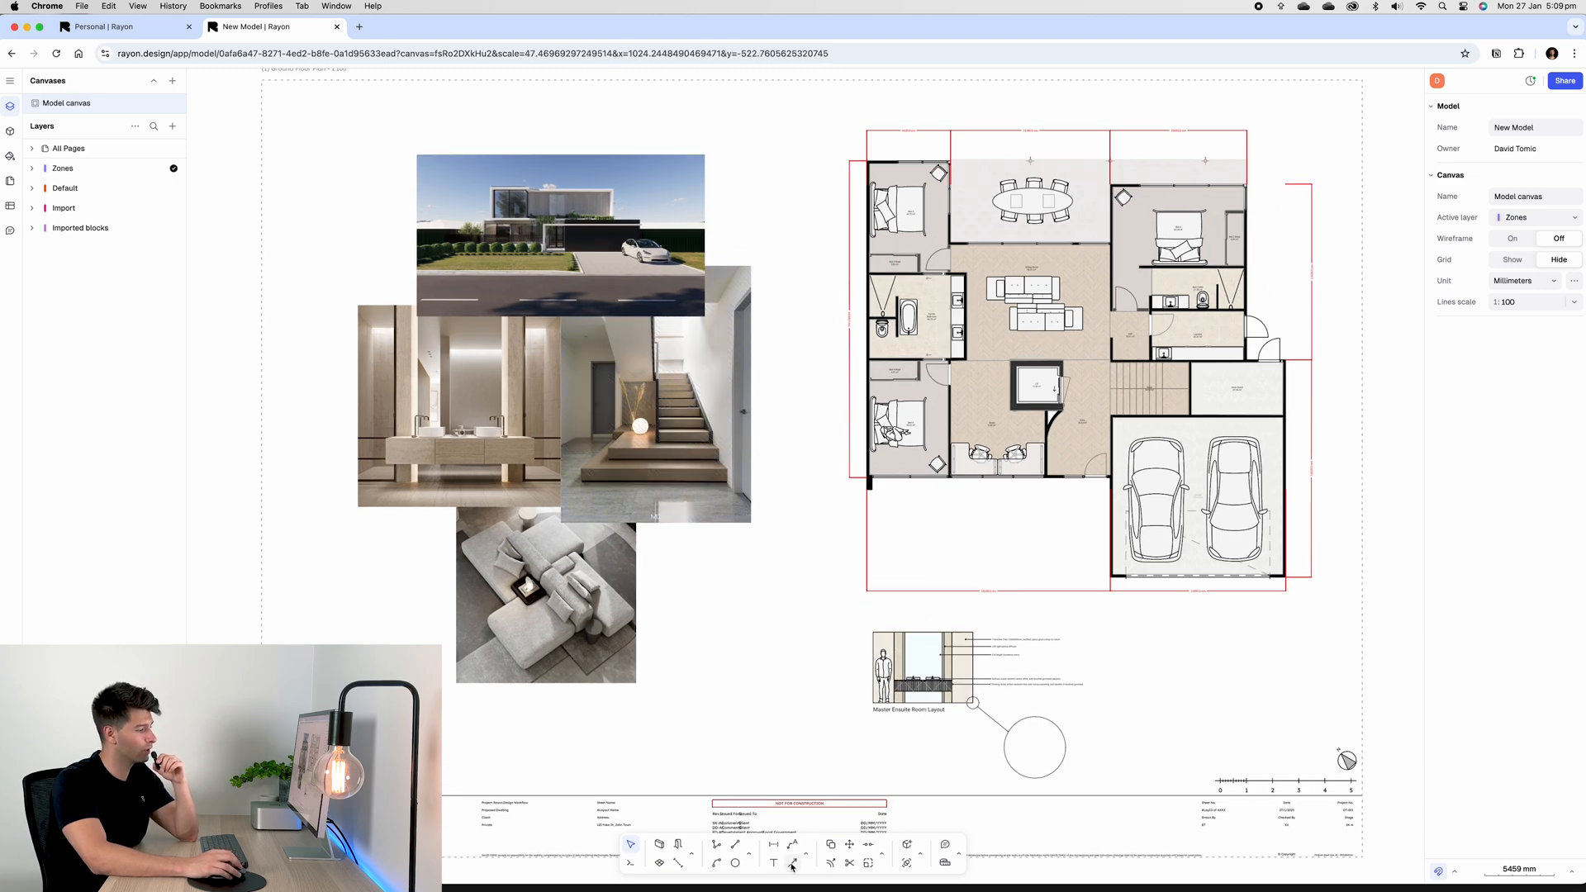
Step: Draw thicker arrows linking the staircase photo and the plan's bathroom
click(792, 865)
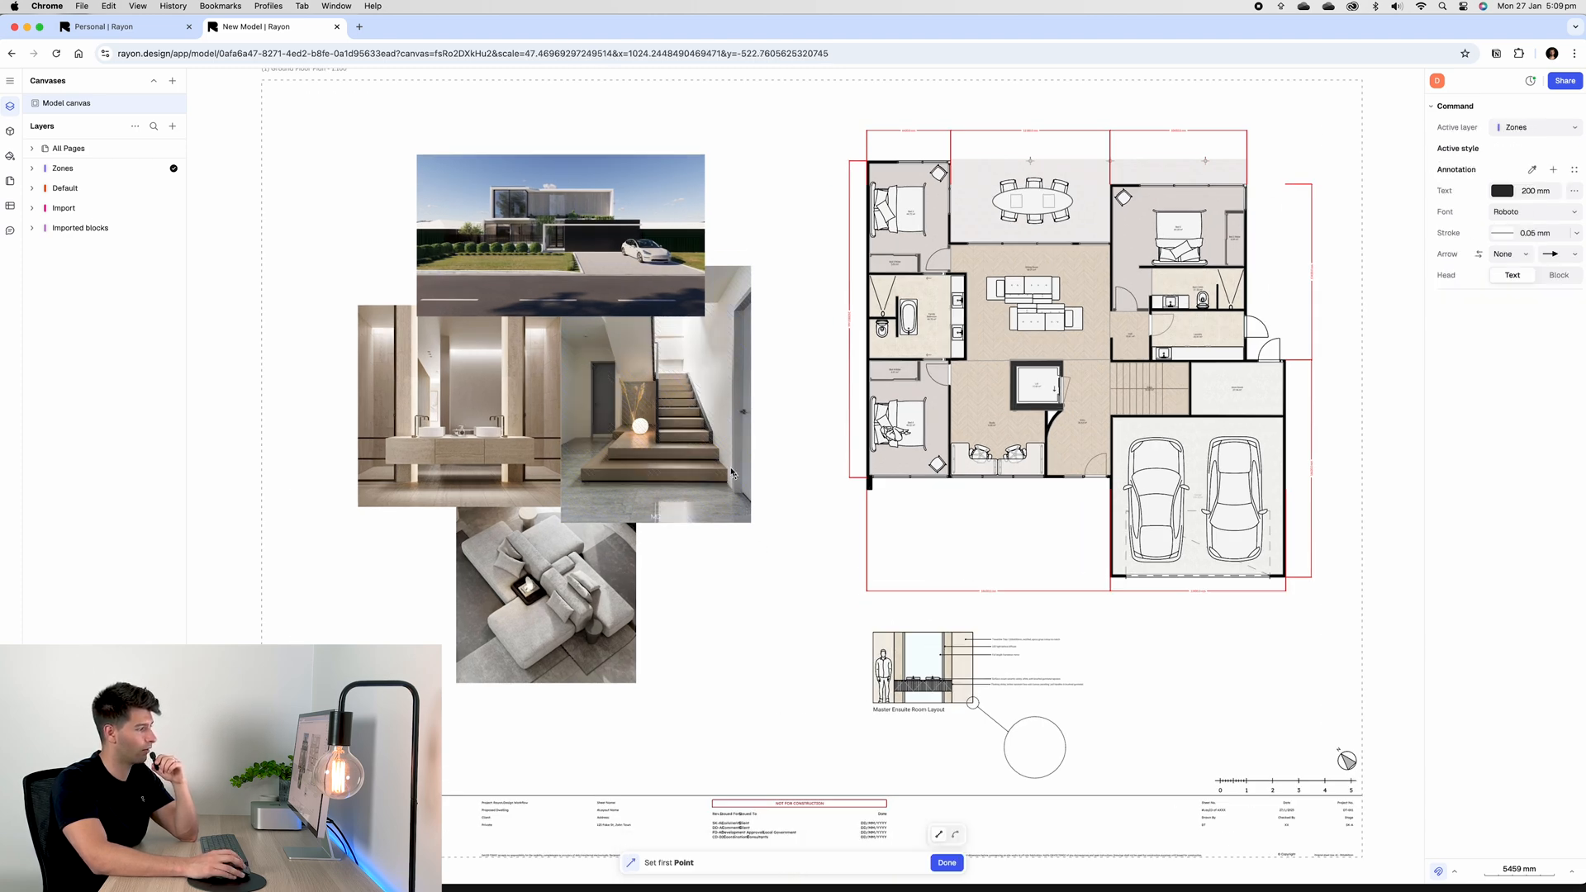
click(1113, 405)
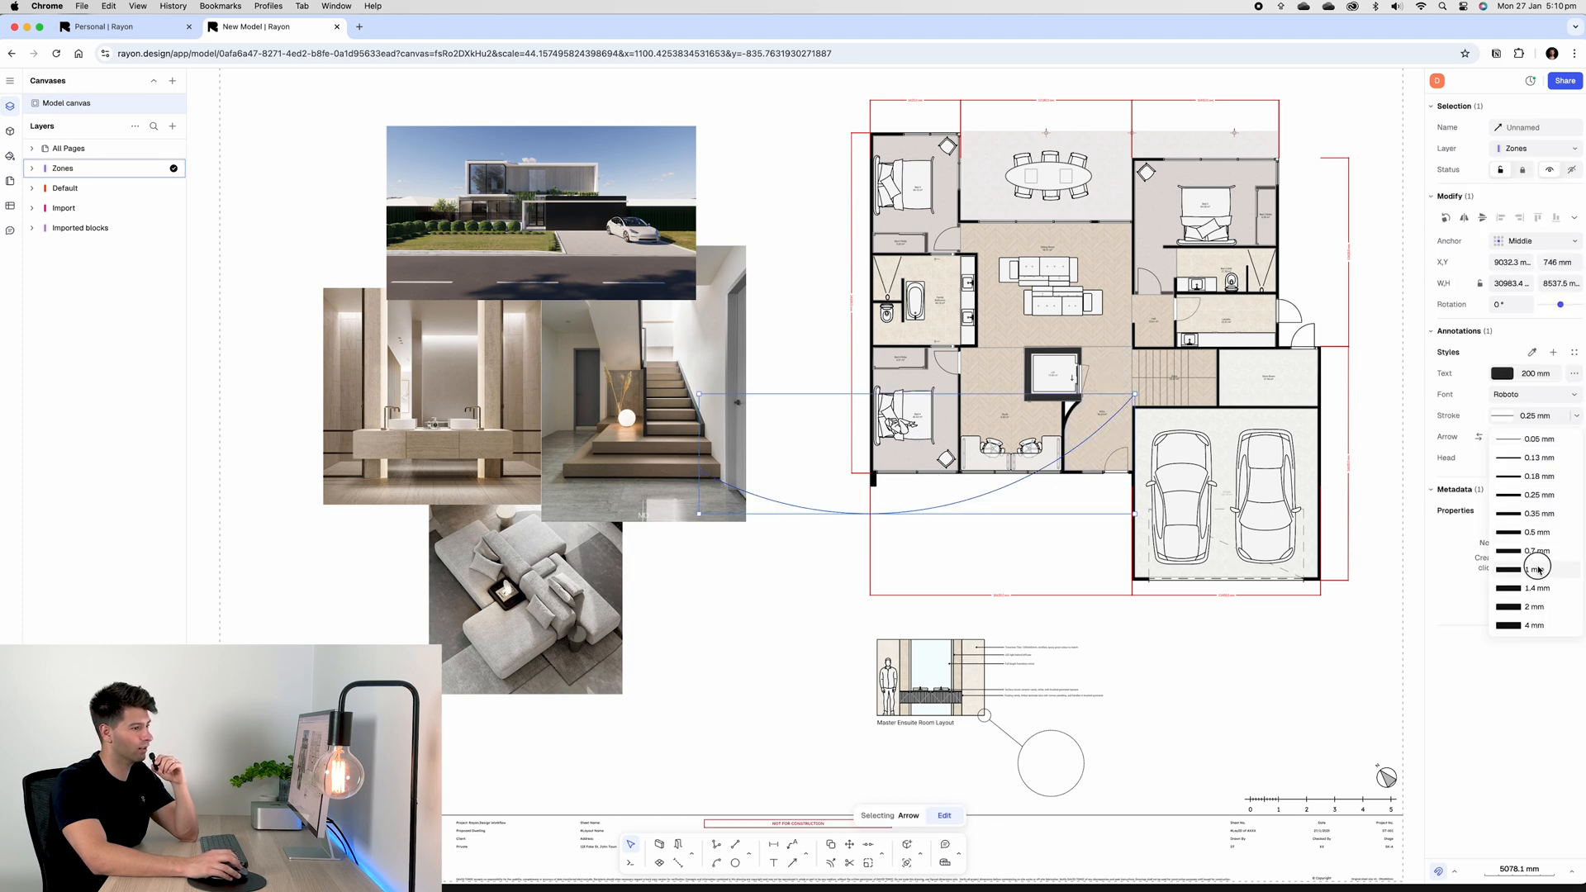
click(1536, 566)
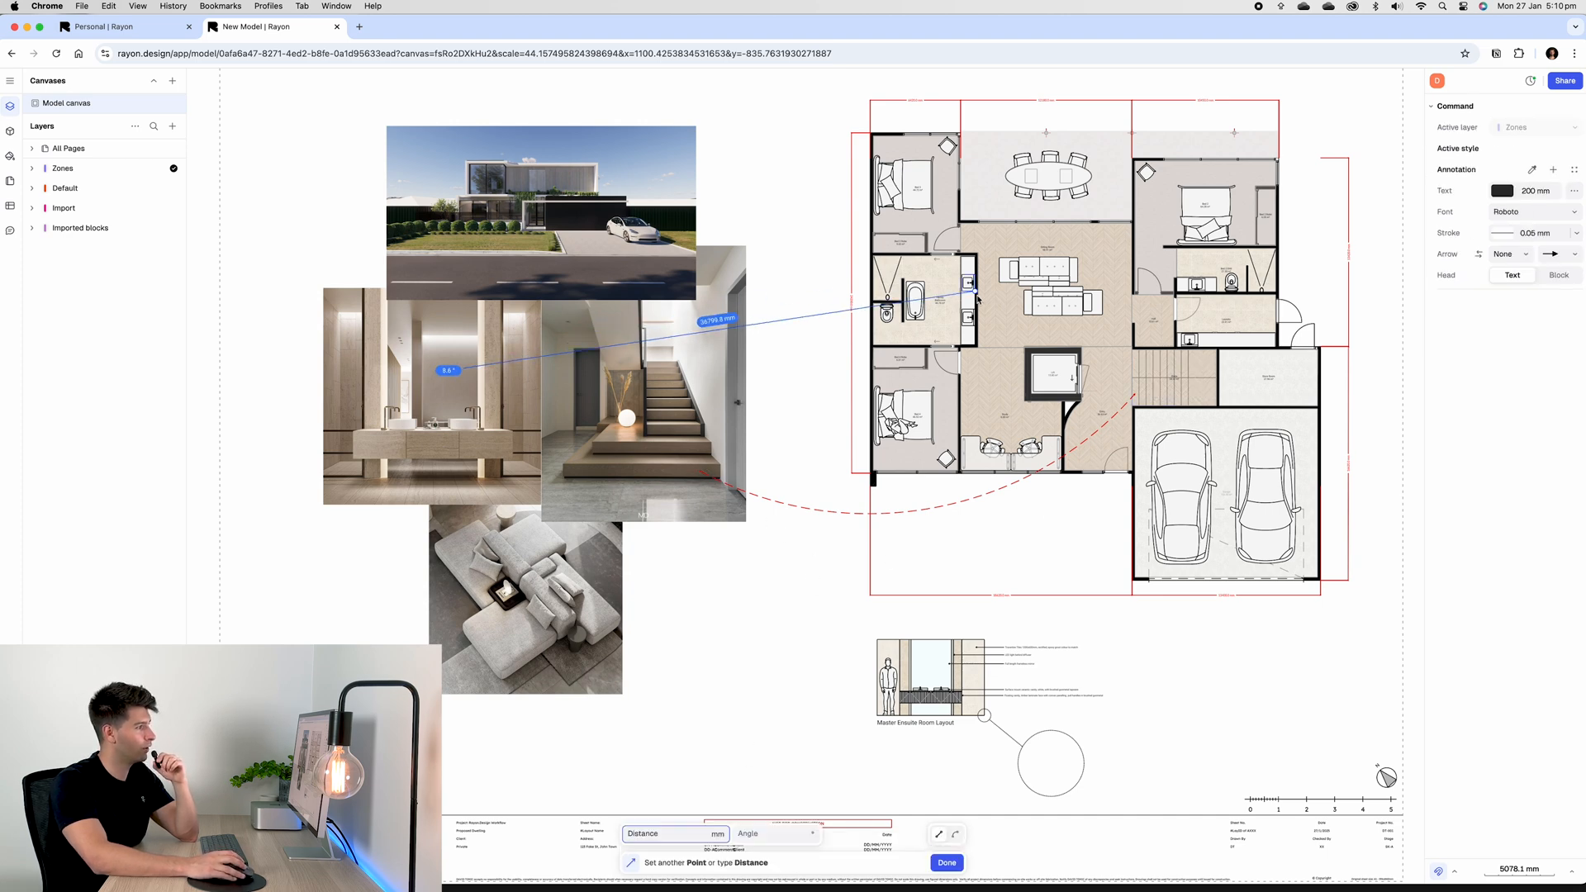
click(946, 863)
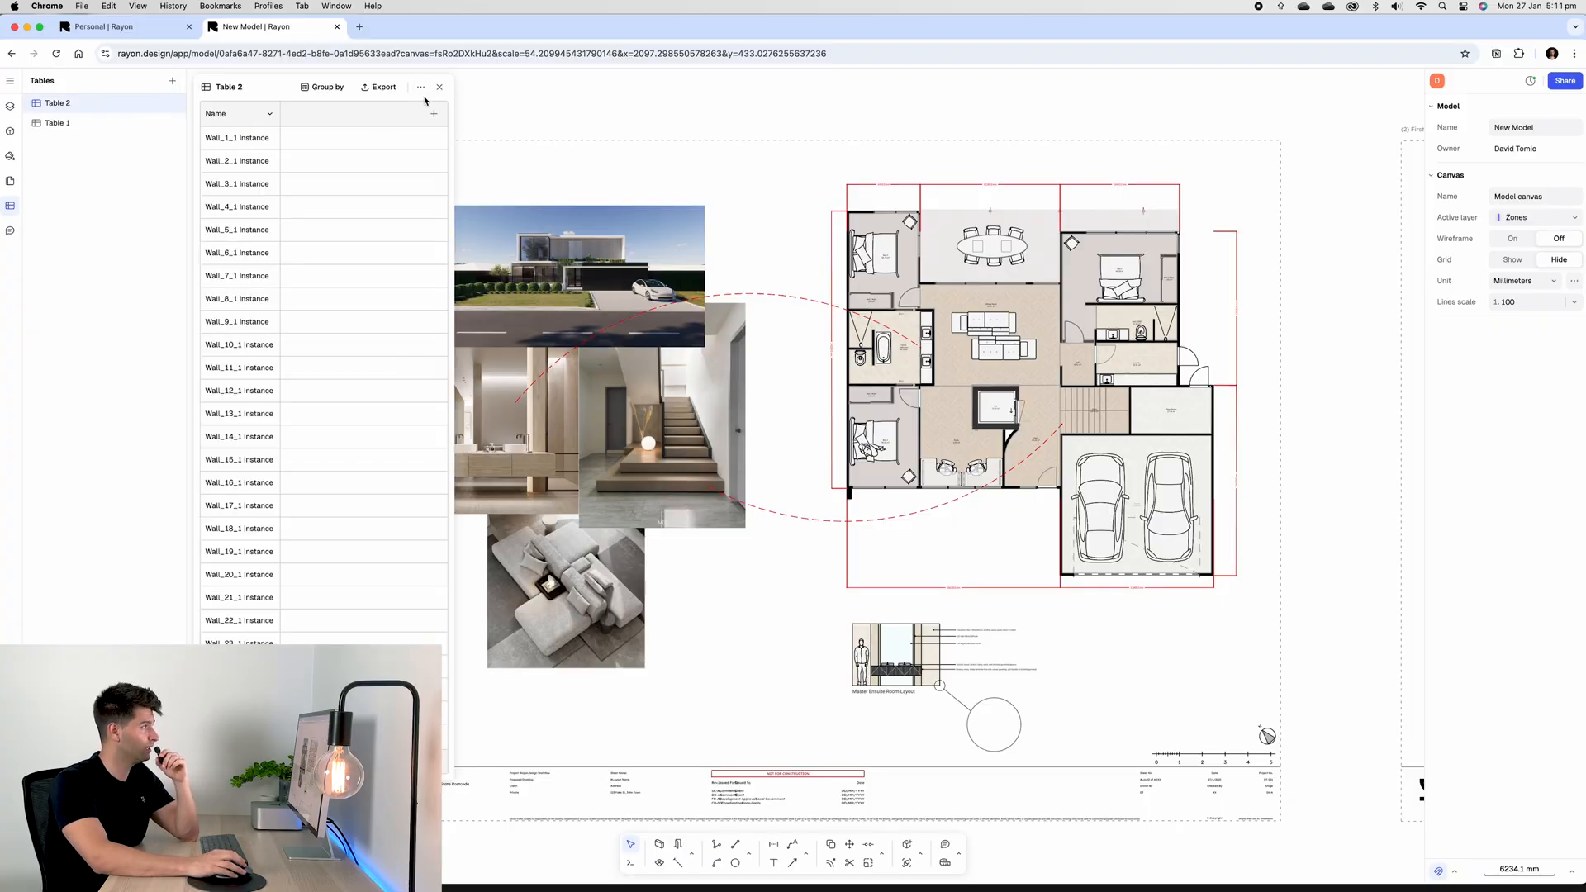
Step: Filter Table 2 to zones only, add an Area column, and export as XLSX
click(421, 86)
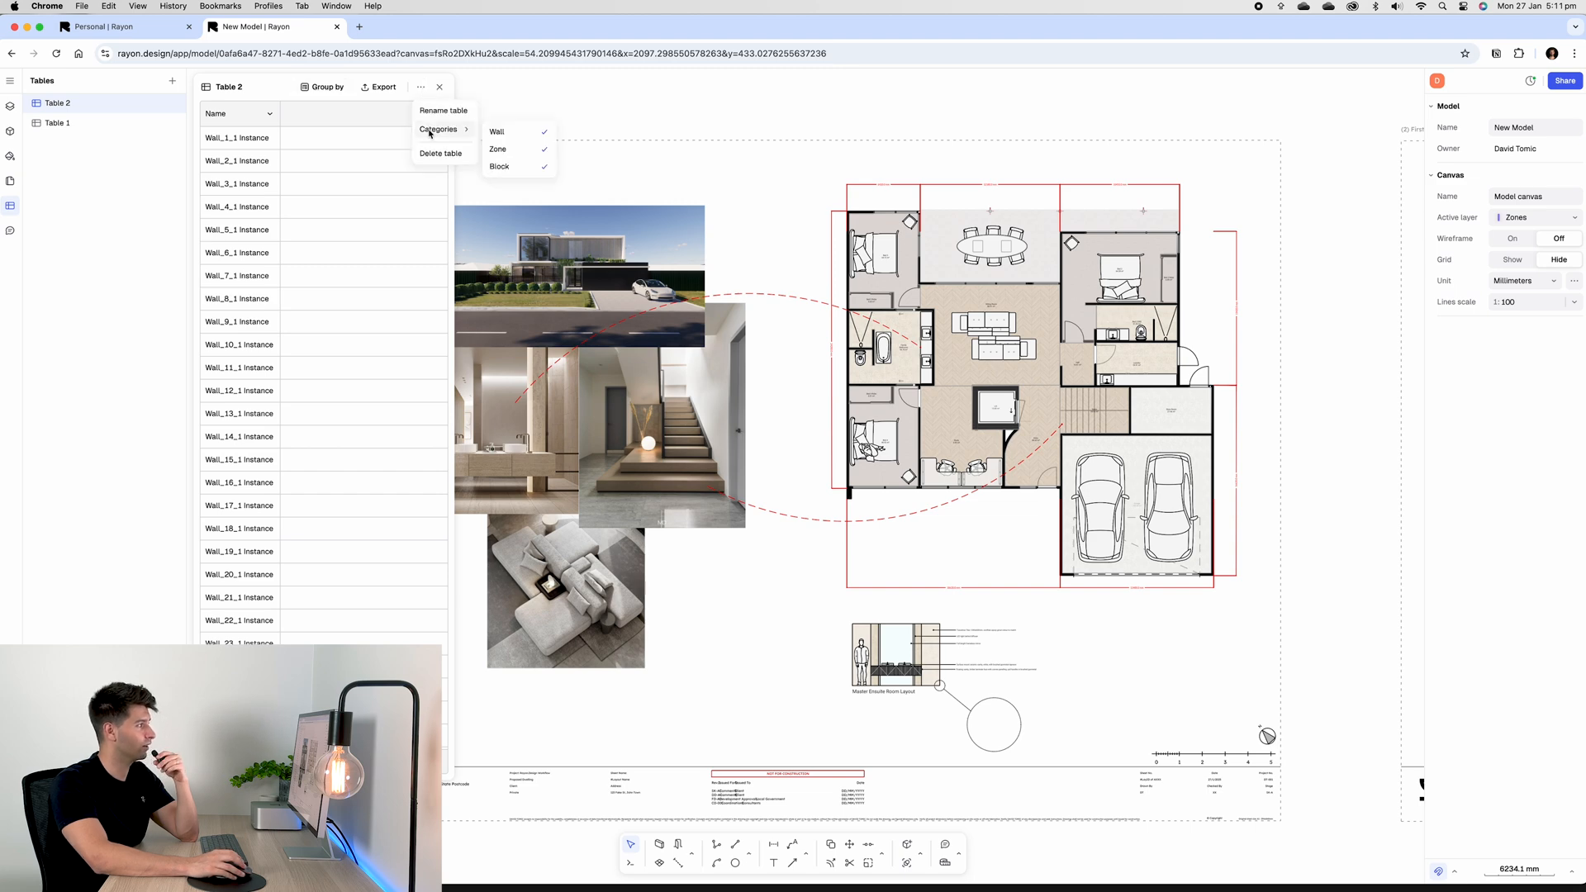
click(497, 131)
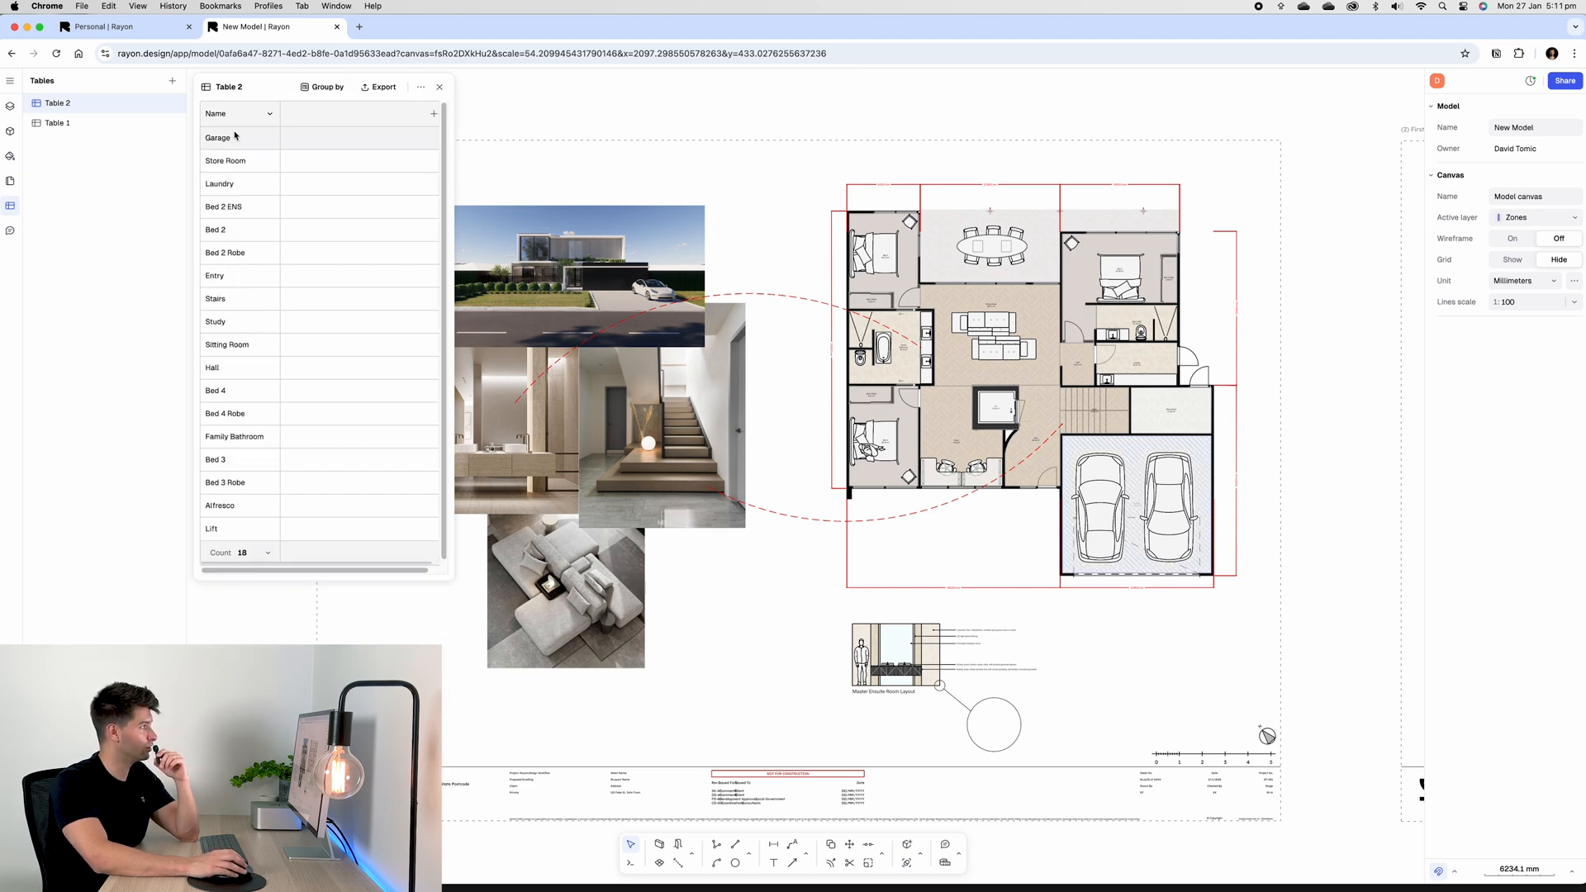
click(434, 113)
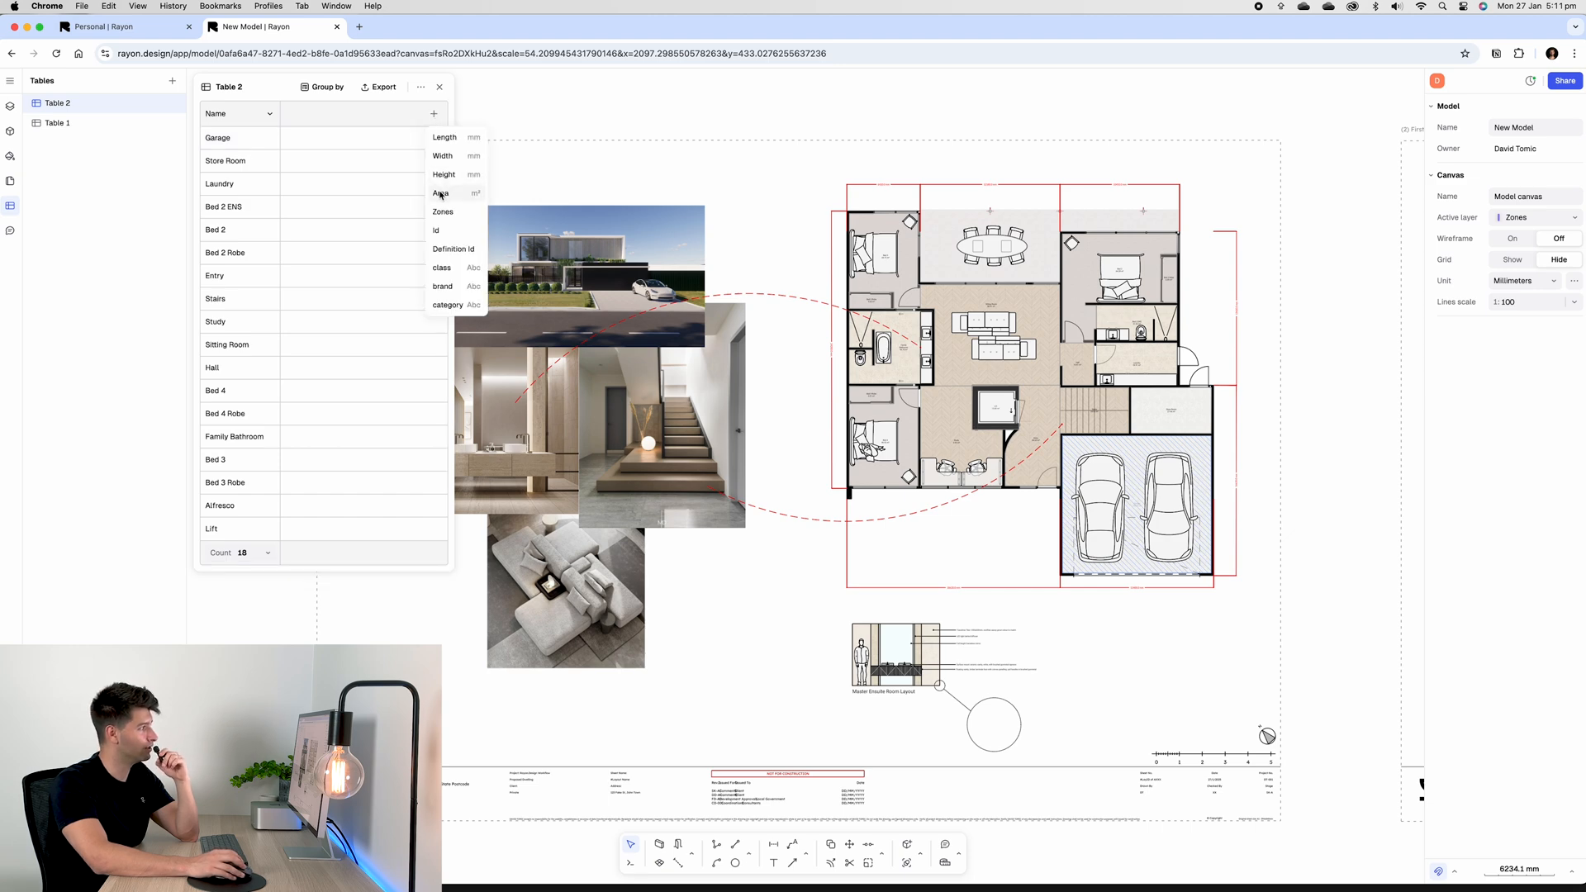
click(441, 193)
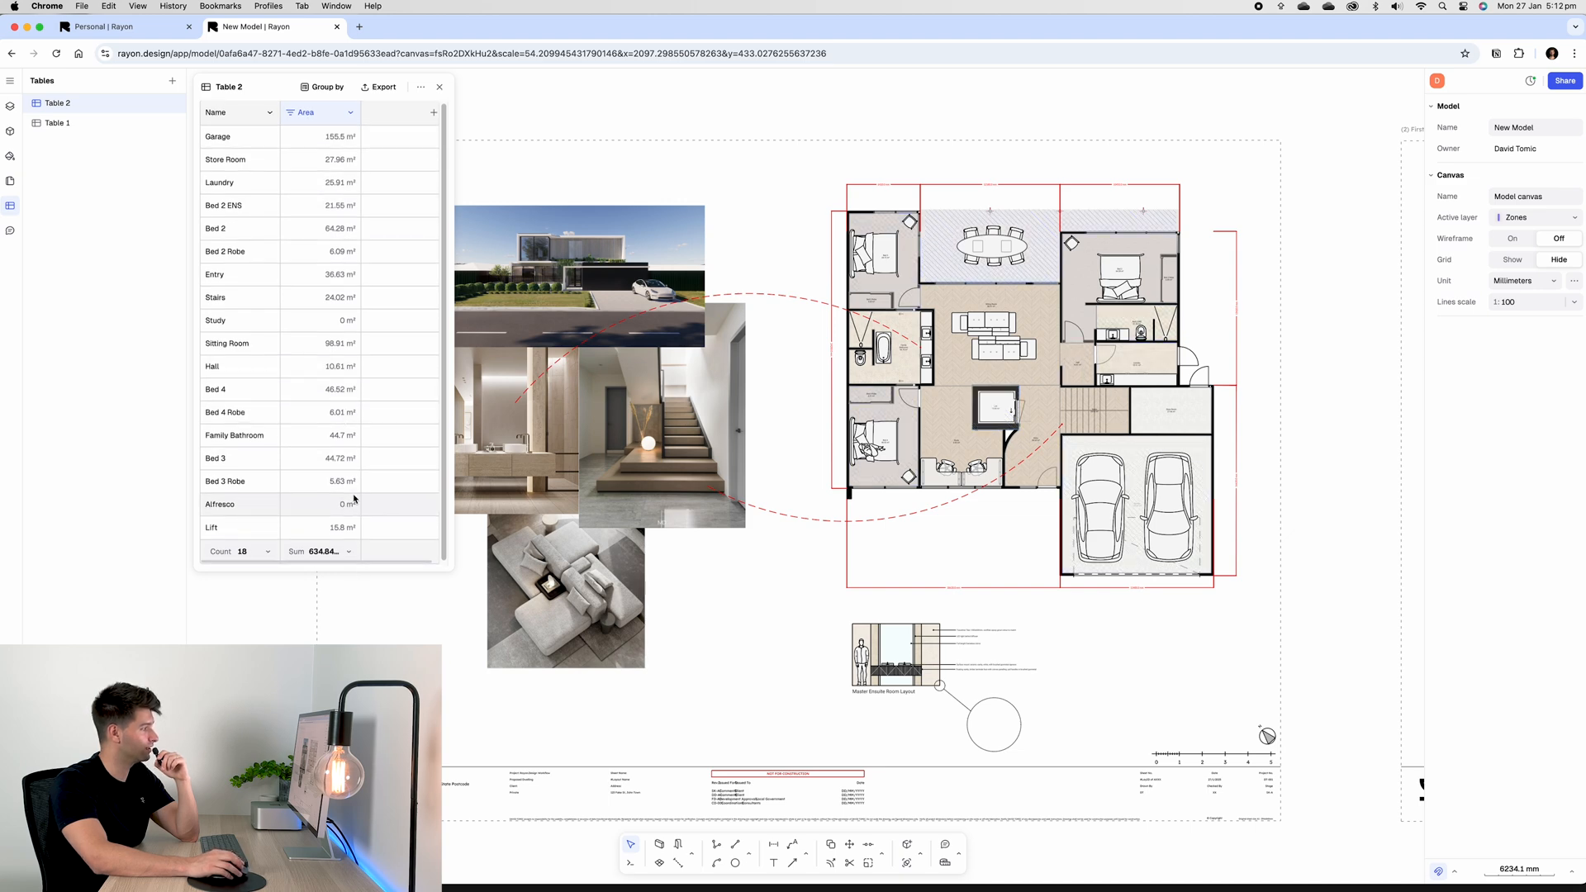
click(383, 86)
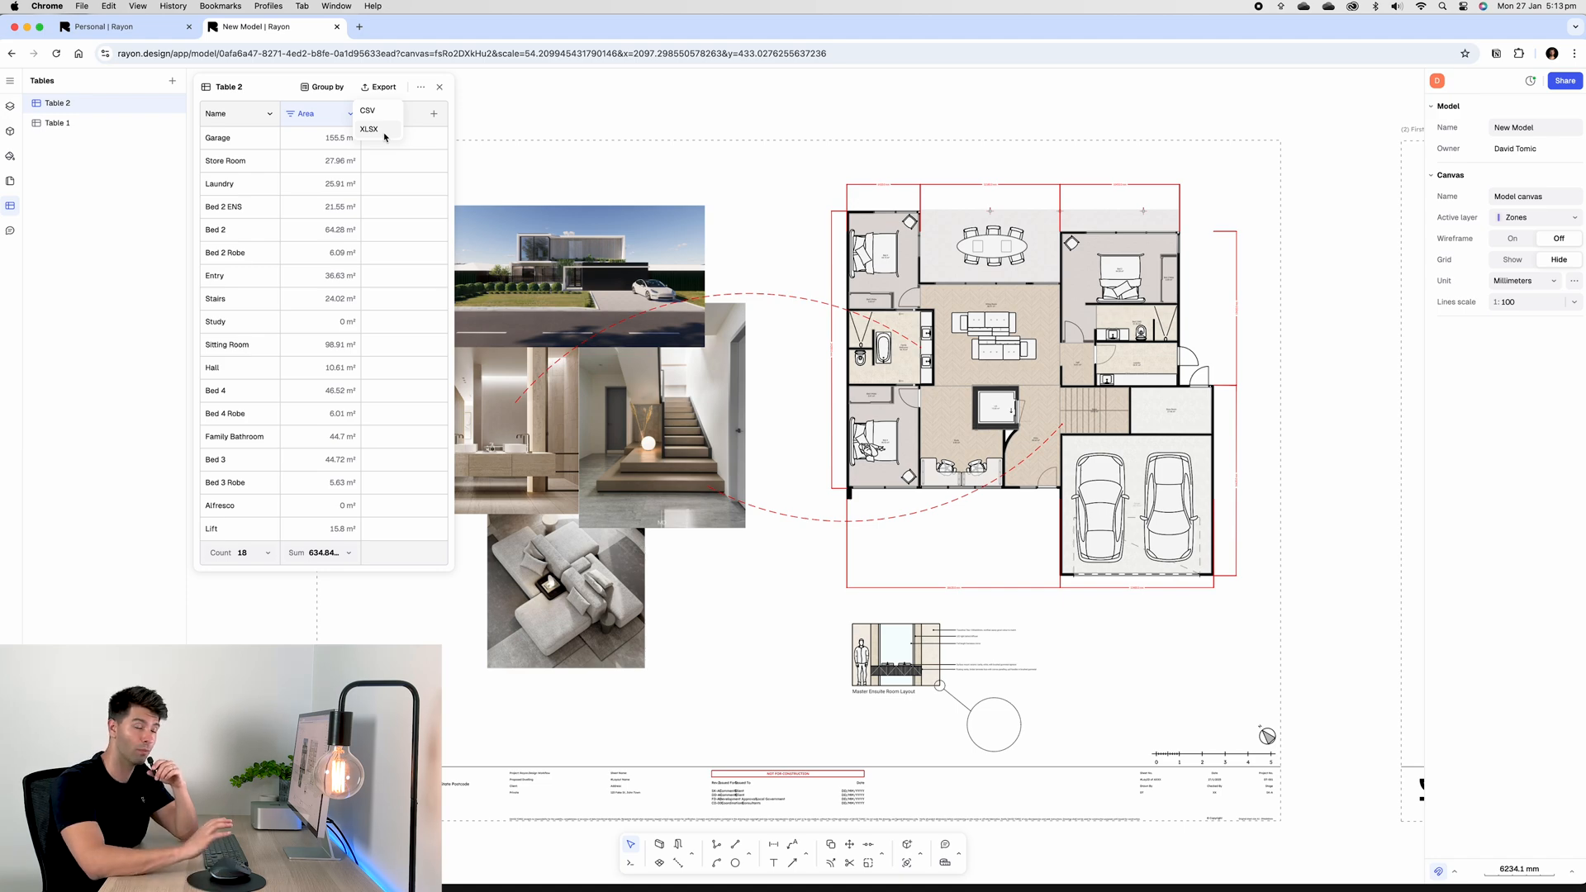
click(11, 188)
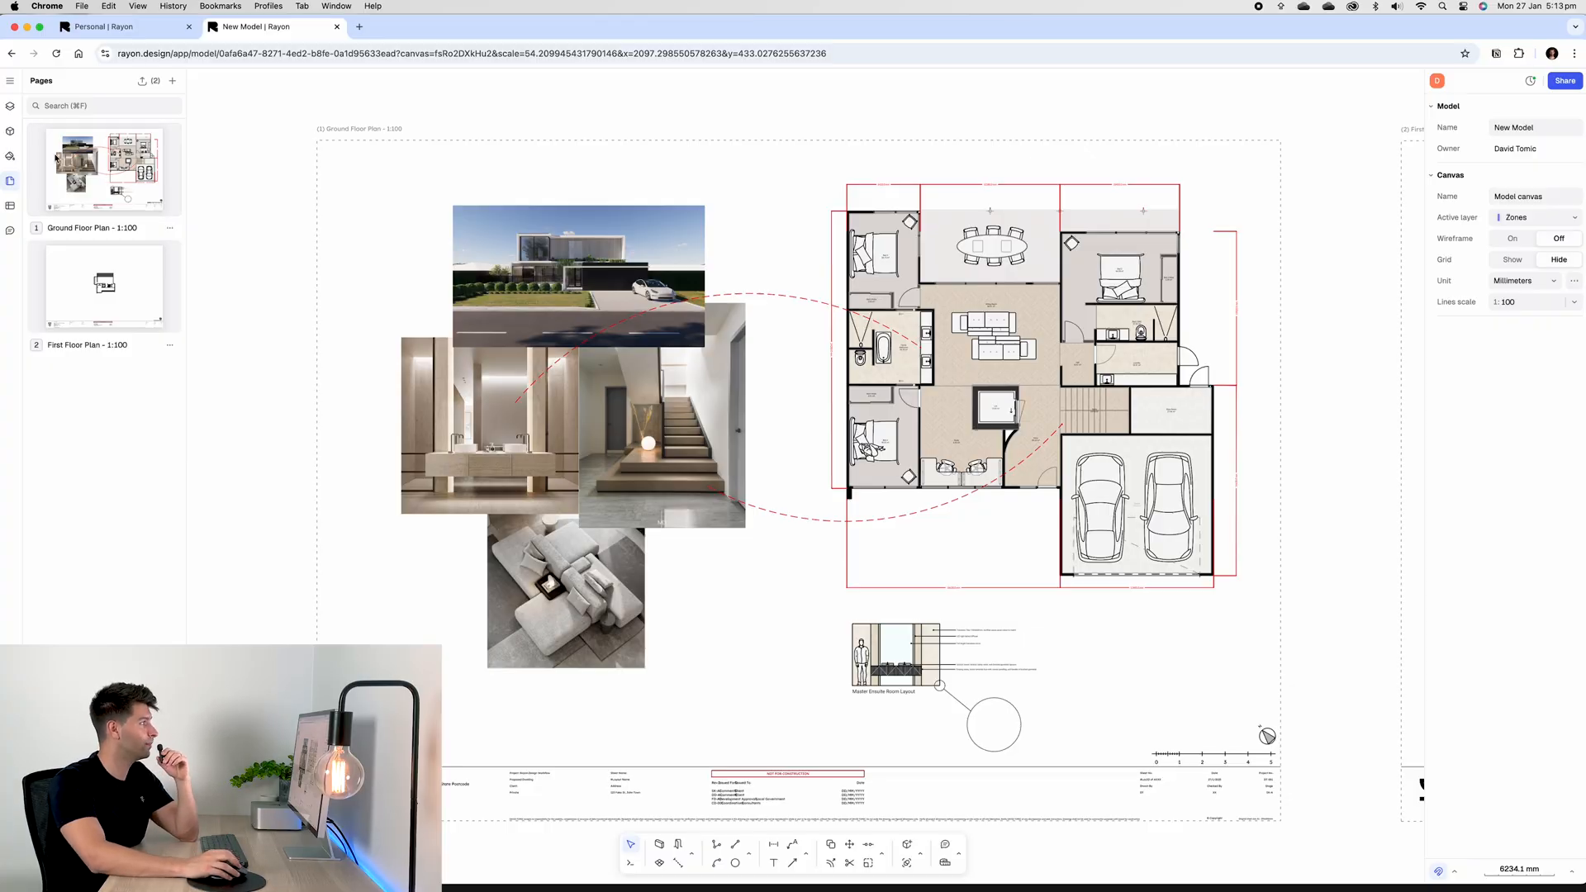
mouse_move(141, 80)
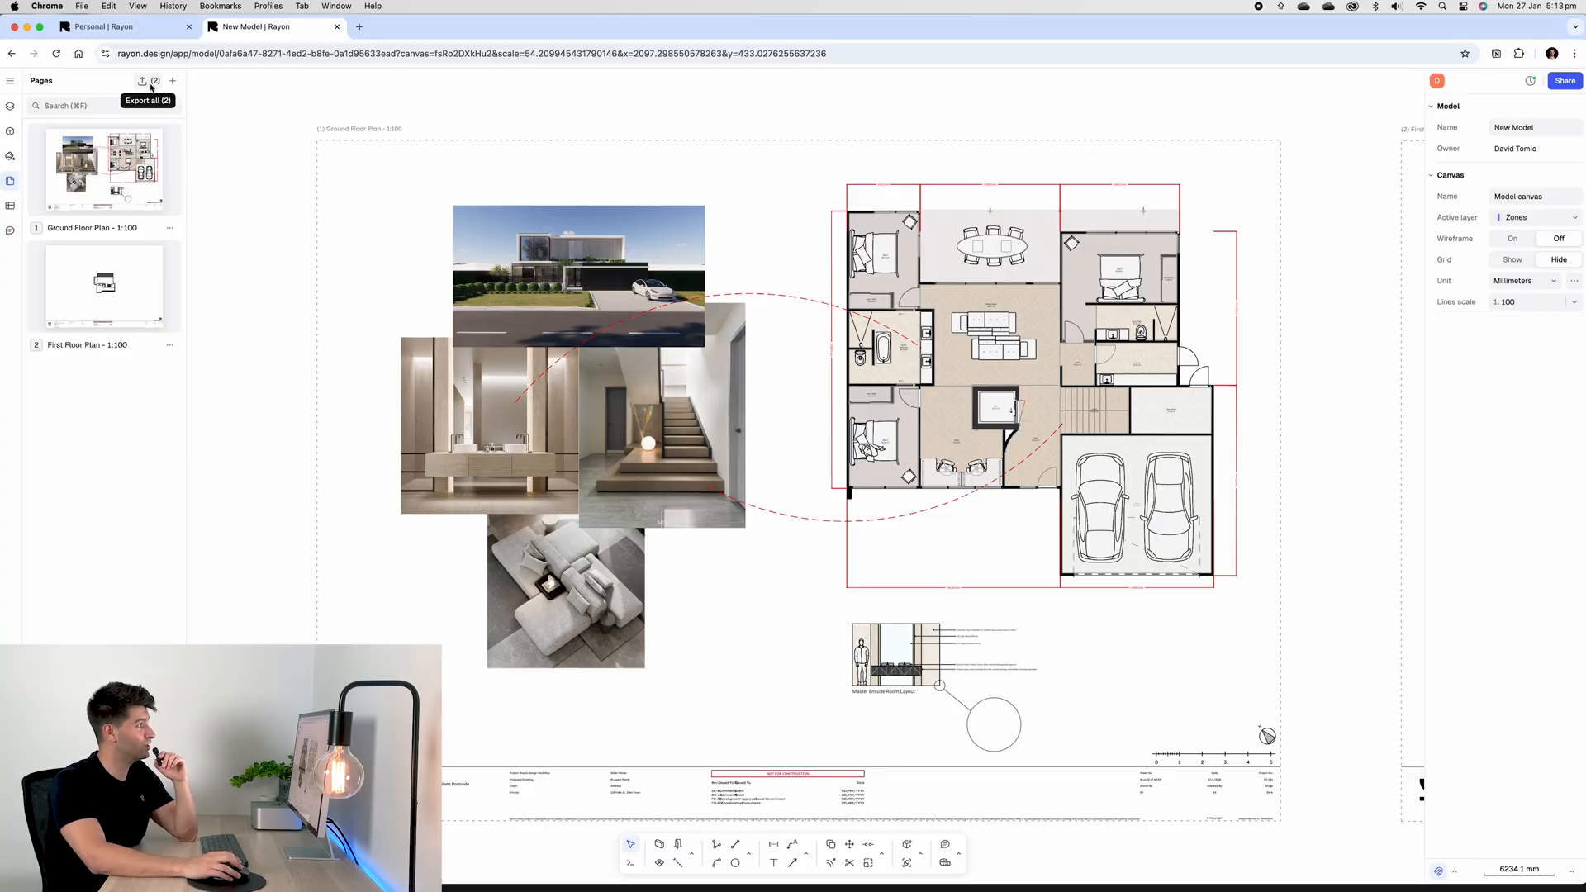
Step: Export all pages as one PDF, enlarge the preview, then return to Rayon
click(141, 81)
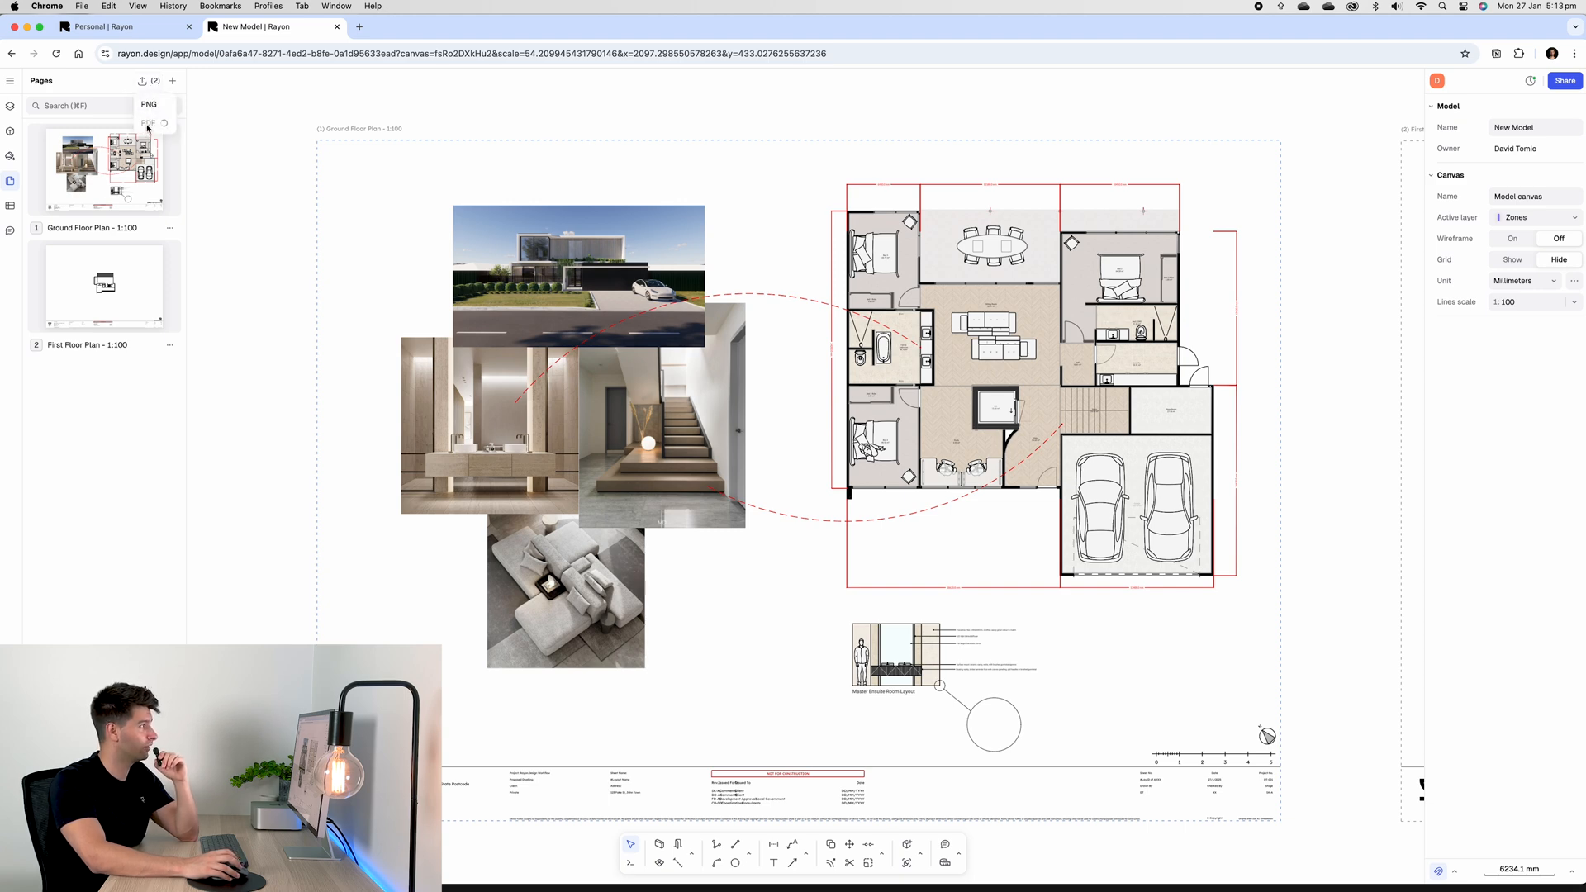
click(149, 122)
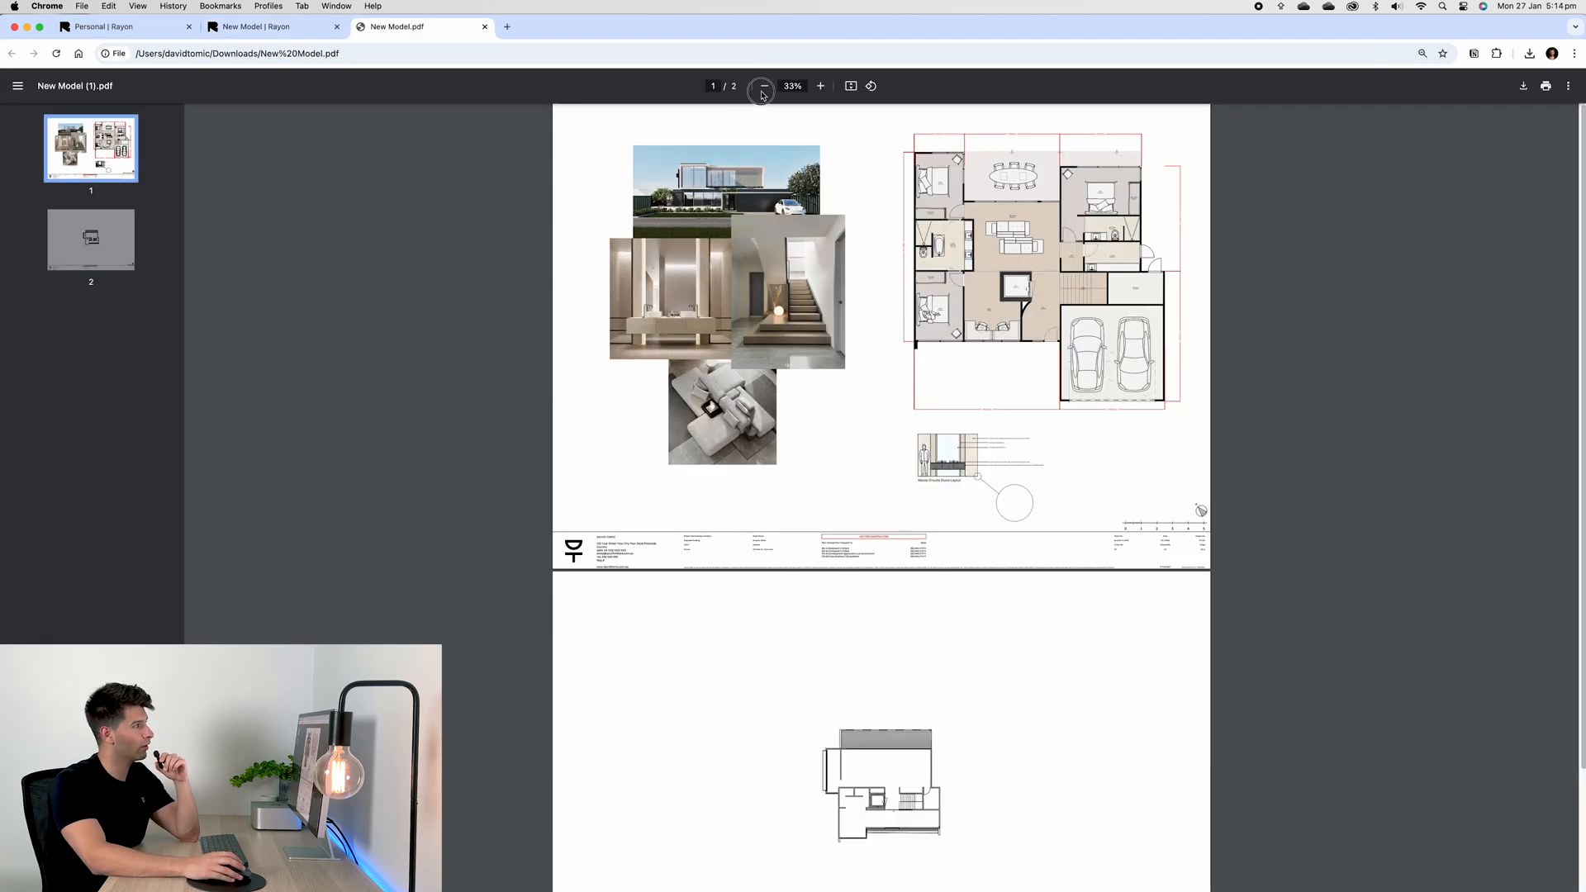
click(820, 85)
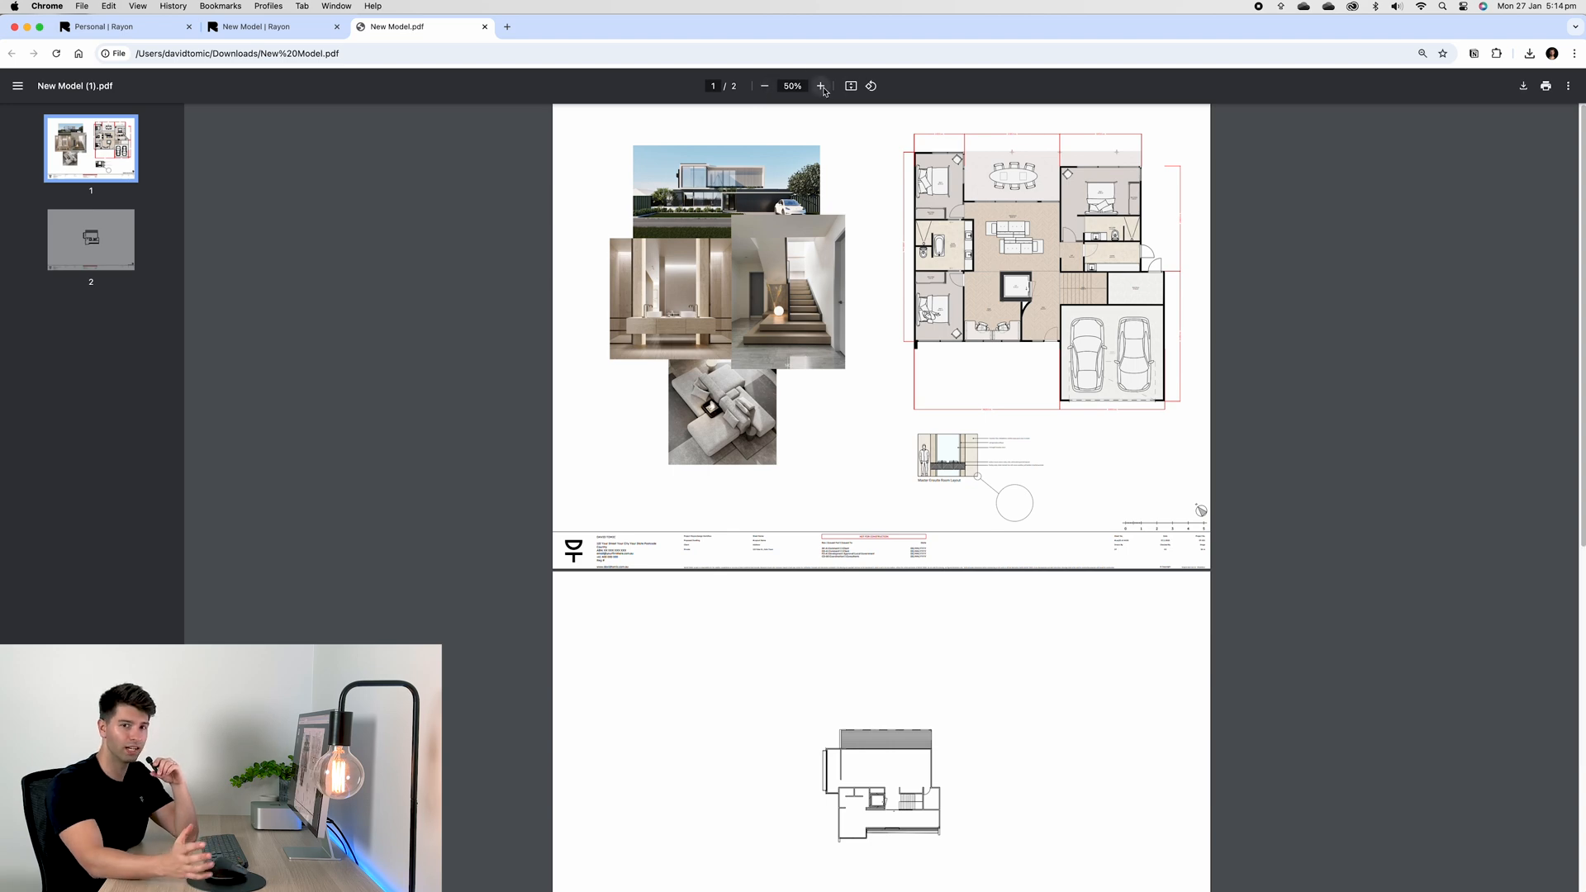
click(274, 26)
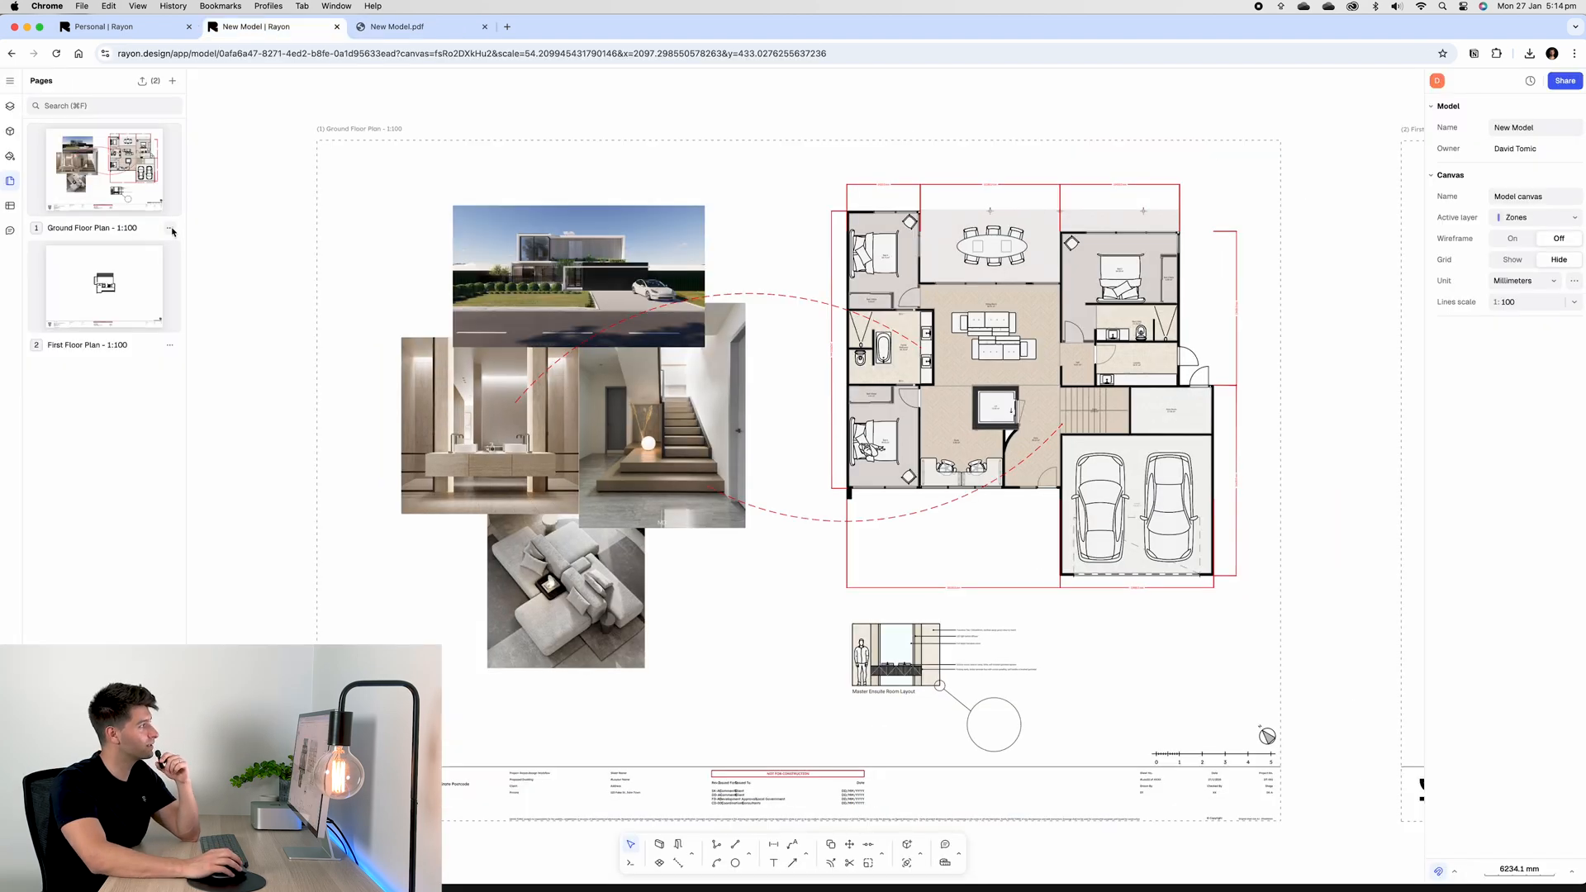
Step: Export the Ground Floor Plan page on its own and select its thumbnail
click(170, 230)
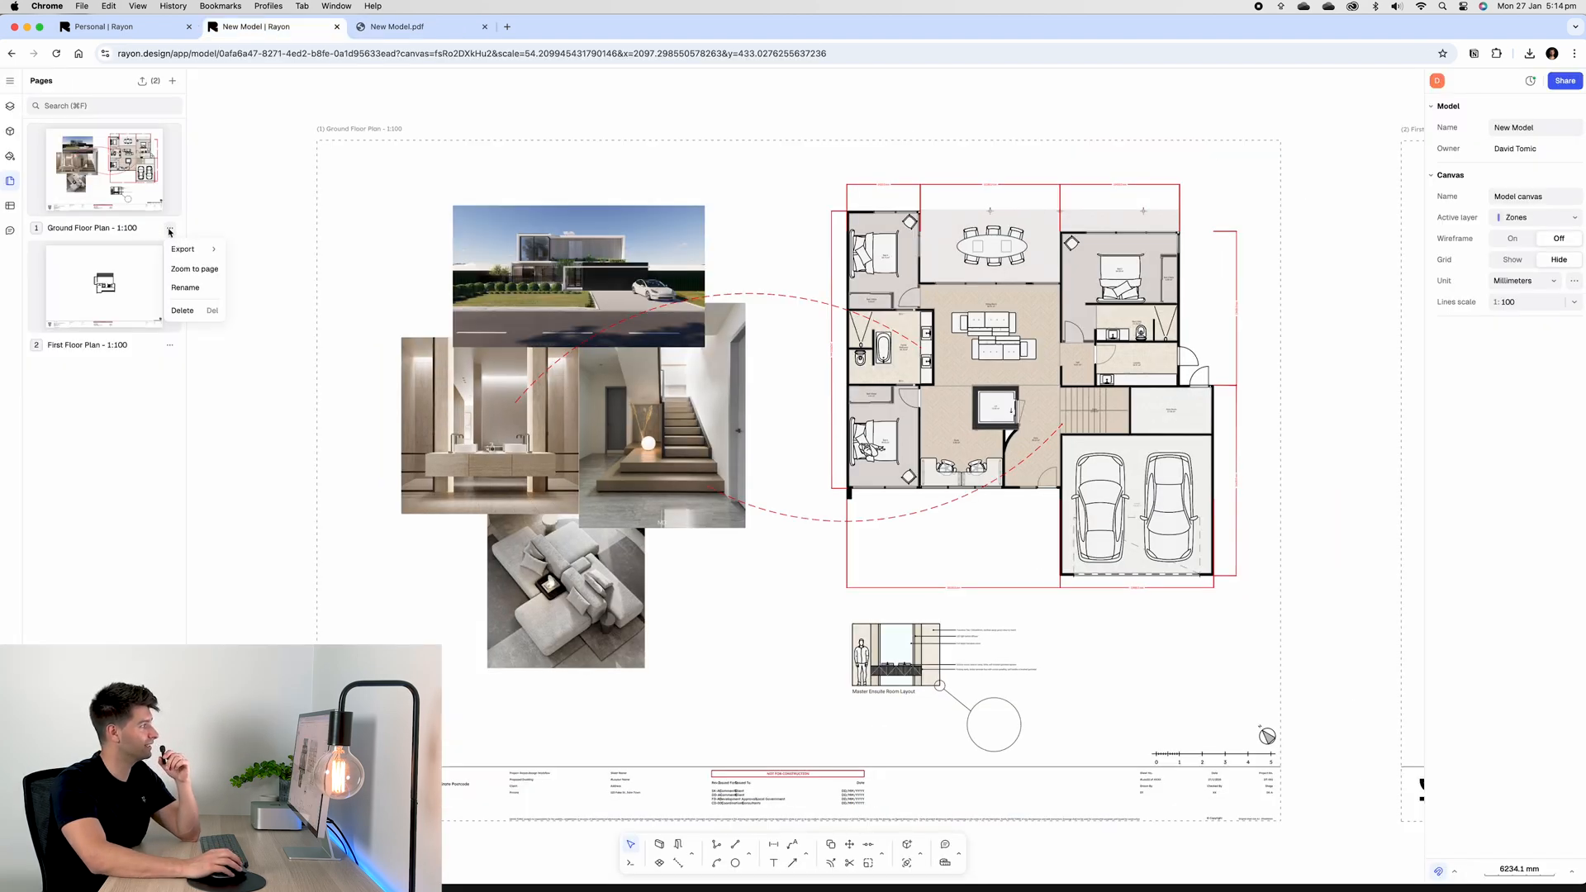
mouse_move(184, 248)
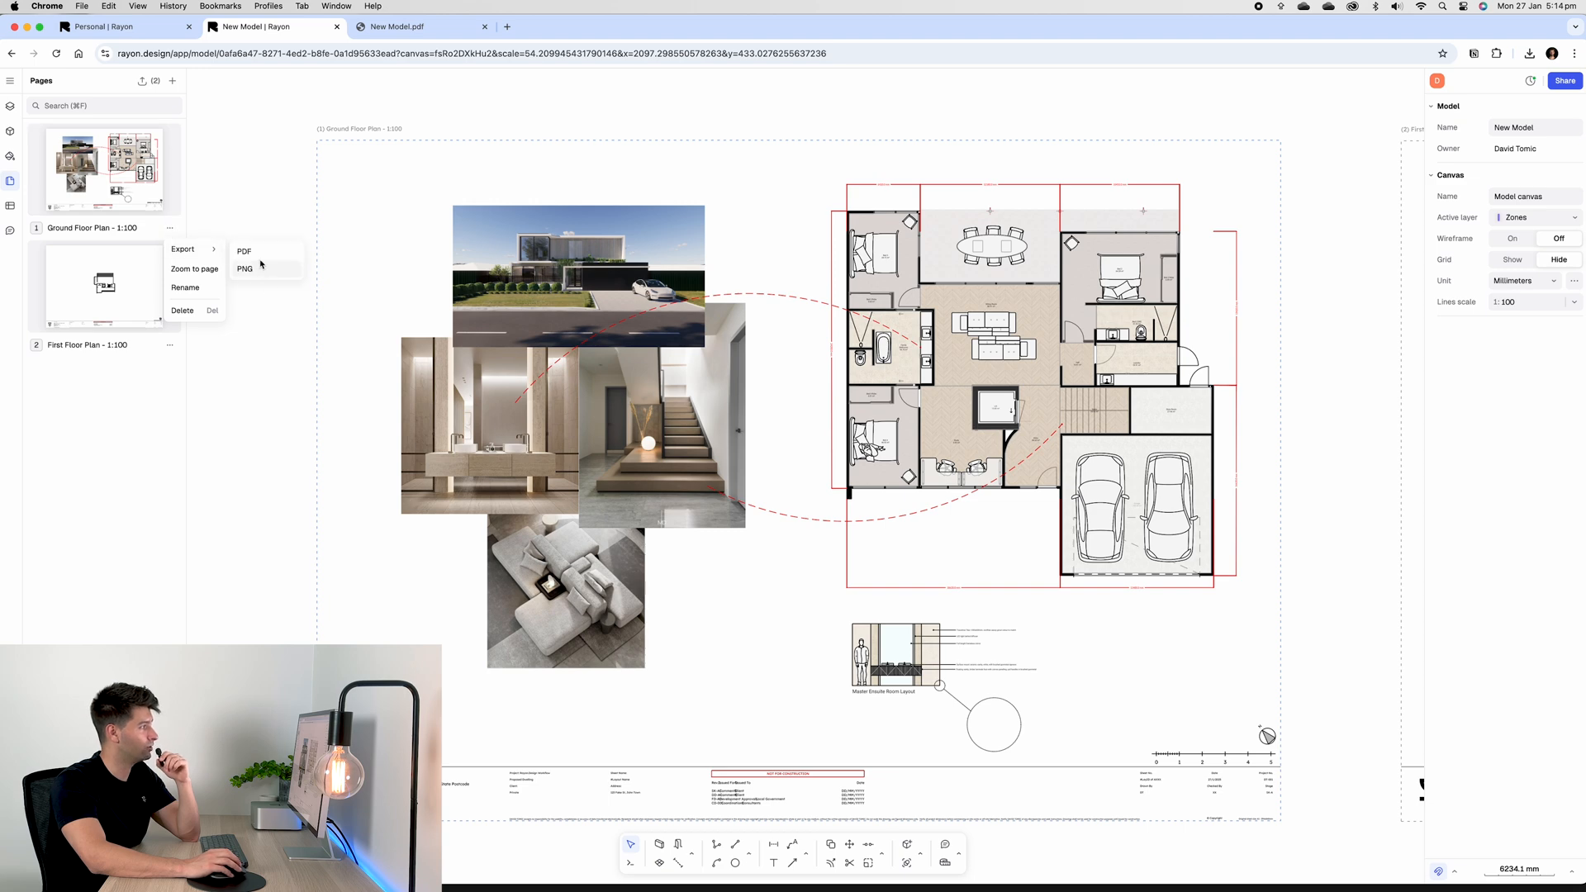
click(180, 303)
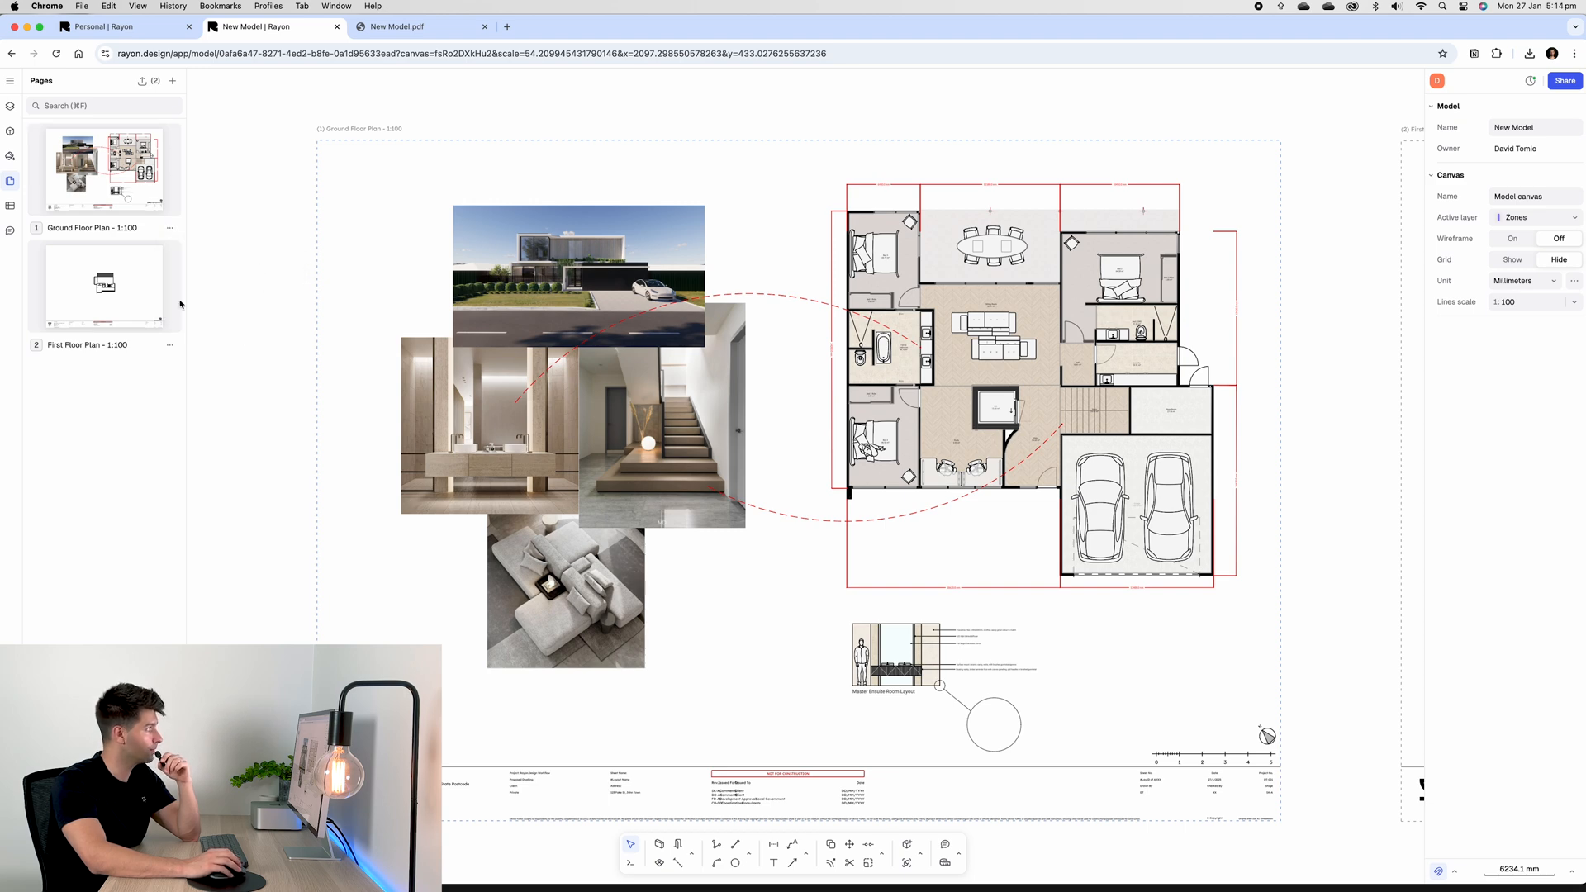
click(104, 168)
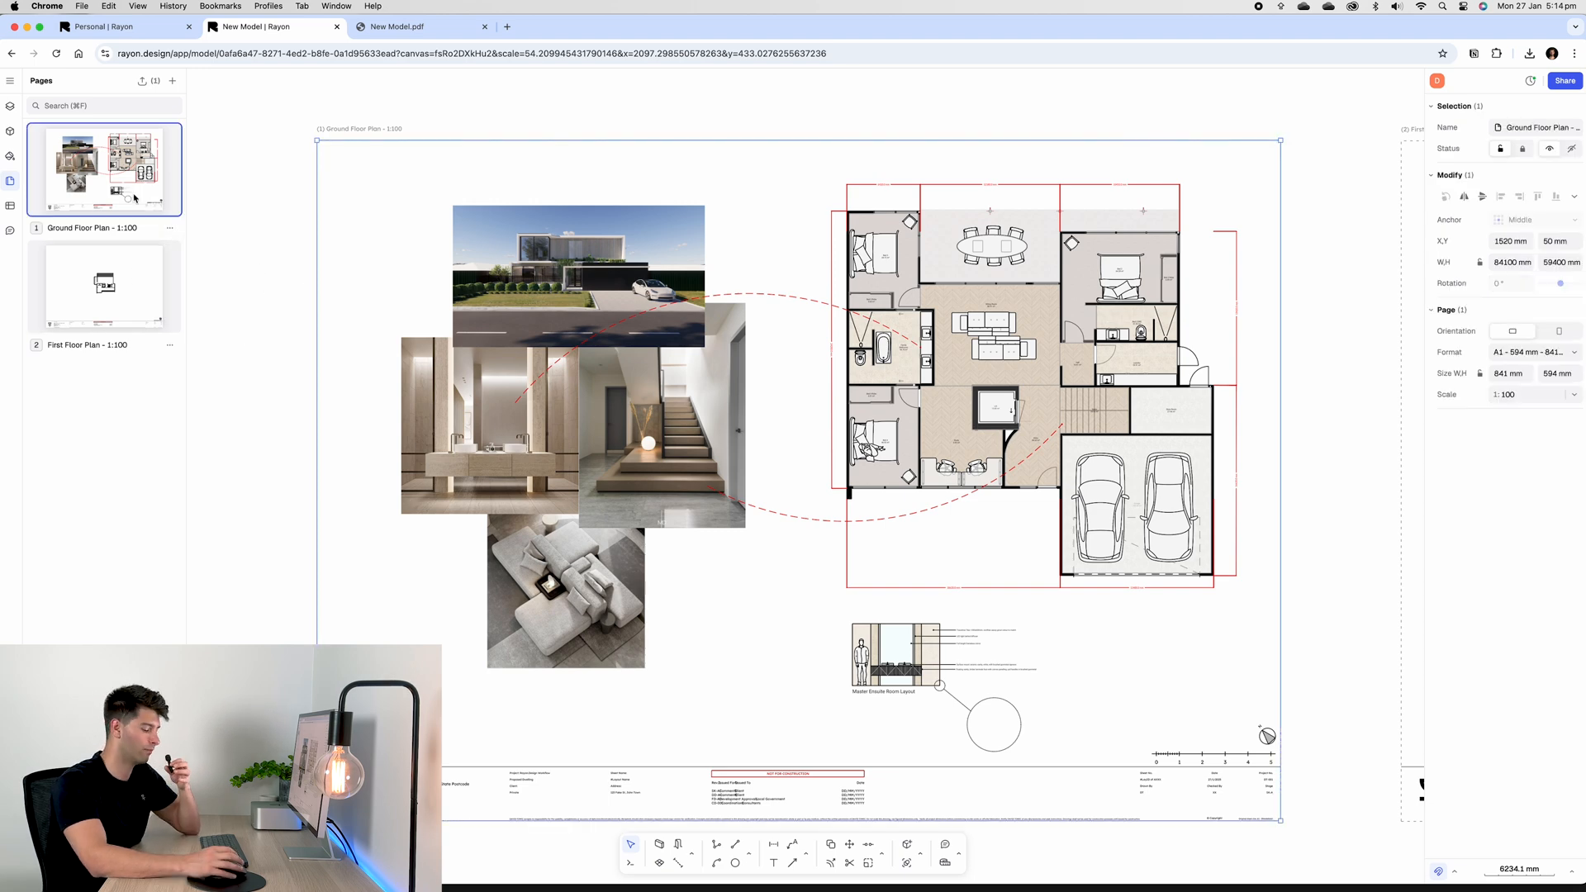
click(105, 287)
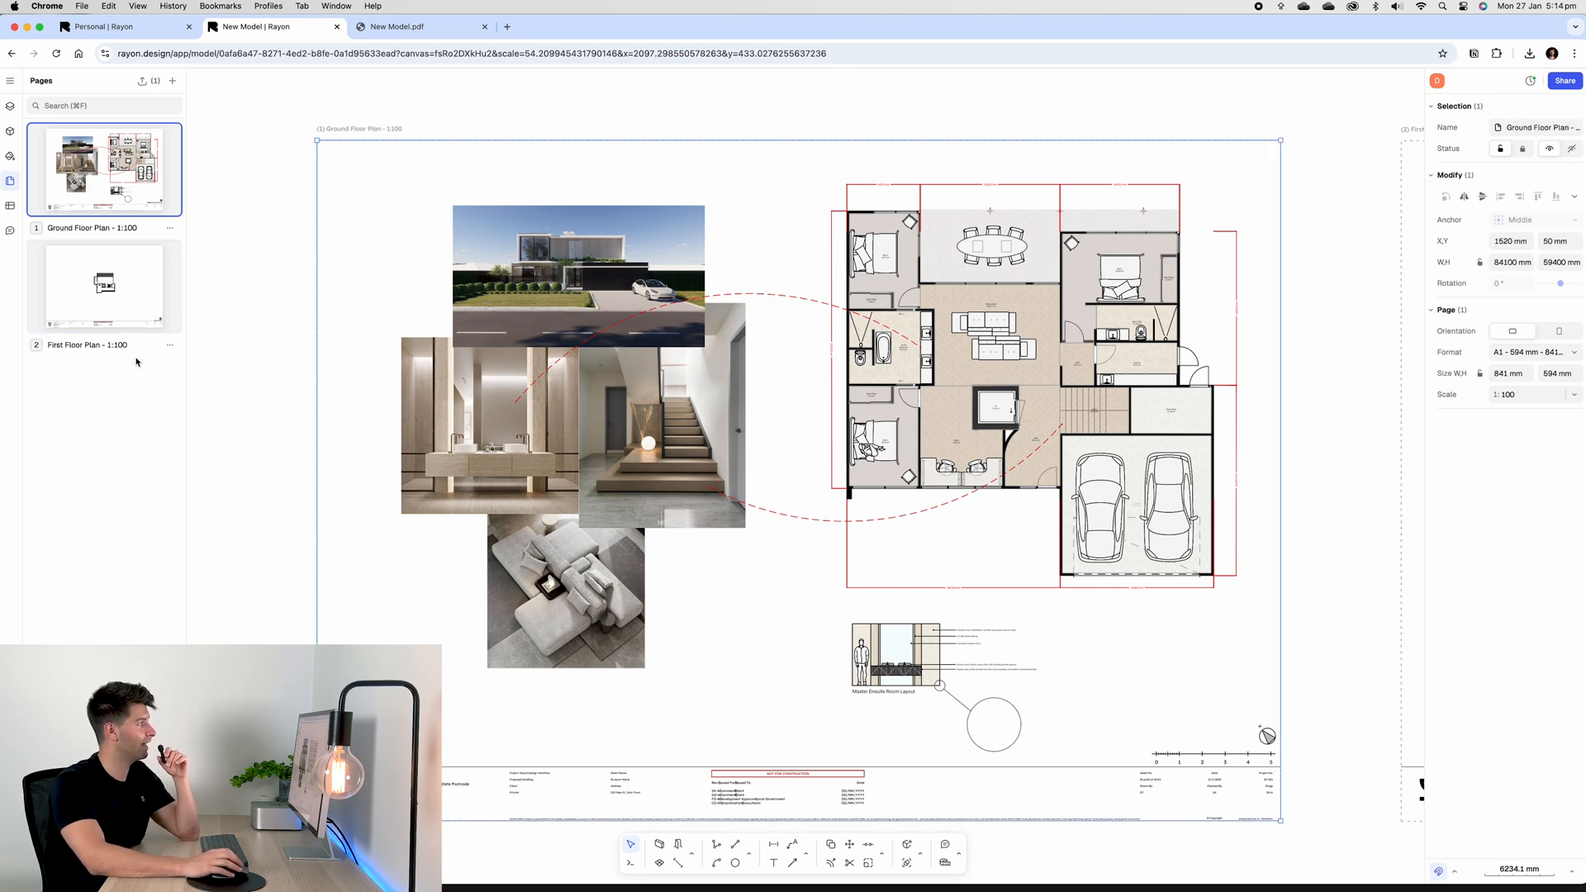
mouse_move(143, 81)
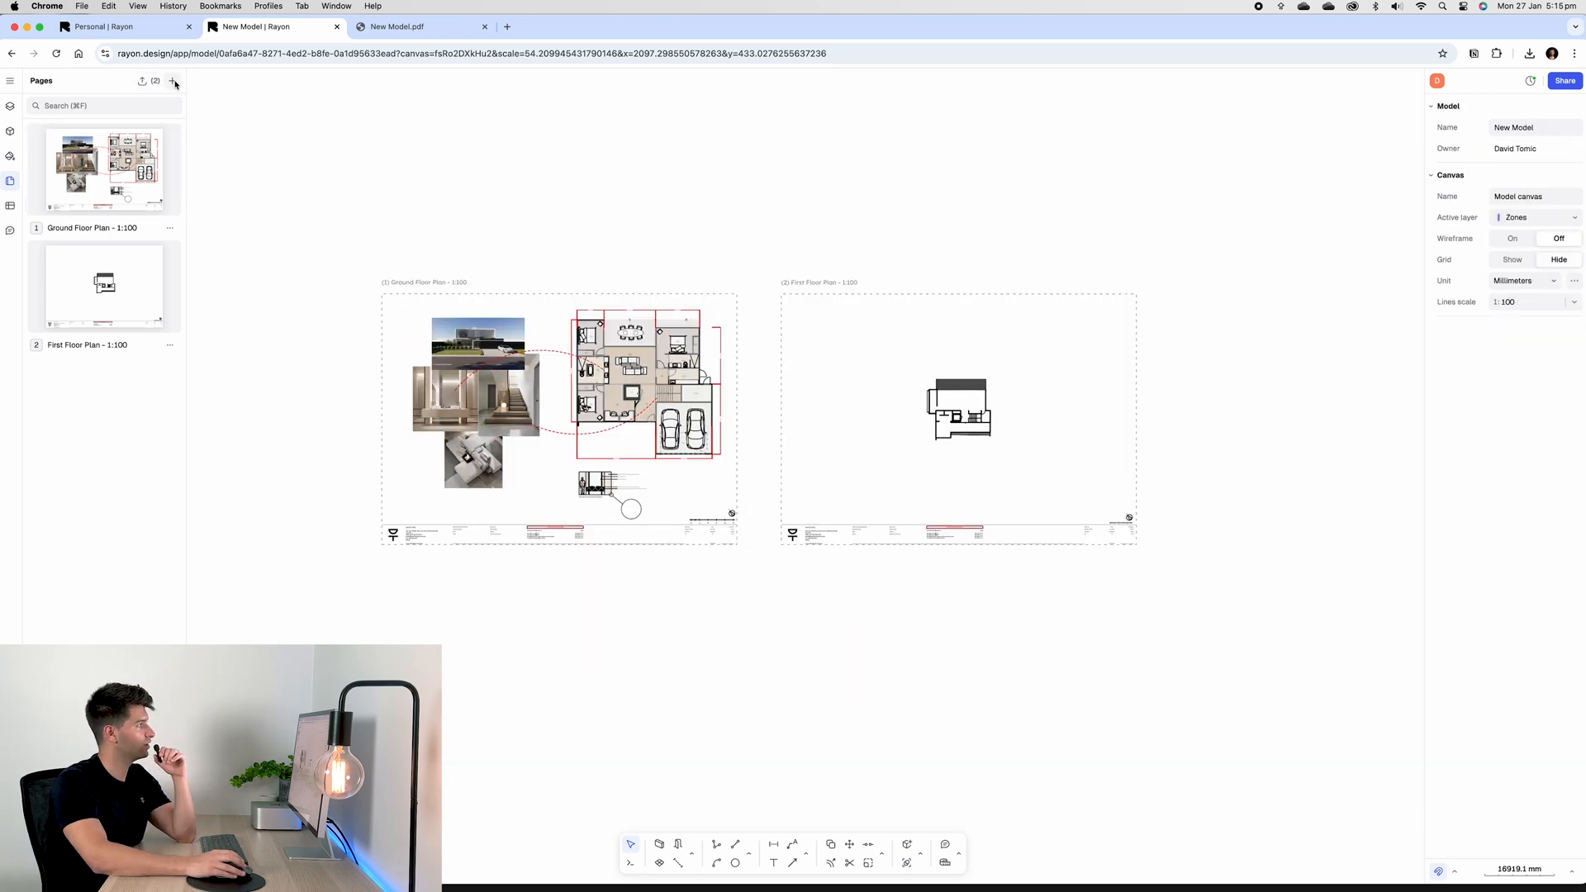
Step: Add a blank page and extend the page selection
click(173, 81)
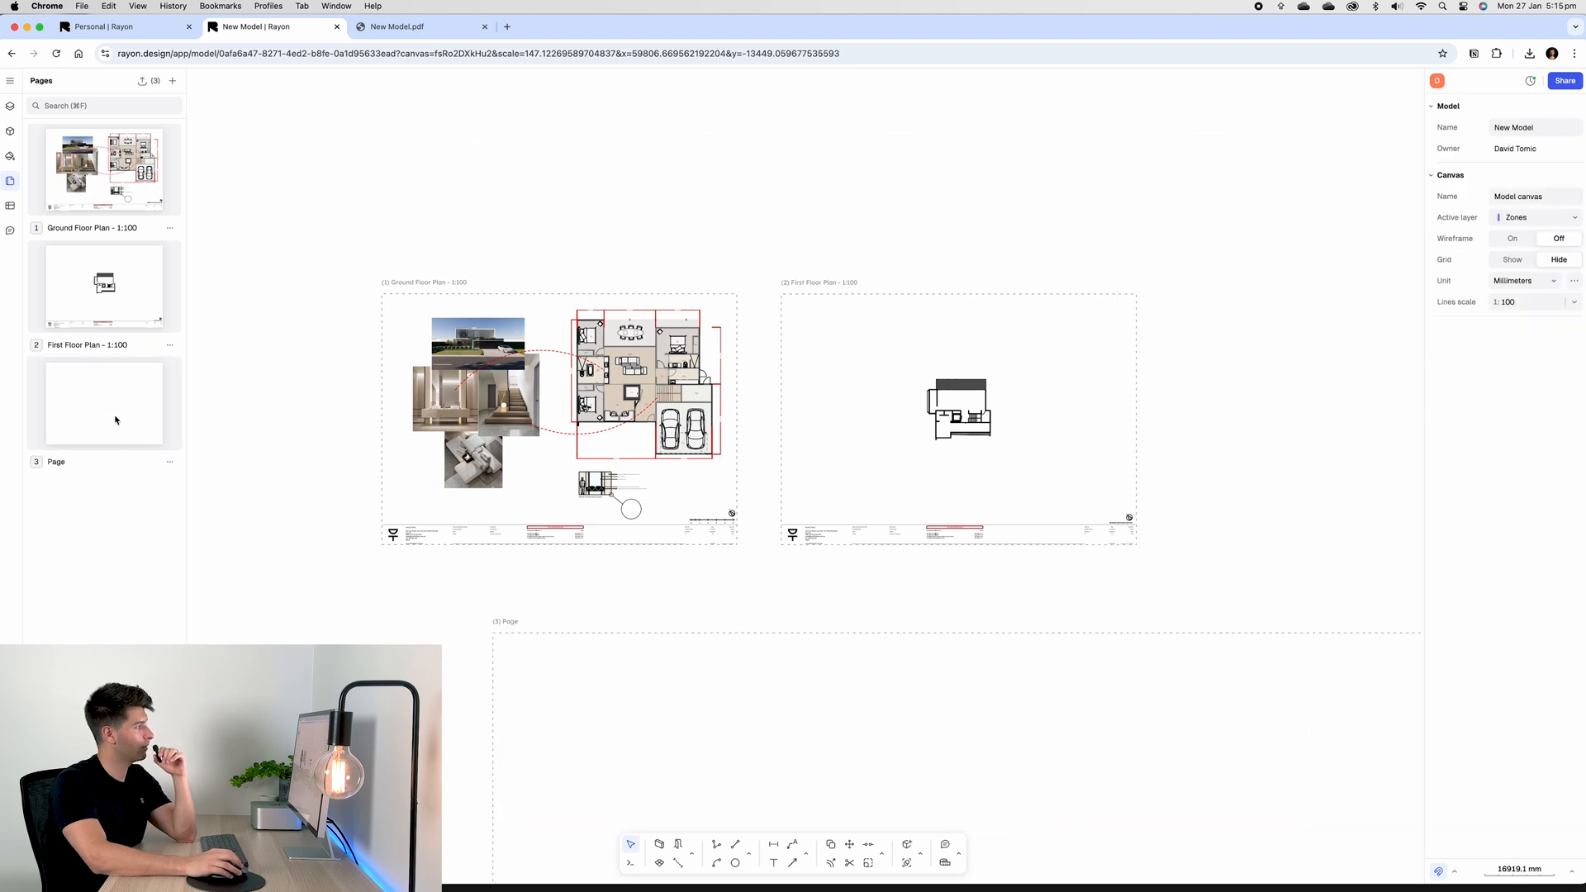
click(559, 416)
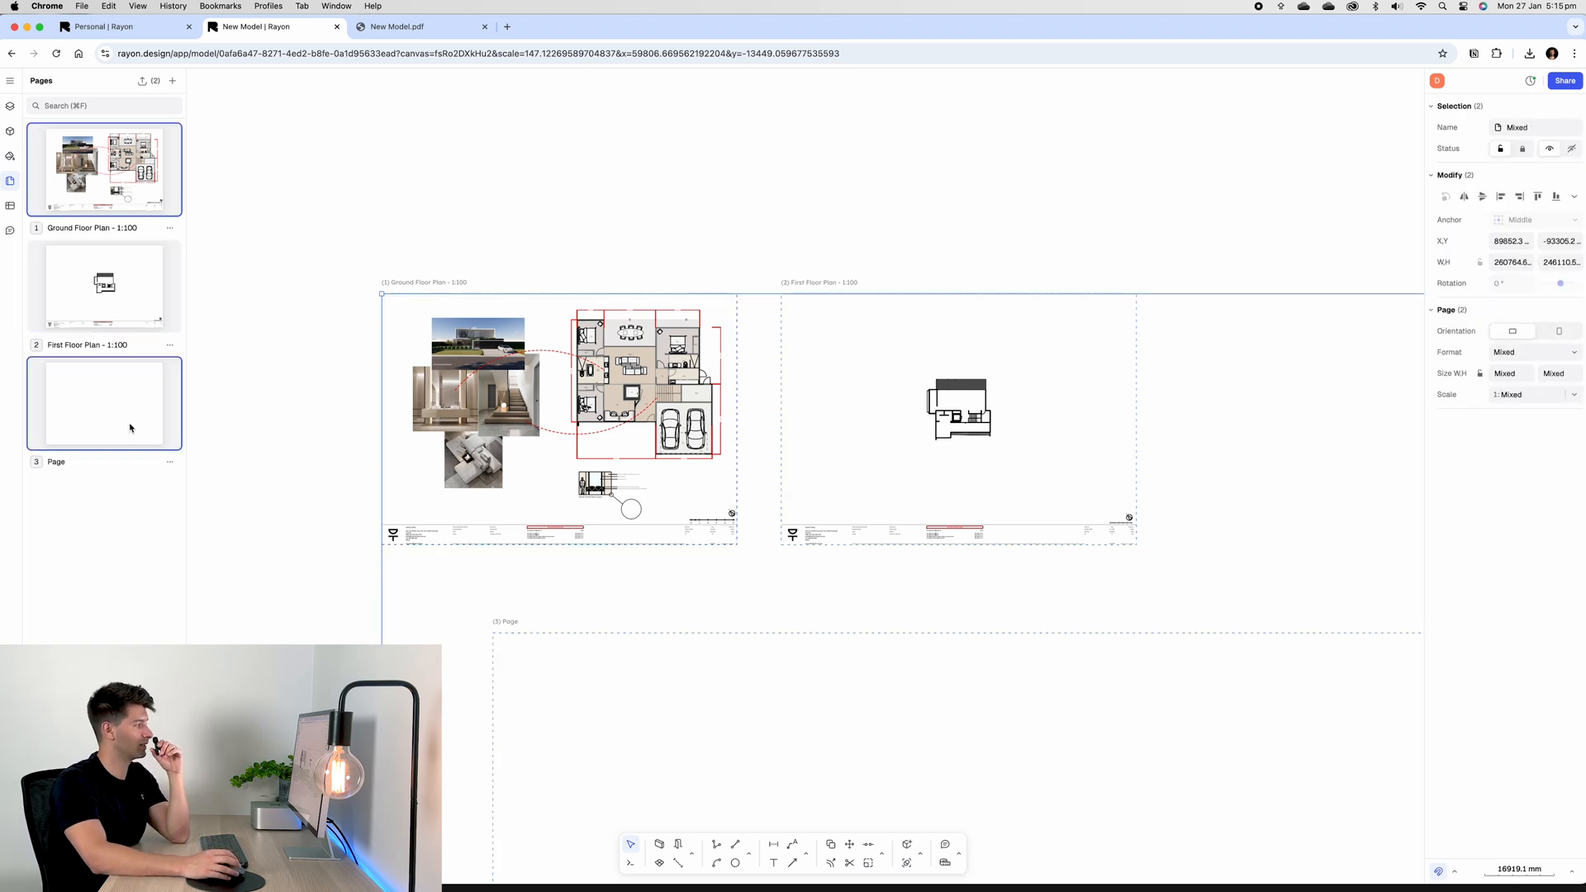
mouse_move(122, 308)
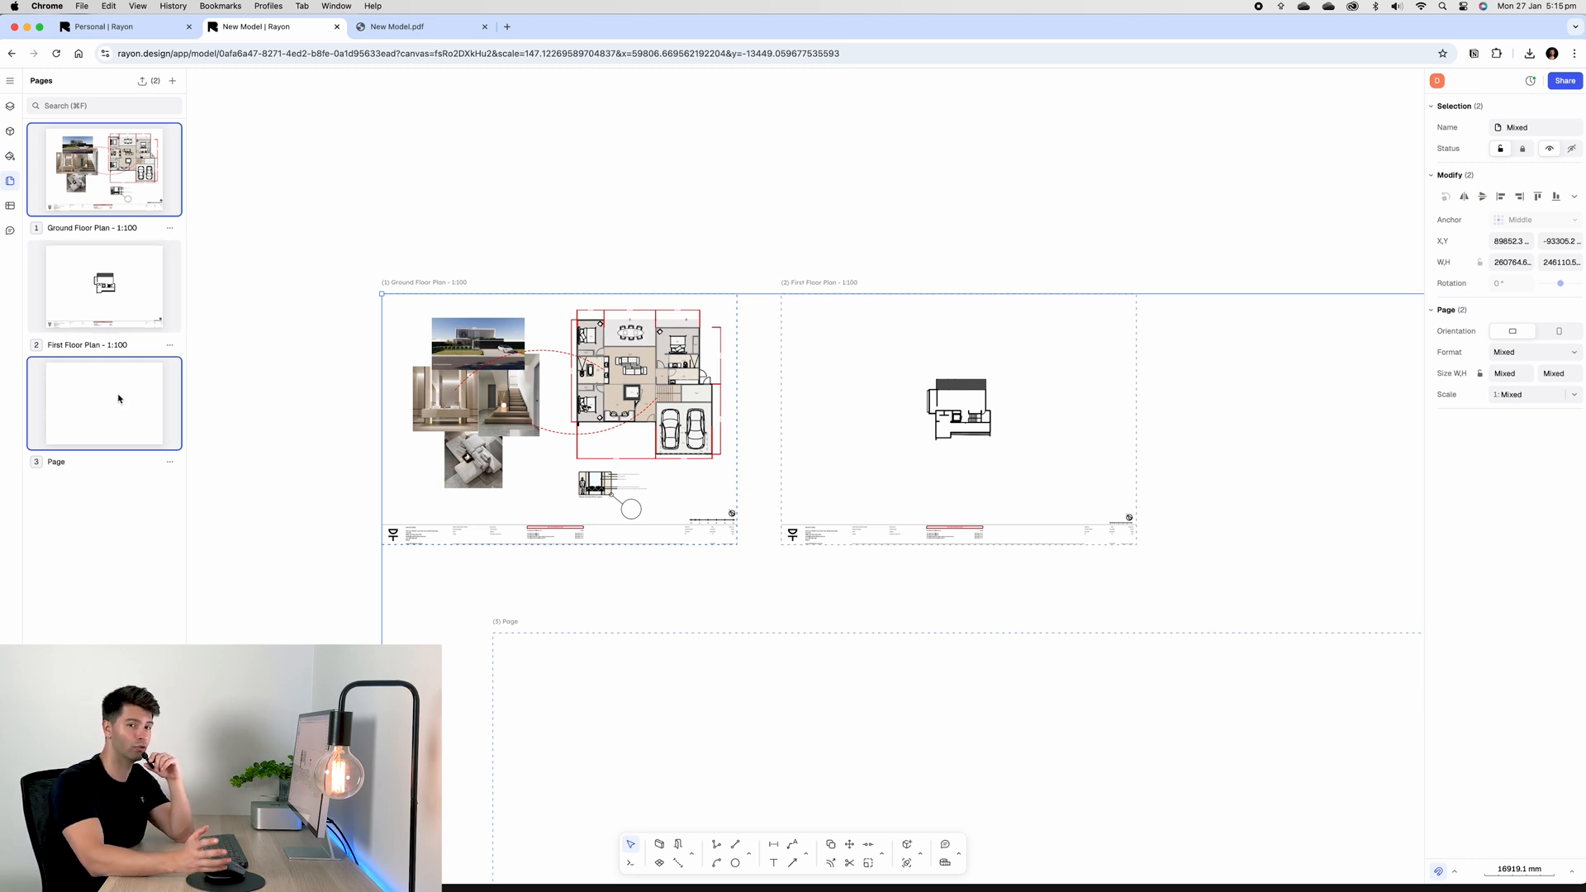
mouse_move(156, 81)
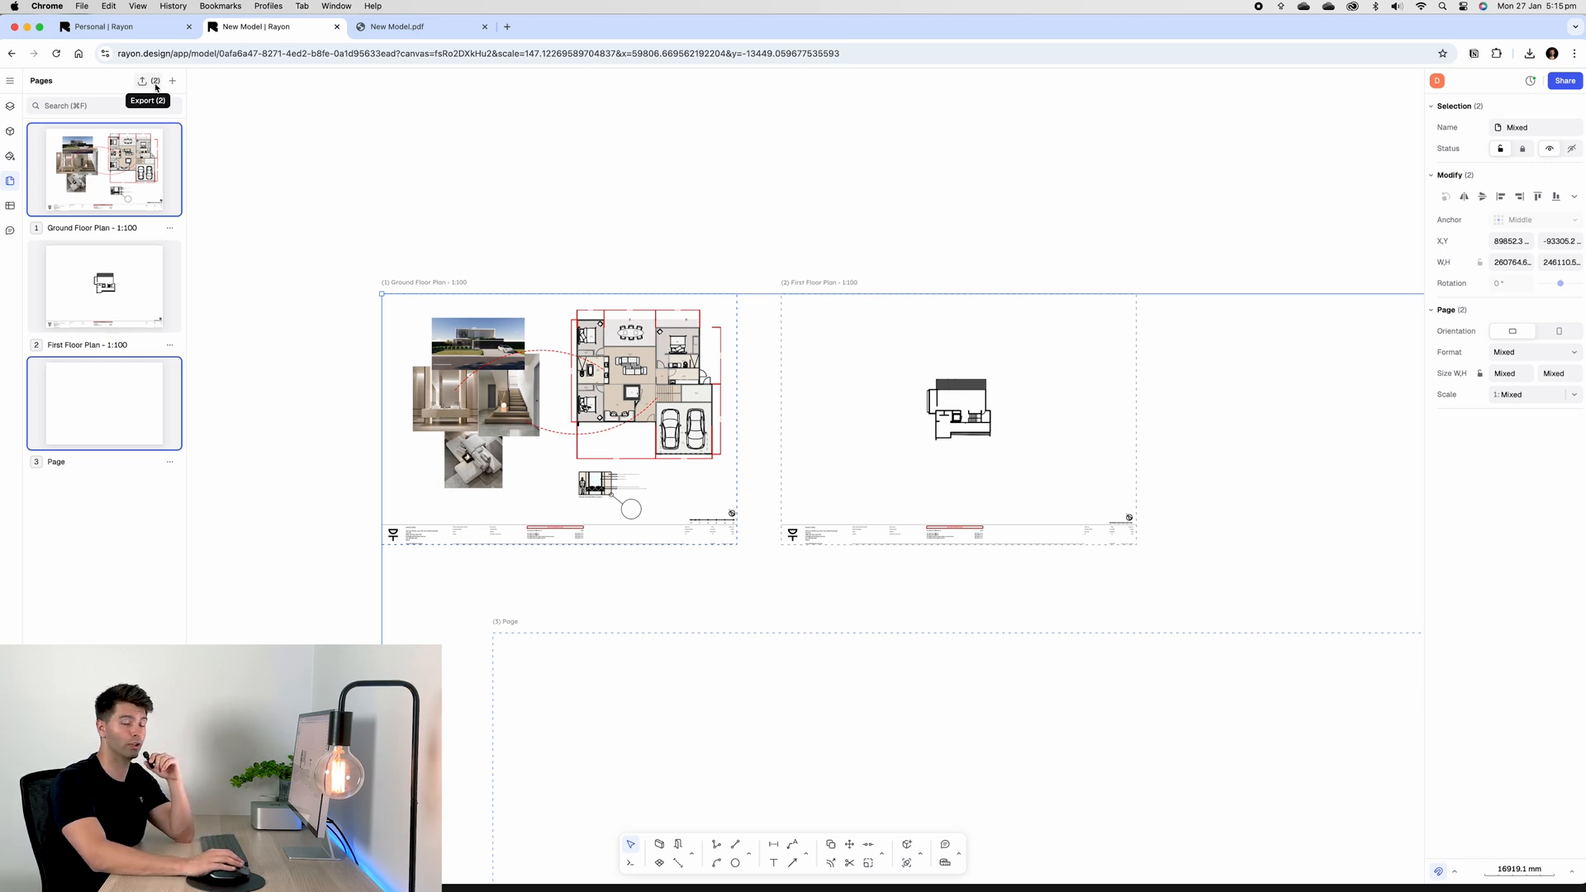